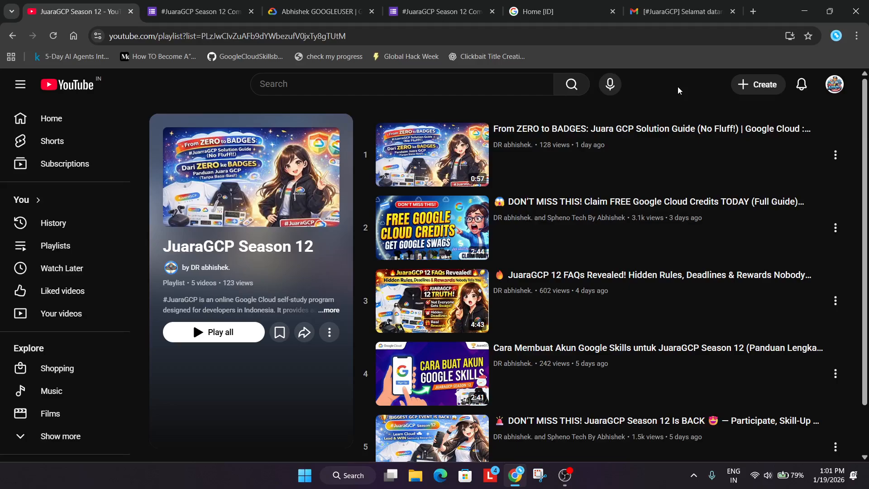
Step: Bring up the JuaraGCP Season 12 event page at its Skill Badges and Completion Badges lists
scroll(down, 3)
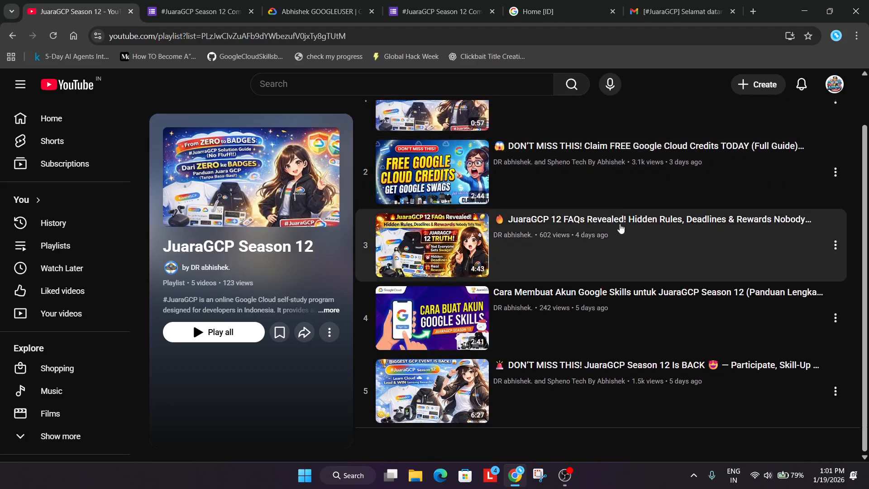
scroll(up, 3)
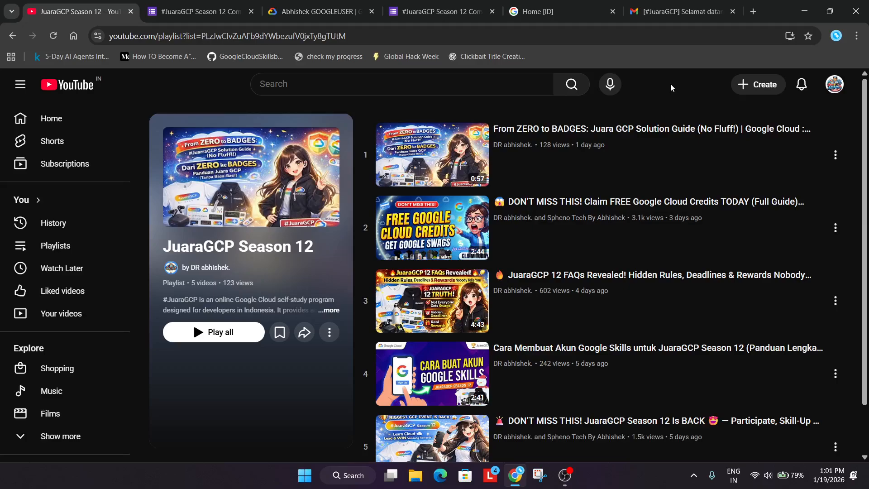
mouse_move(667, 83)
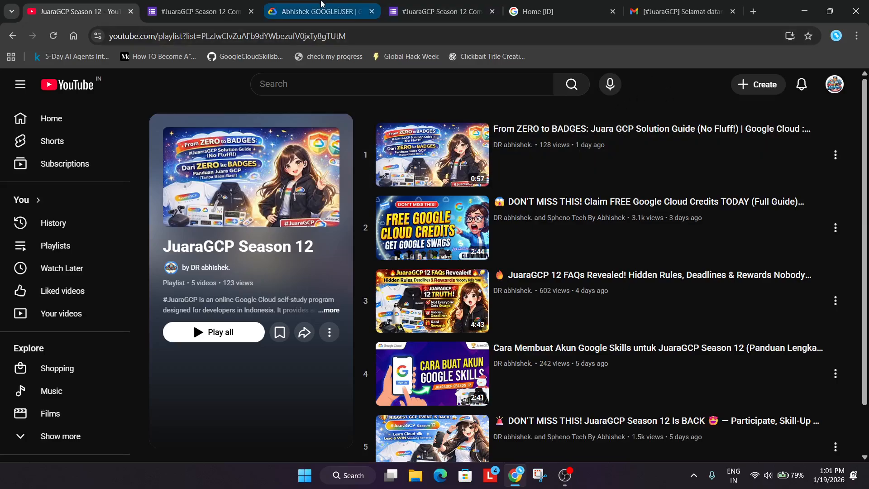
click(561, 11)
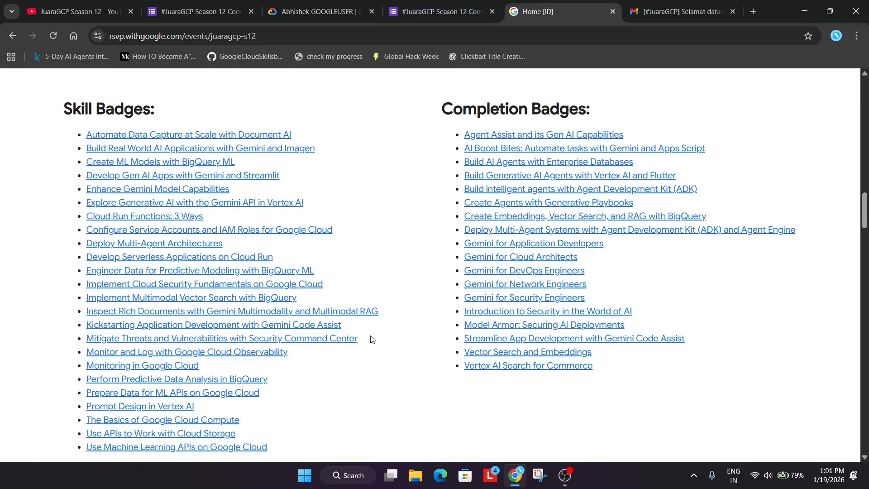
mouse_move(340, 310)
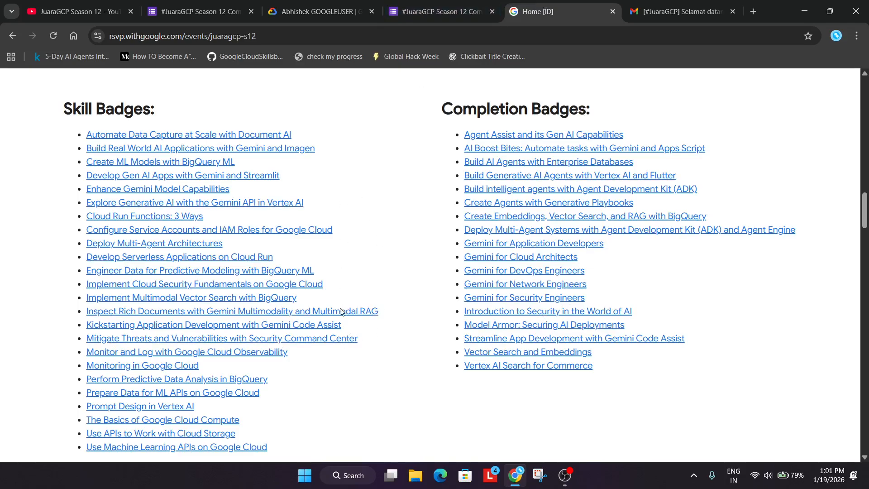
mouse_move(361, 450)
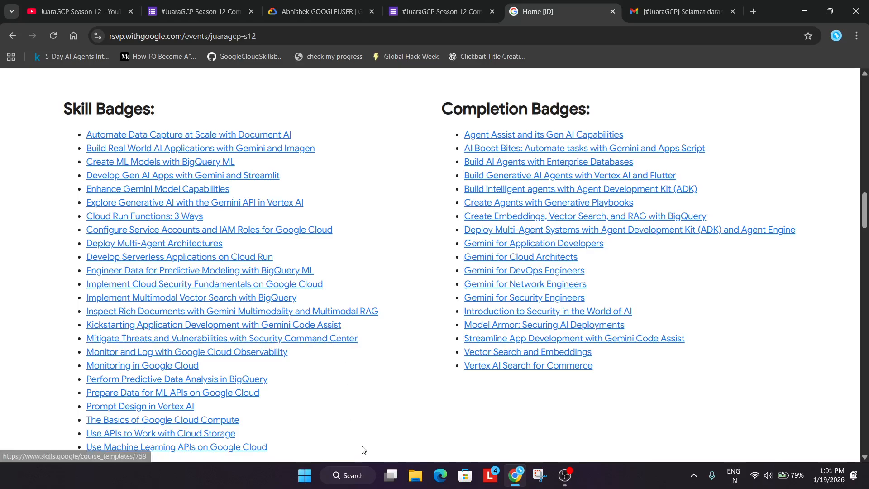
mouse_move(354, 417)
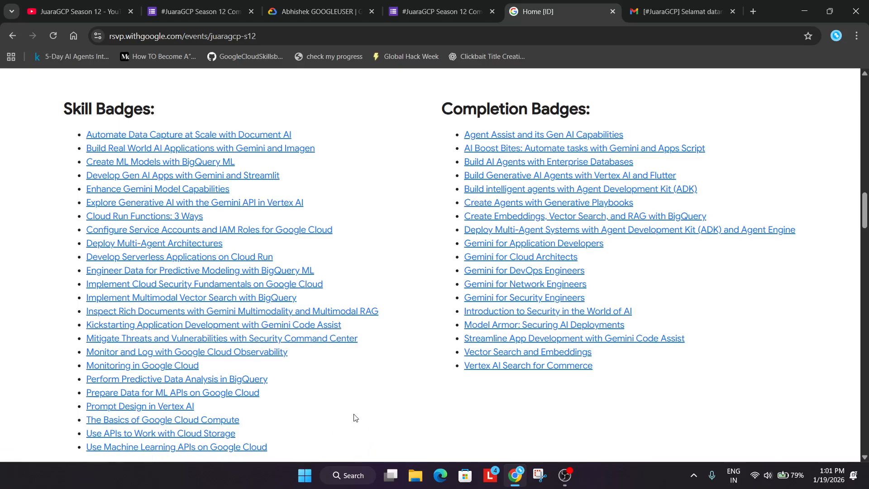
mouse_move(339, 407)
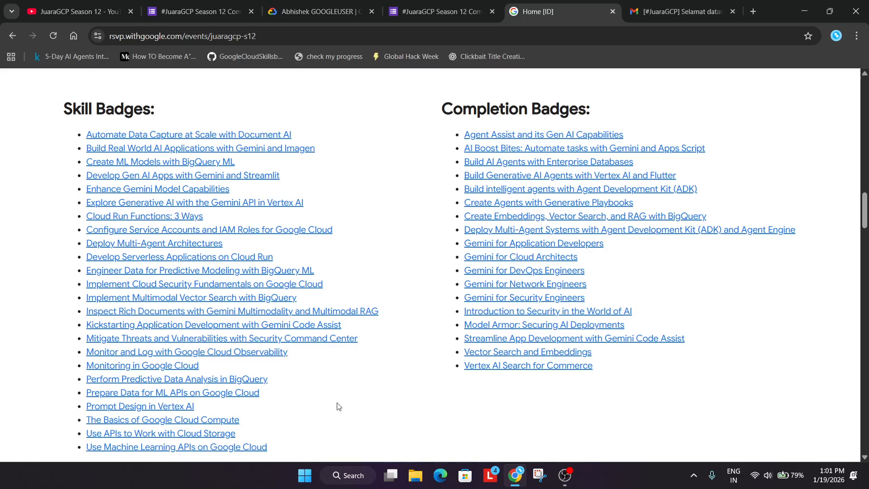
Step: Switch to Gmail and read the #JuaraGCP email on points and Cloud credits to the sign-off
click(682, 11)
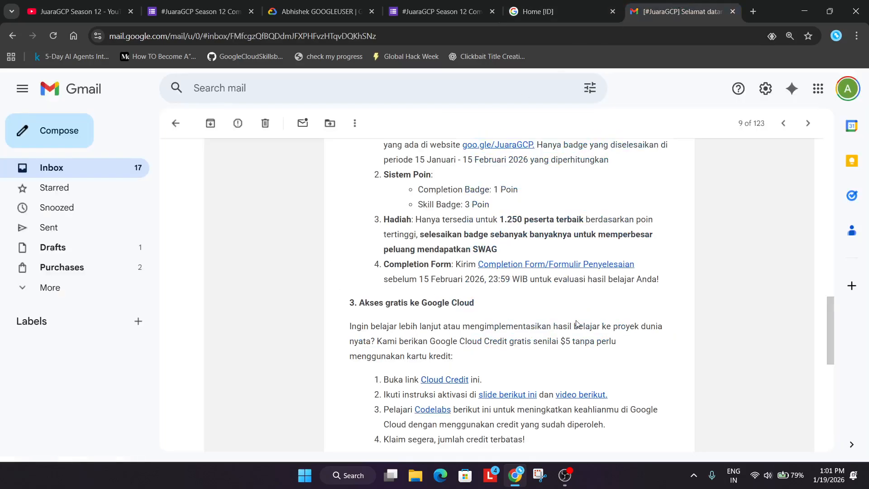
mouse_move(568, 323)
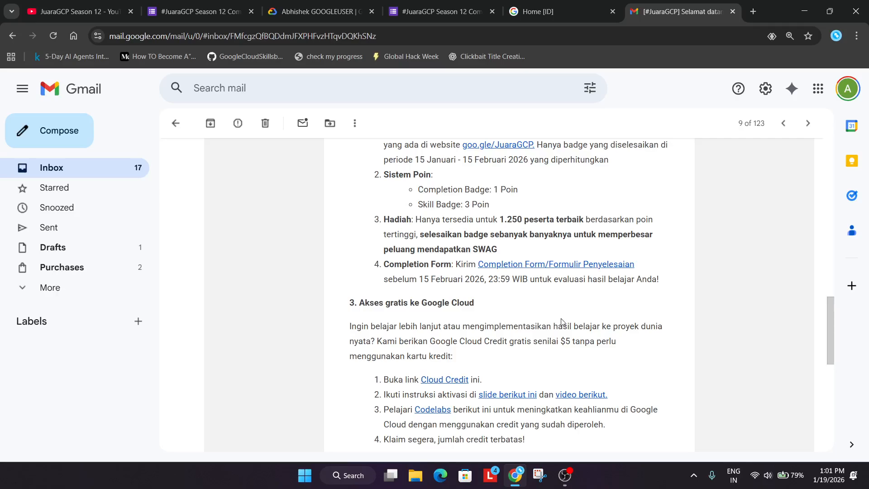
scroll(down, 3)
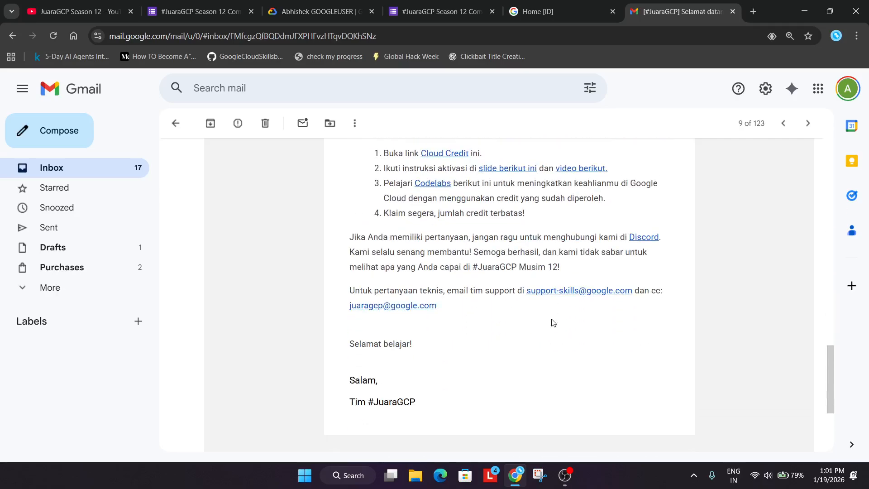
scroll(up, 3)
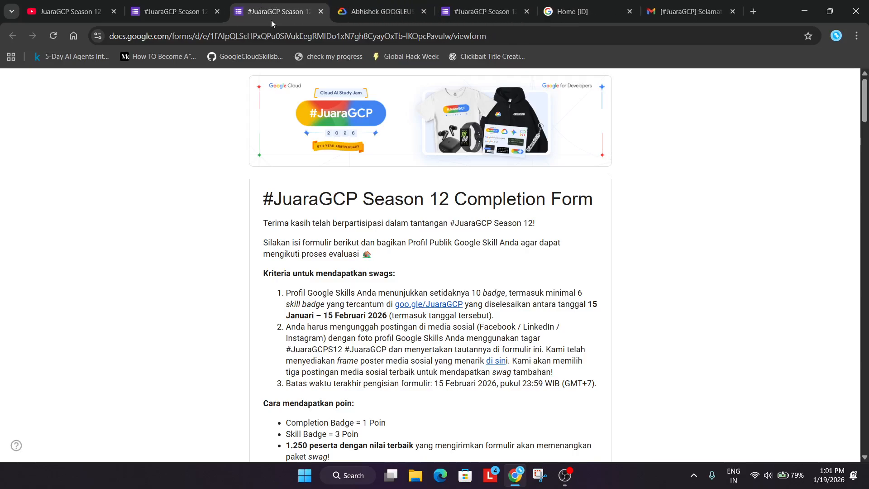
Step: Translate the #JuaraGCP Season 12 Completion Form introduction into English with Chrome's translator
scroll(down, 3)
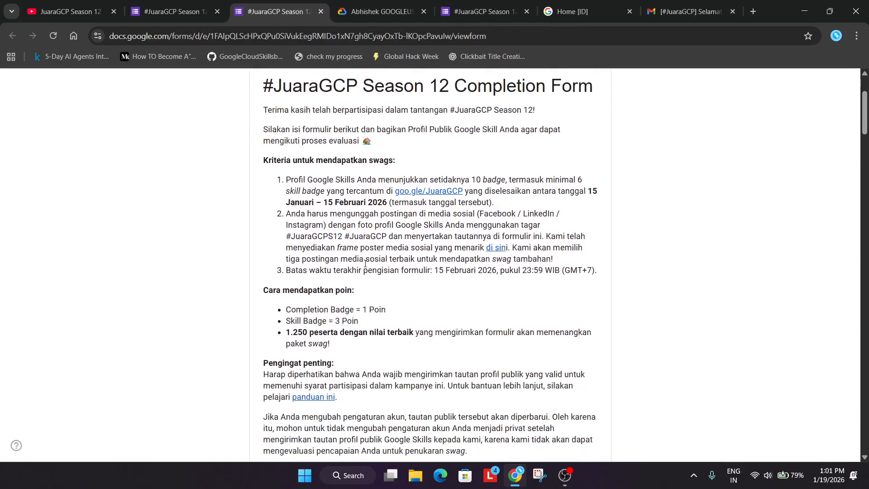
mouse_move(523, 285)
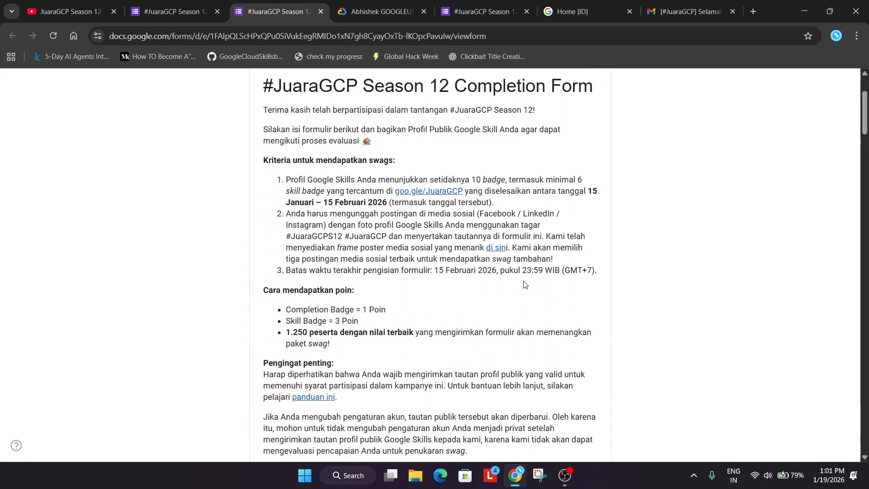
mouse_move(543, 373)
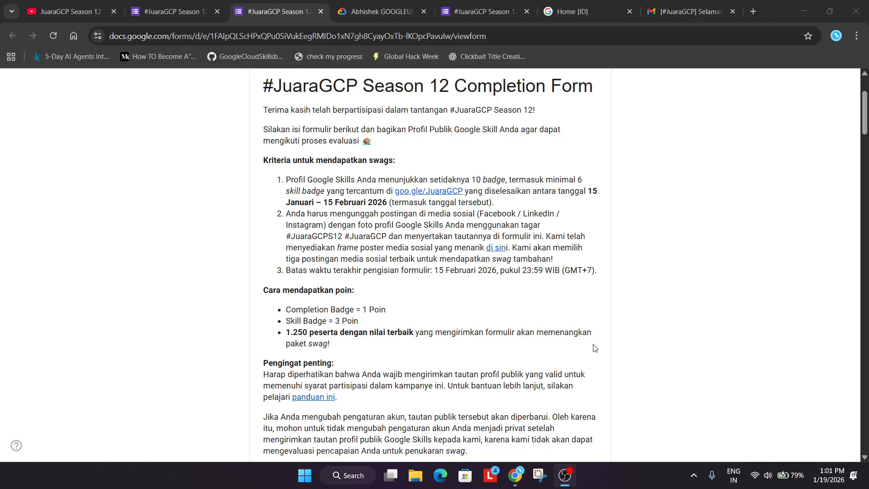
click(791, 35)
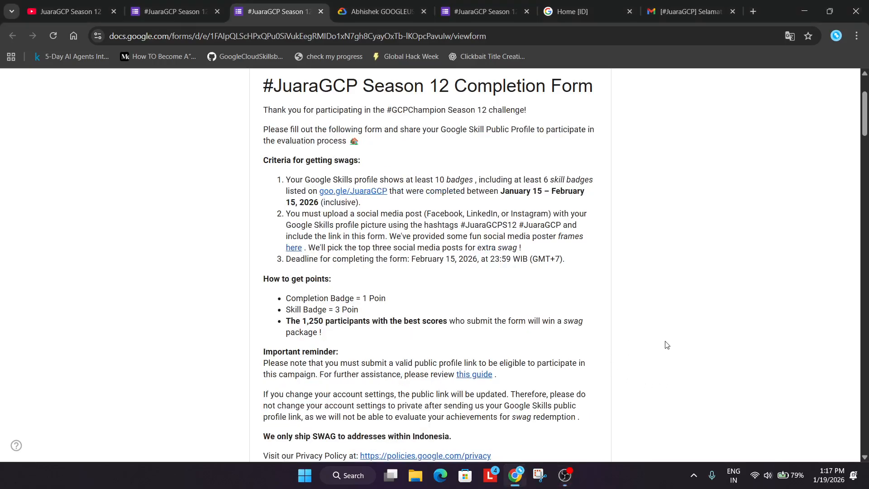
mouse_move(664, 348)
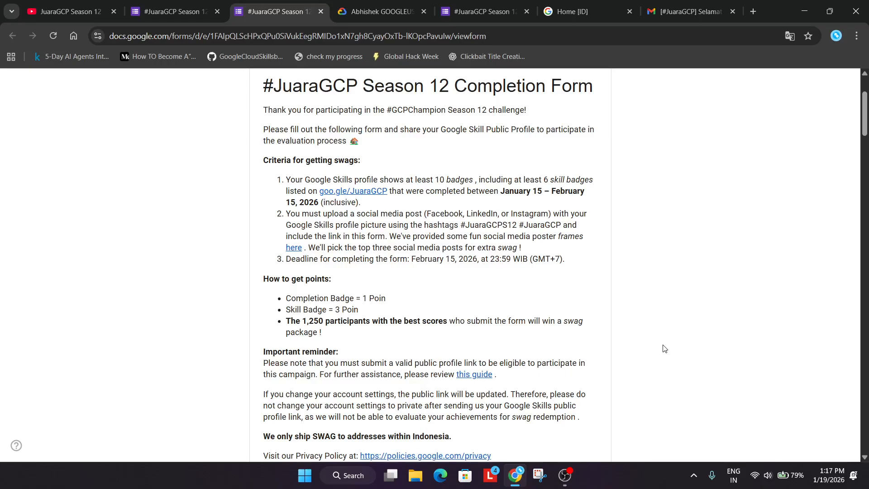
mouse_move(623, 319)
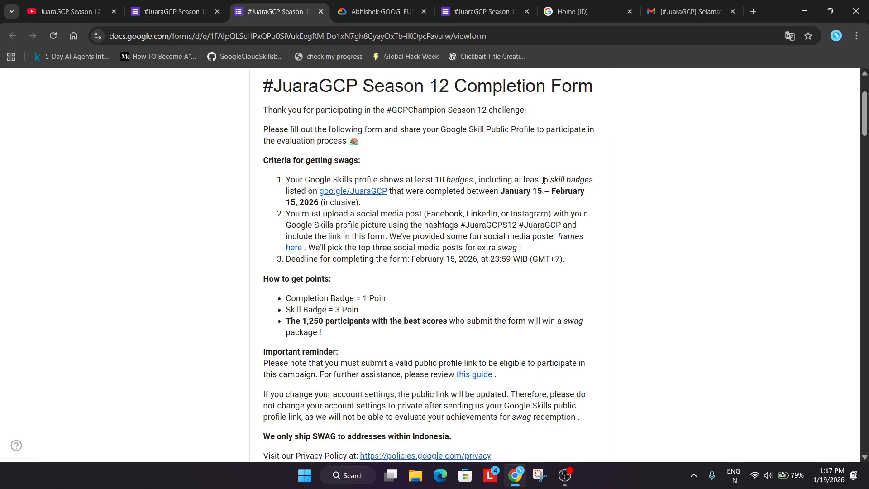
mouse_move(503, 192)
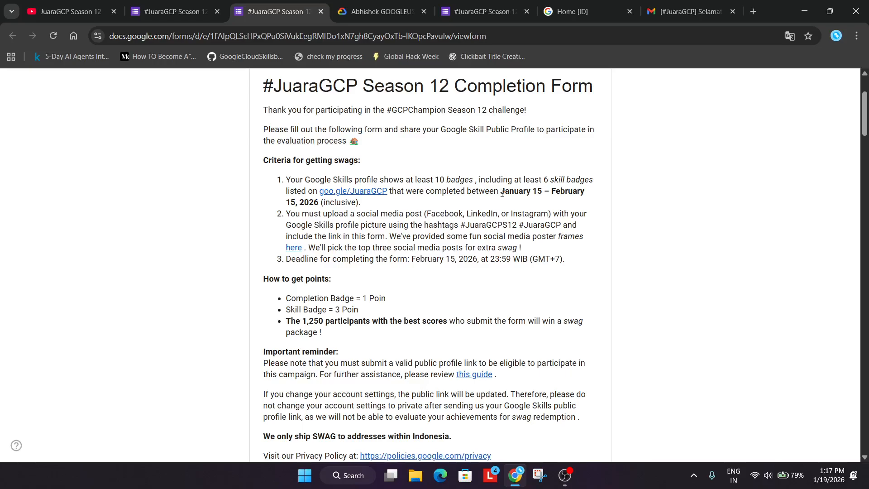
Step: Return to the JuaraGCP S12 event page and review swag tiers, sessions and Tiers & Rewards
click(580, 11)
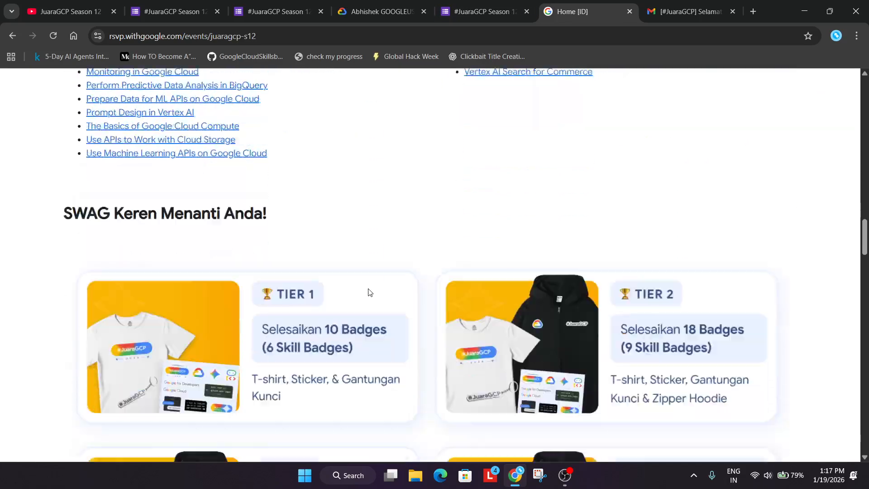
scroll(down, 3)
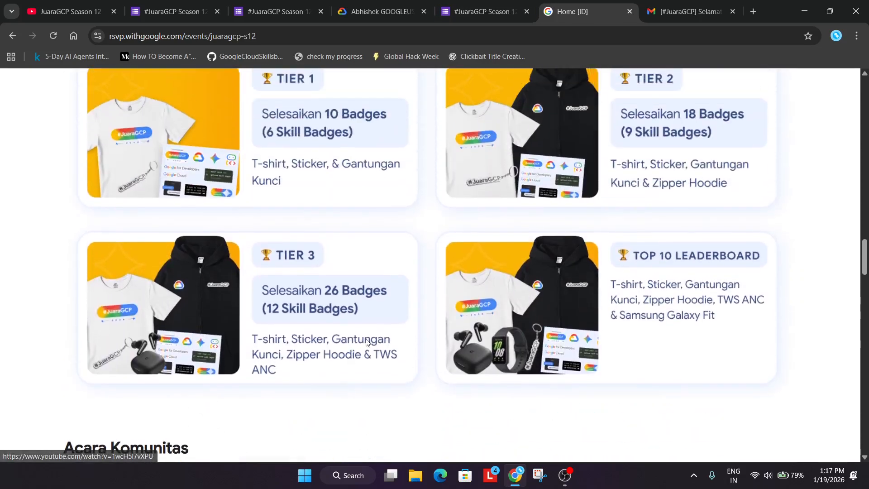
scroll(up, 3)
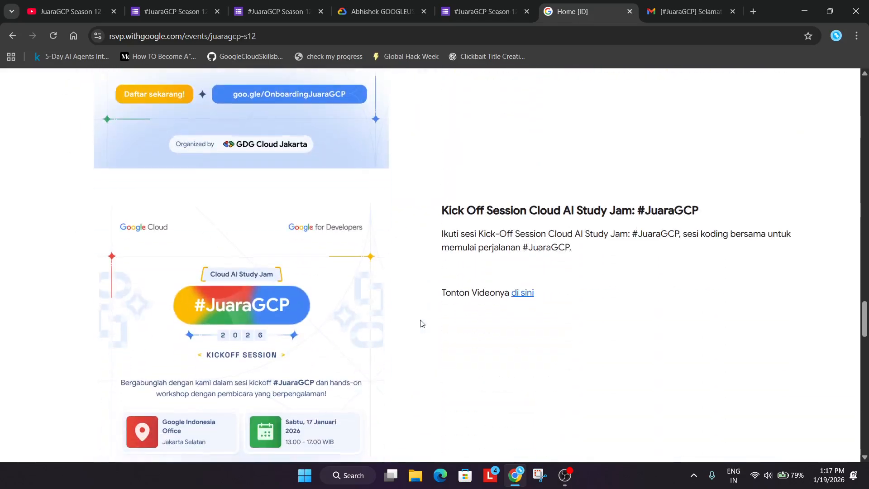
scroll(up, 3)
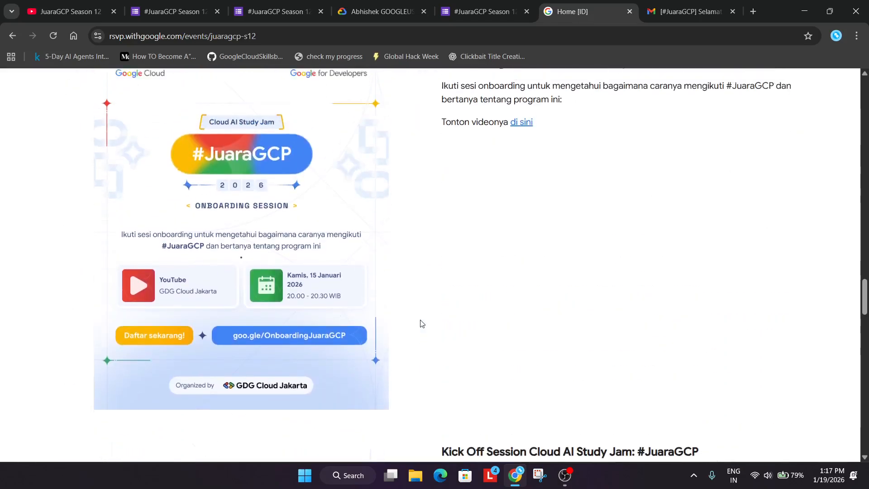
scroll(down, 3)
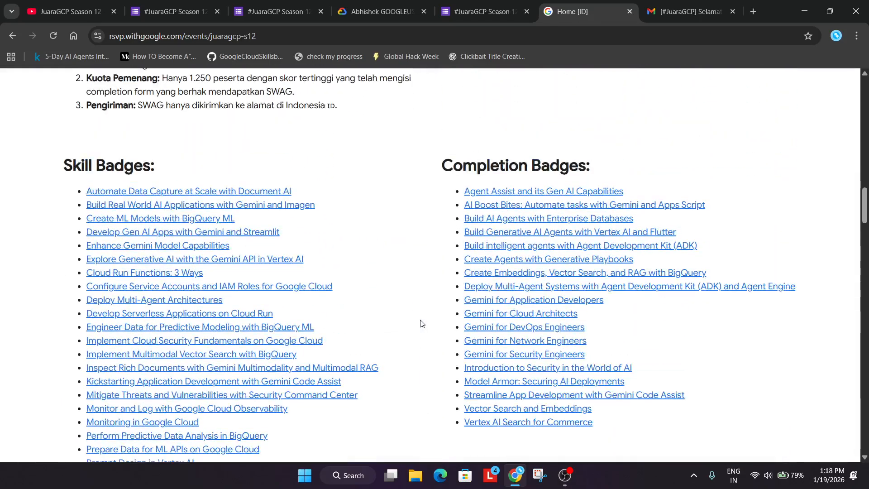
scroll(up, 3)
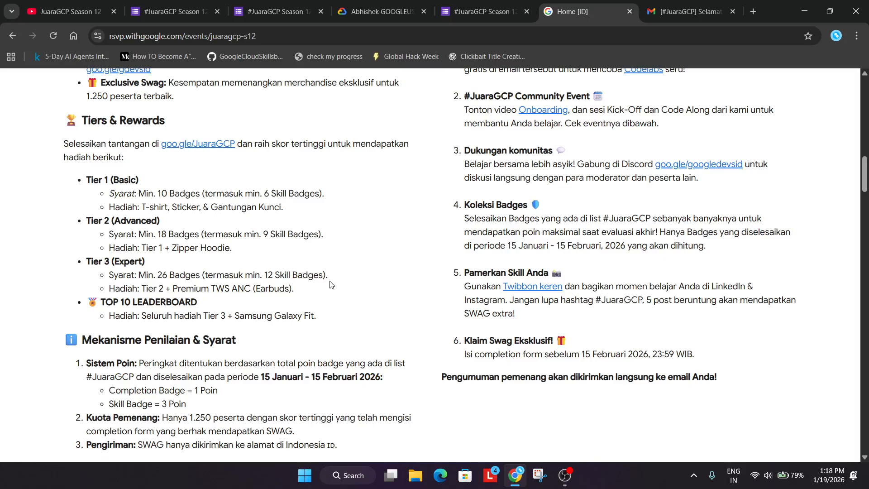
mouse_move(333, 287)
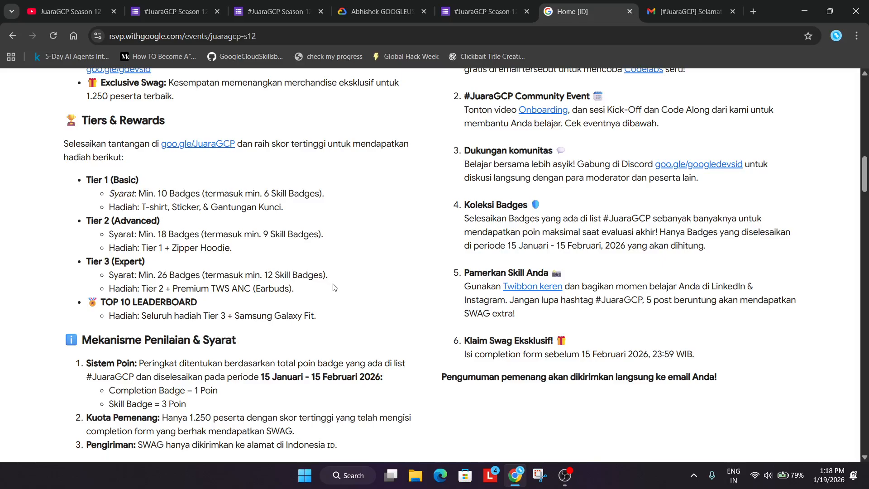
mouse_move(348, 209)
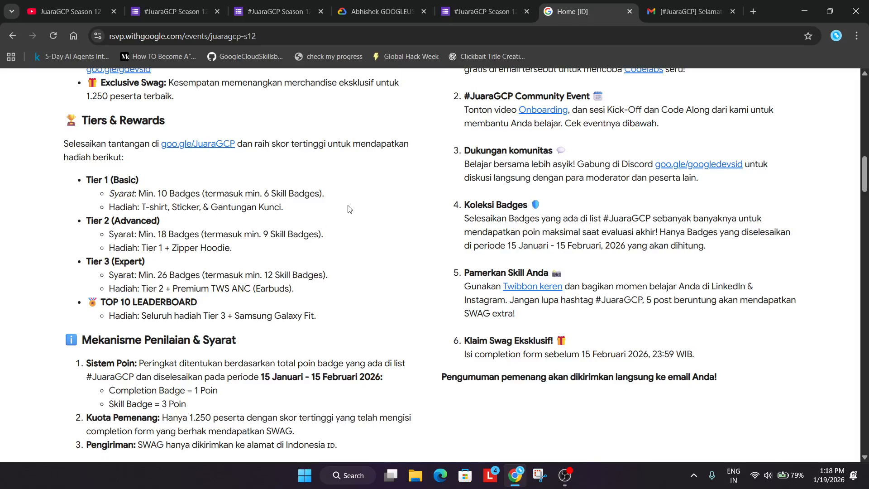
Step: Switch to the completion form copy and read its swag criteria and points rules
click(173, 11)
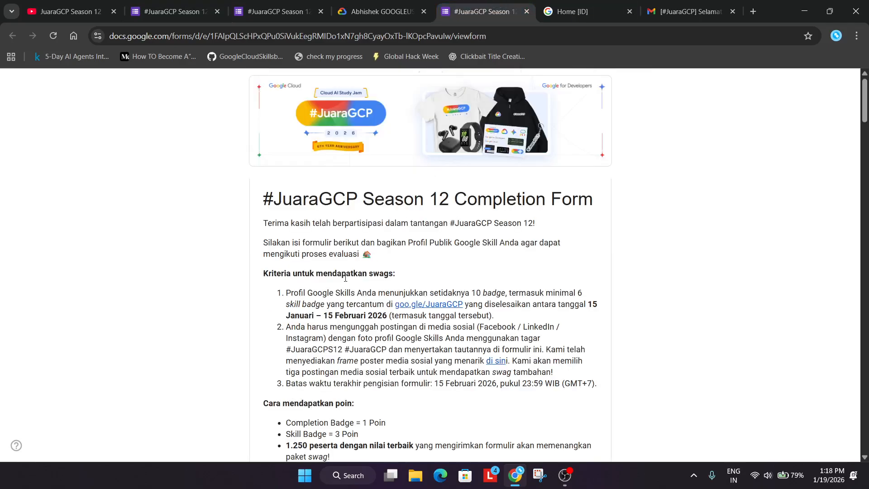
scroll(down, 3)
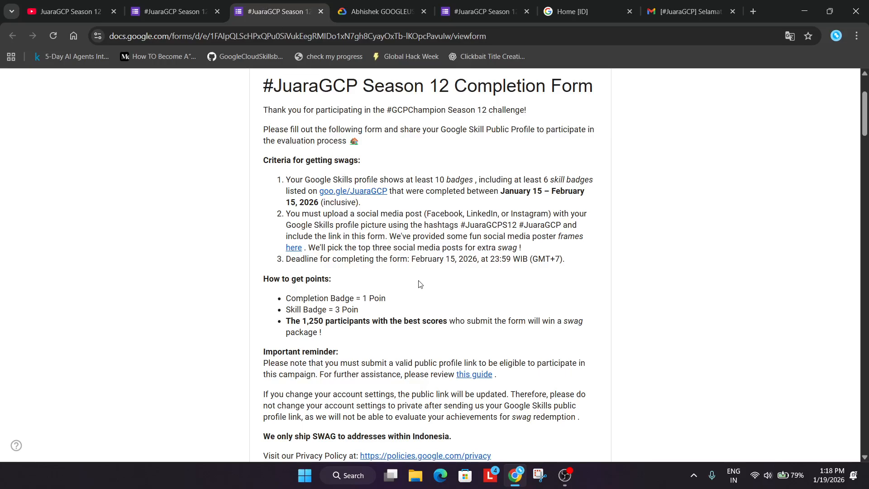
mouse_move(434, 278)
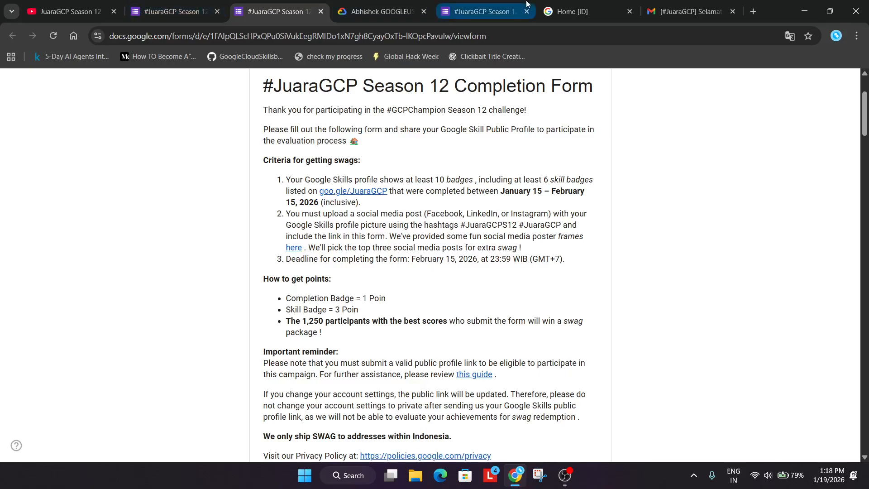
Step: Go back to the Season 12 event page and scroll to the Skill and Completion Badges lists
click(587, 11)
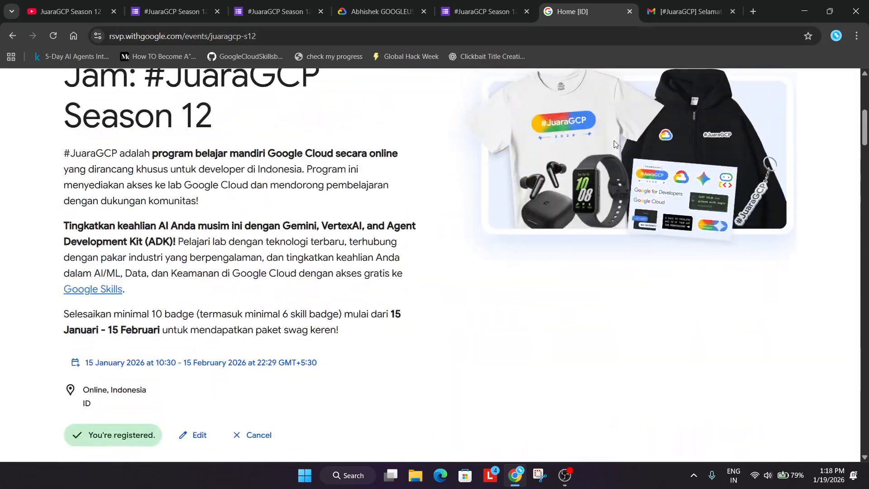
scroll(down, 3)
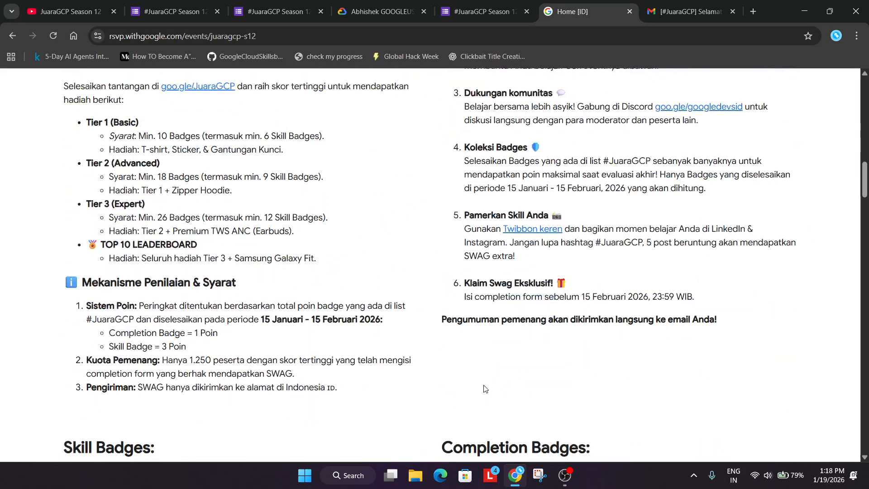
scroll(down, 3)
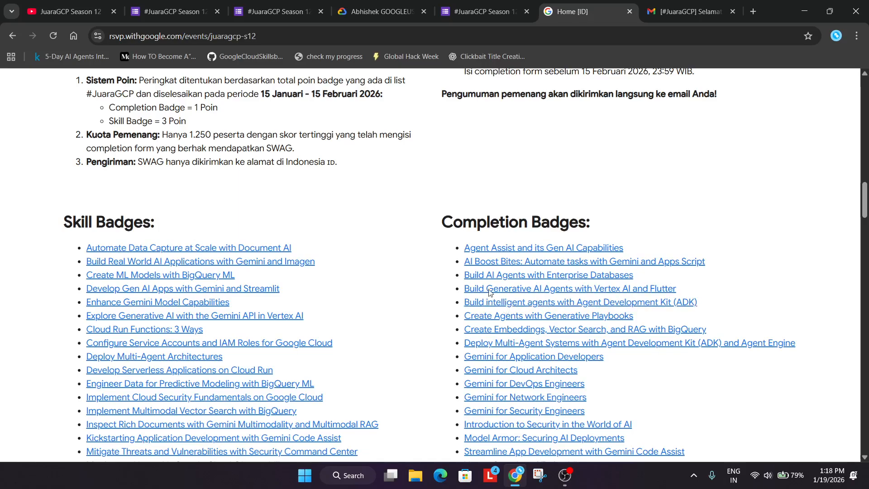
Step: Return to the English Completion Form at its introduction, criteria and reminders
click(482, 11)
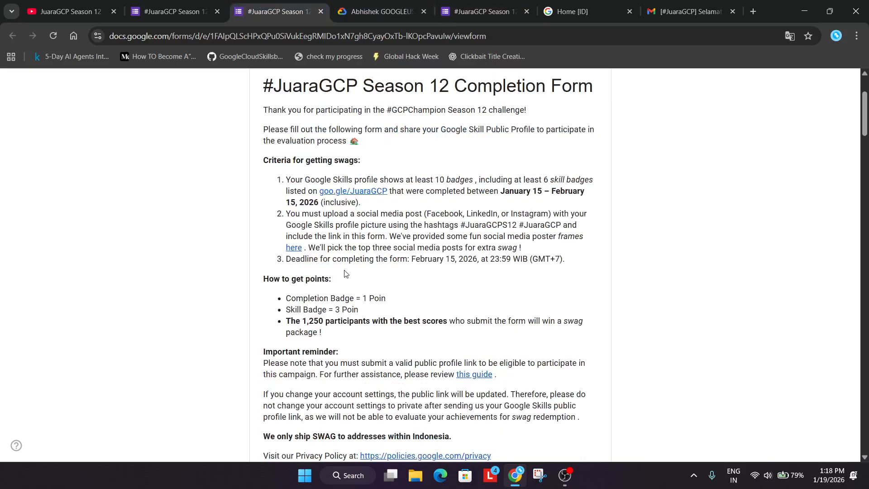
mouse_move(352, 340)
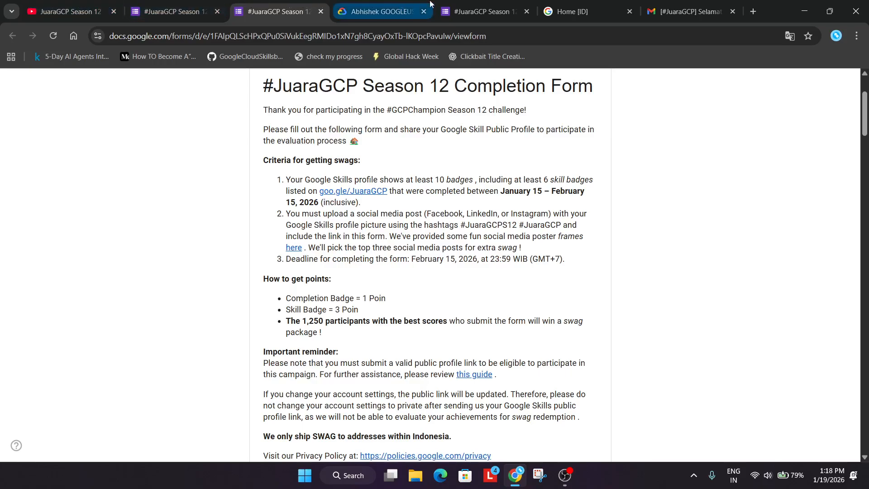
Step: Switch to the event page and scroll up to the Google Cloud AI Study Jam heading
click(576, 11)
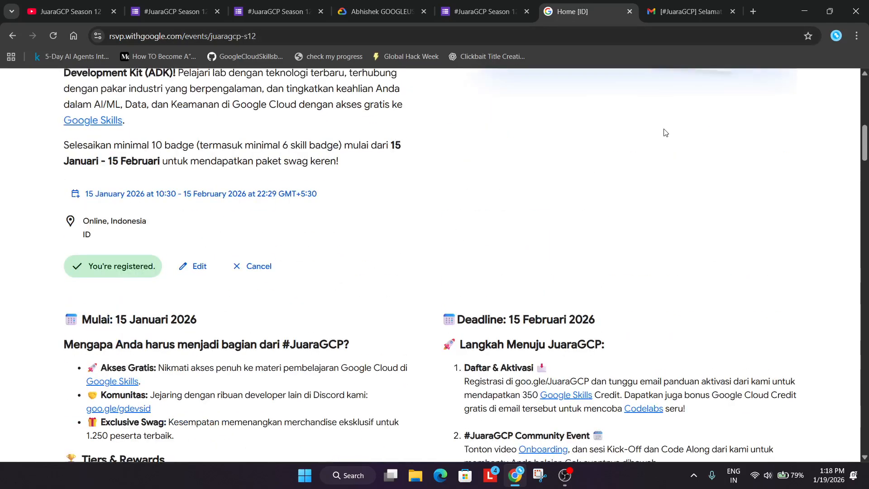
scroll(up, 3)
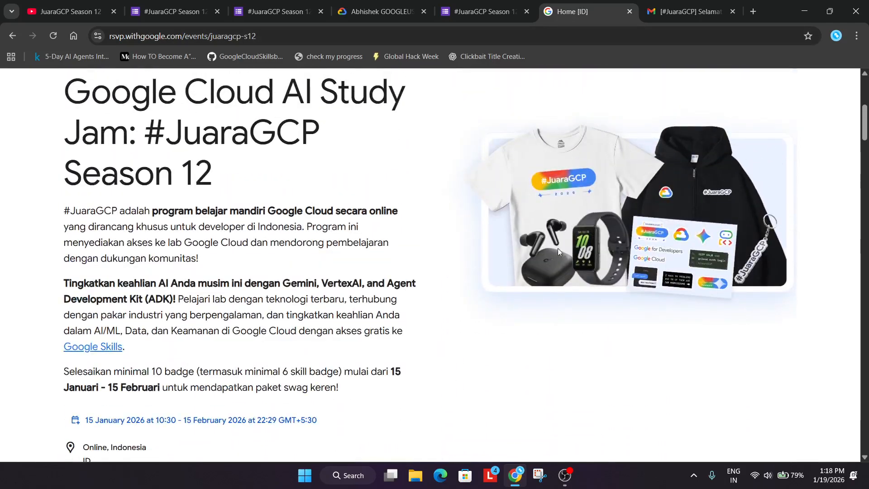
mouse_move(515, 227)
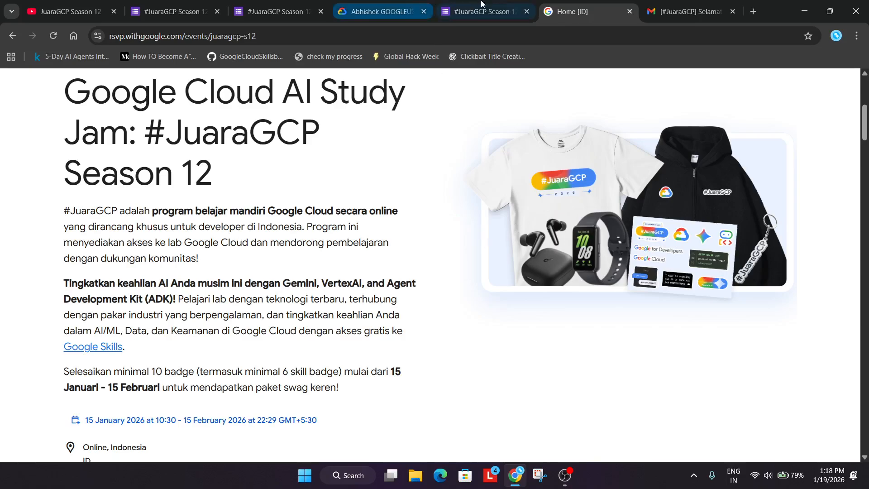
Step: Back in the form, choose Students as the best-fitting option and scroll to the address questions
click(482, 11)
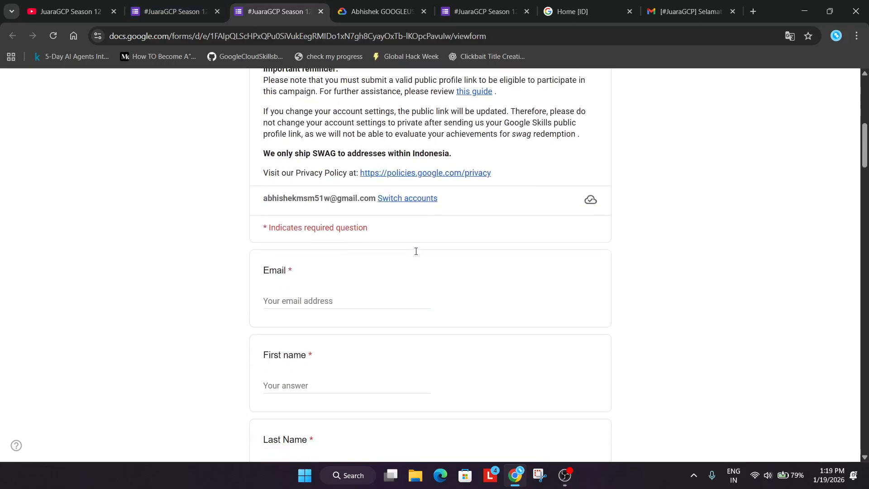
scroll(down, 3)
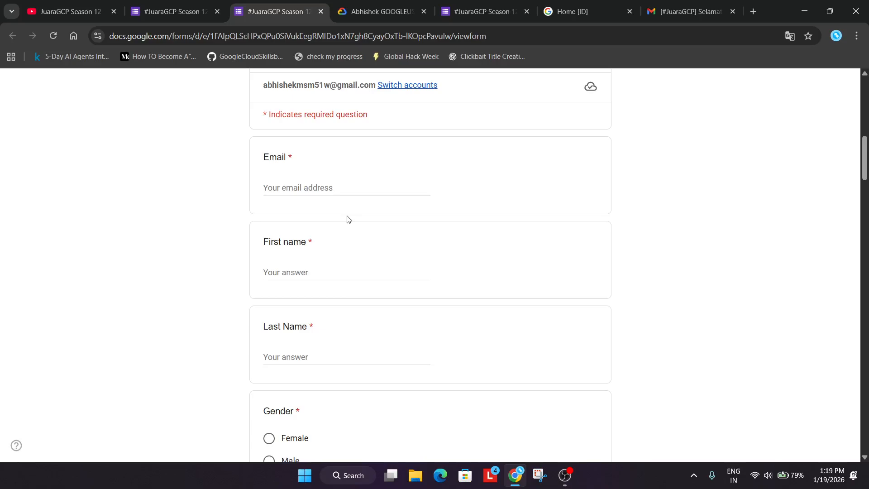
mouse_move(324, 245)
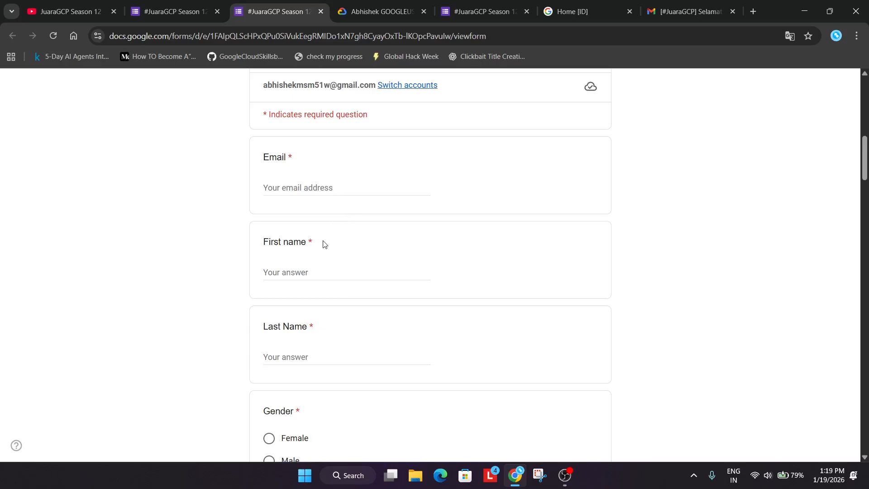
scroll(down, 3)
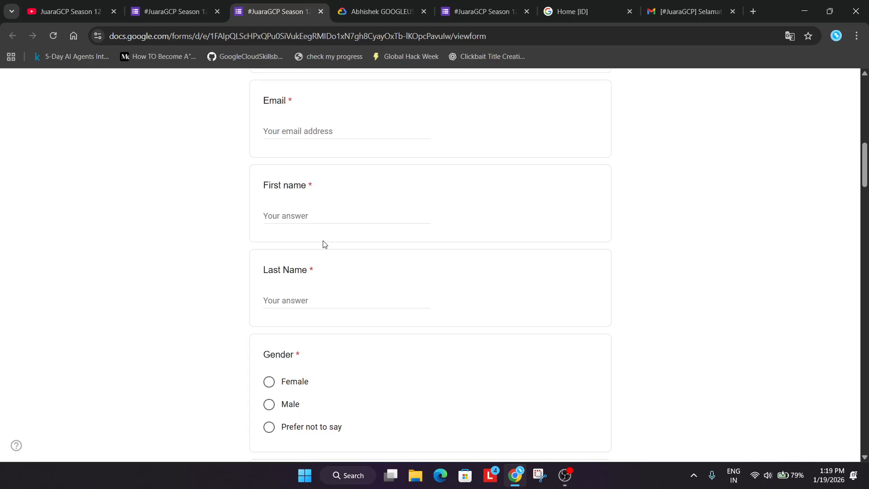
scroll(down, 3)
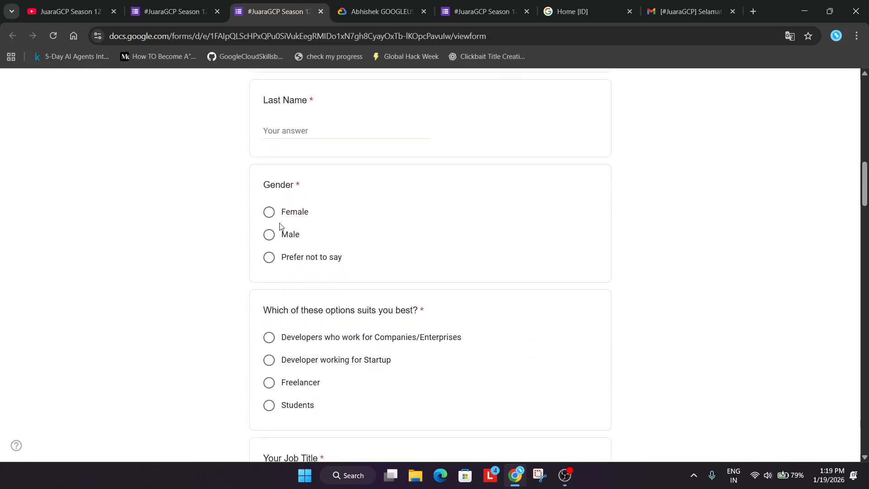
scroll(down, 3)
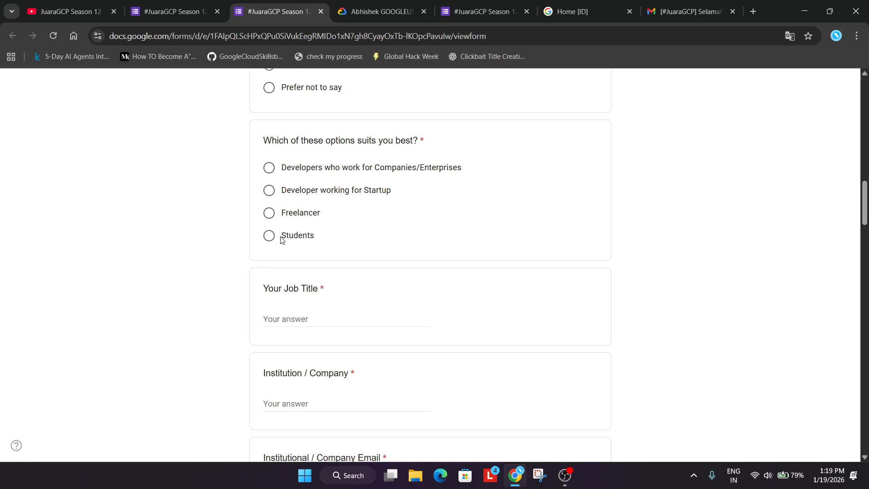
click(269, 235)
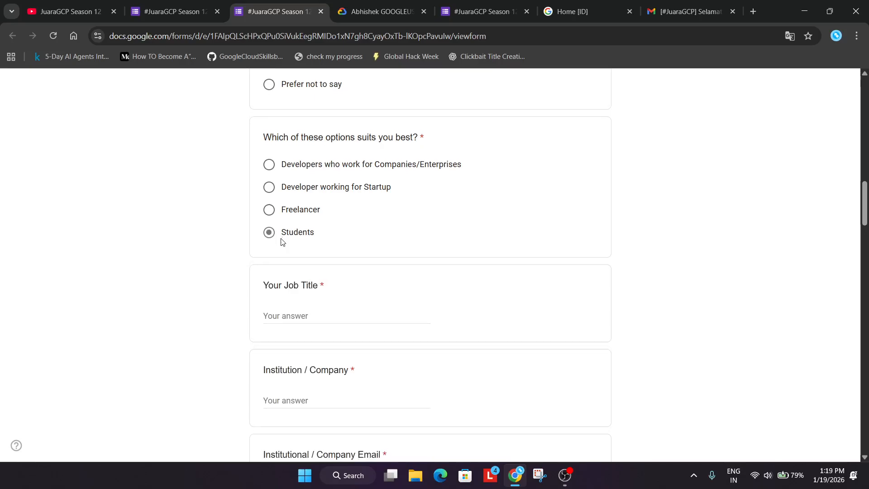
scroll(down, 3)
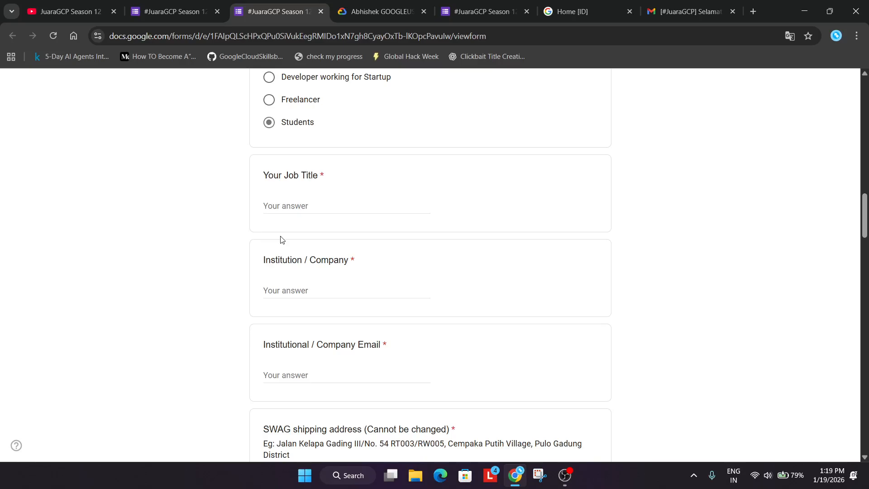
scroll(up, 3)
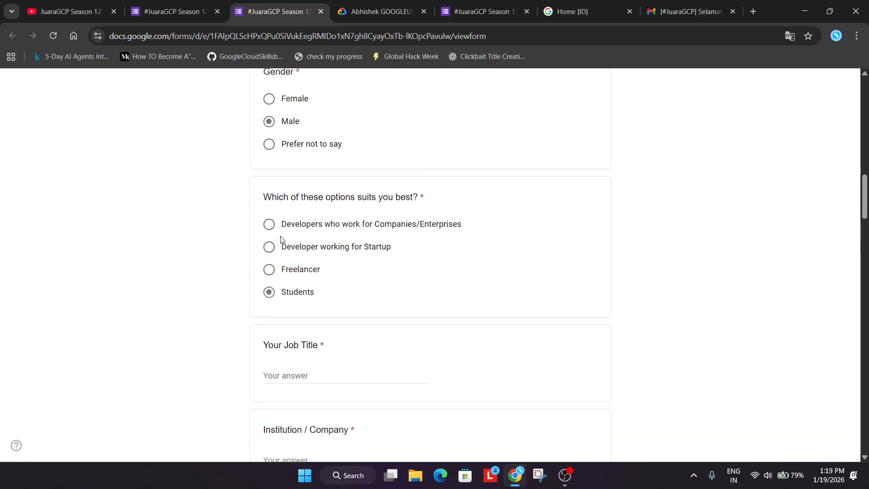
scroll(down, 3)
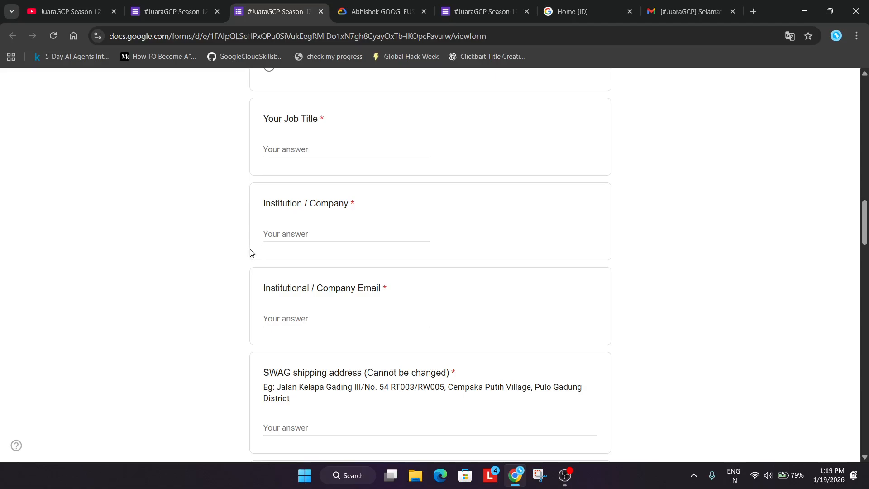
scroll(down, 3)
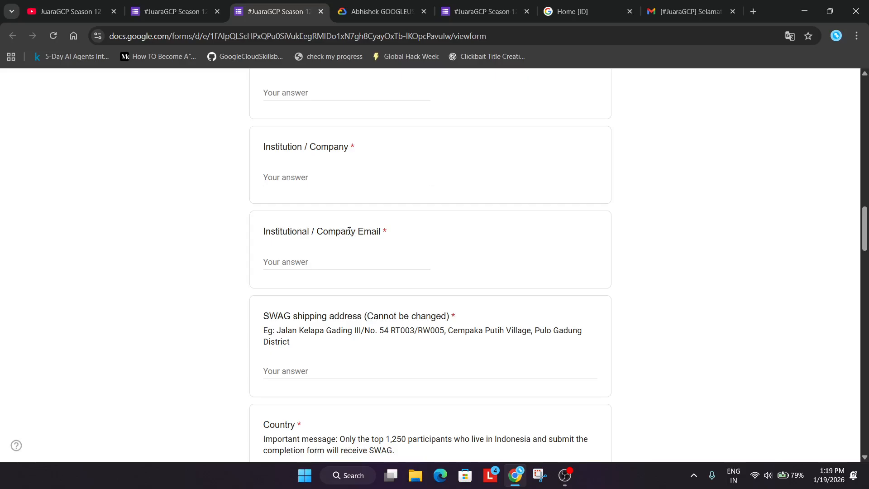
scroll(down, 3)
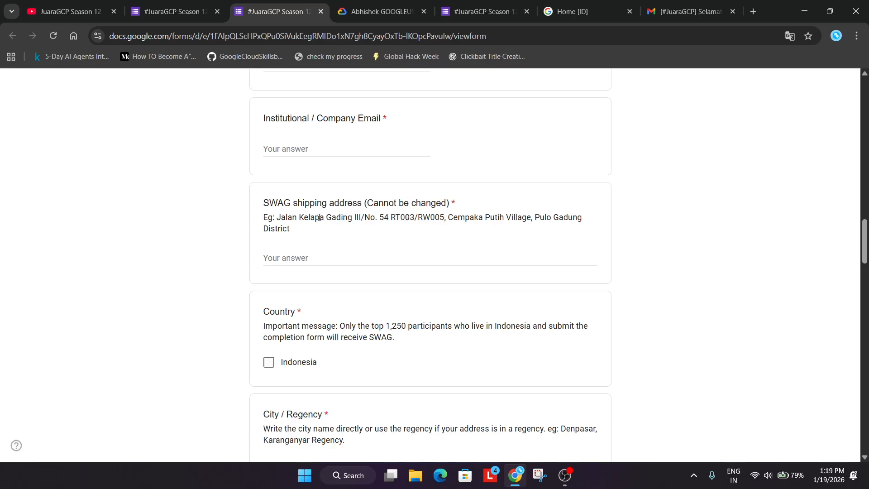
mouse_move(338, 232)
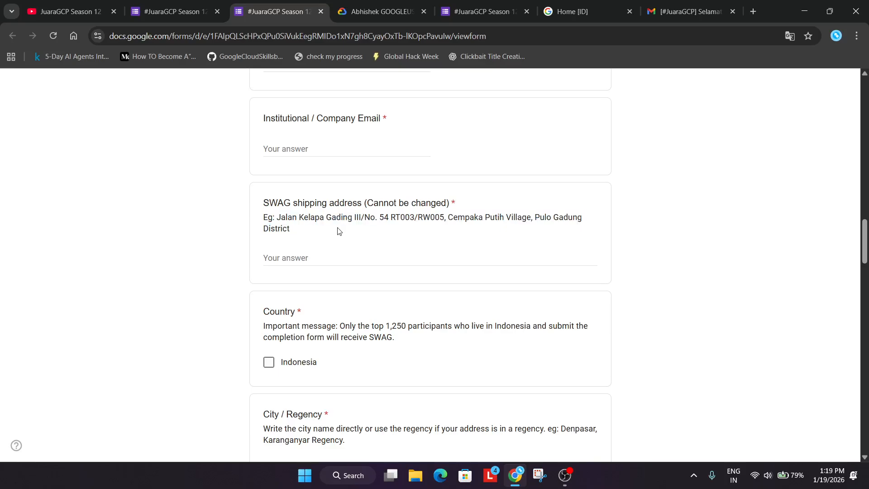
Step: Tick Indonesia for Country, then switch to the JuaraGCP Season 12 YouTube playlist
scroll(down, 3)
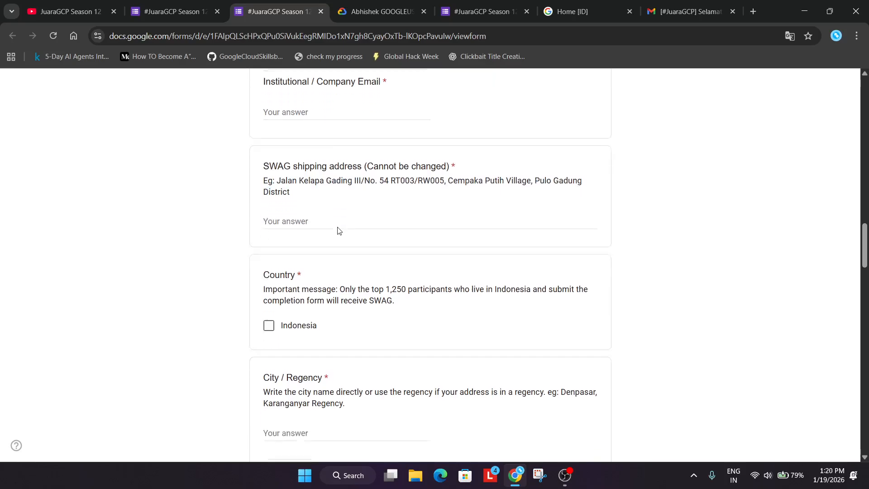
scroll(down, 3)
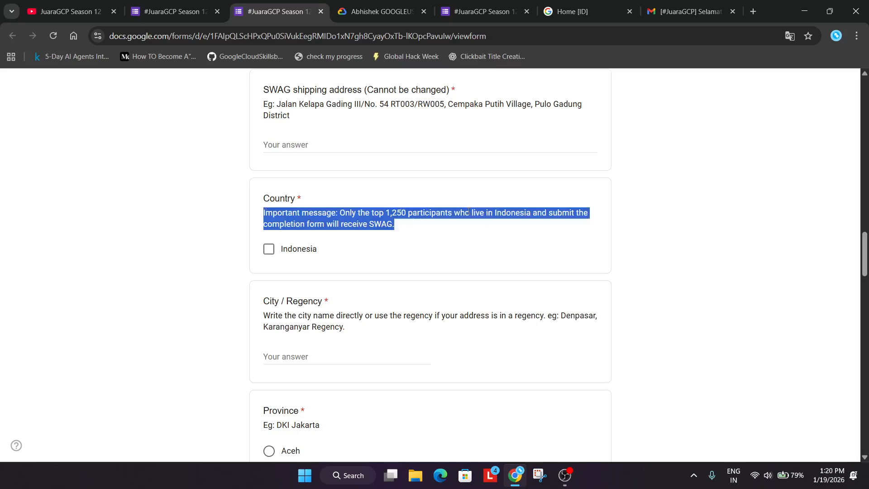
click(269, 249)
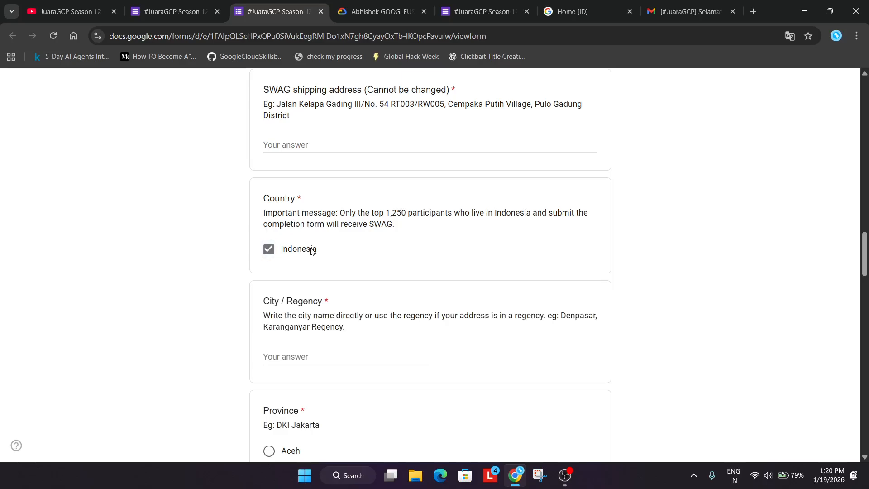
mouse_move(303, 253)
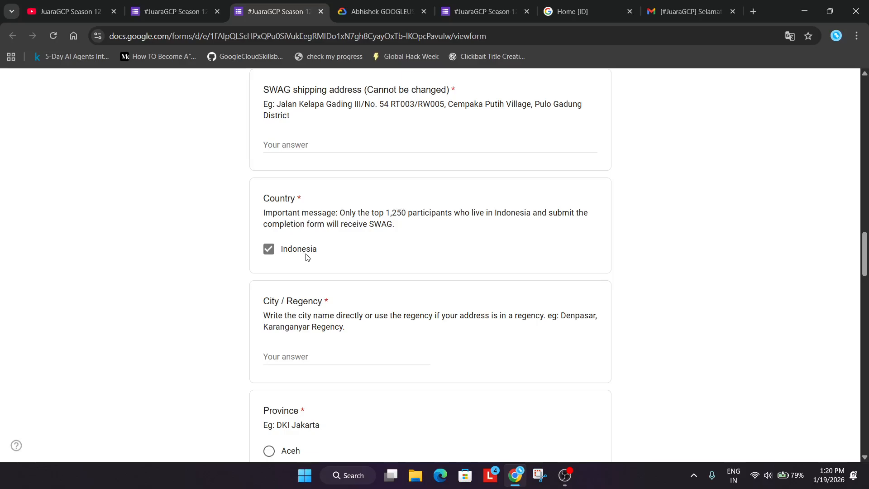
mouse_move(316, 249)
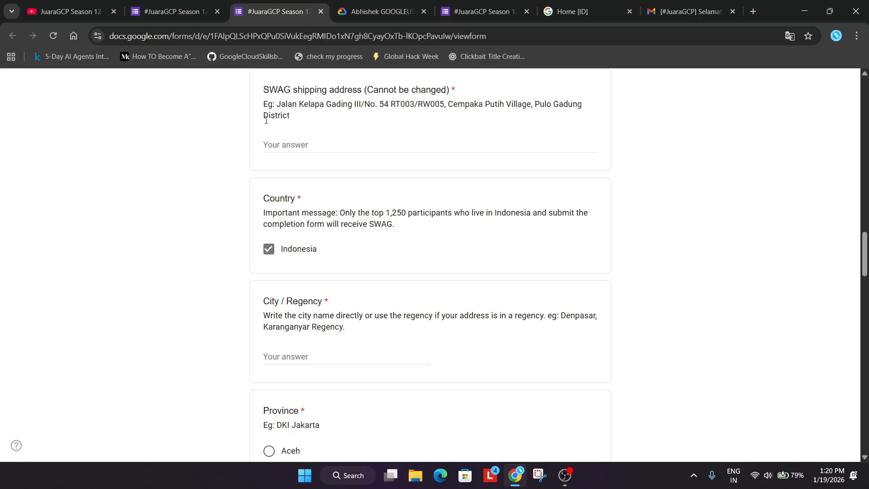
click(66, 11)
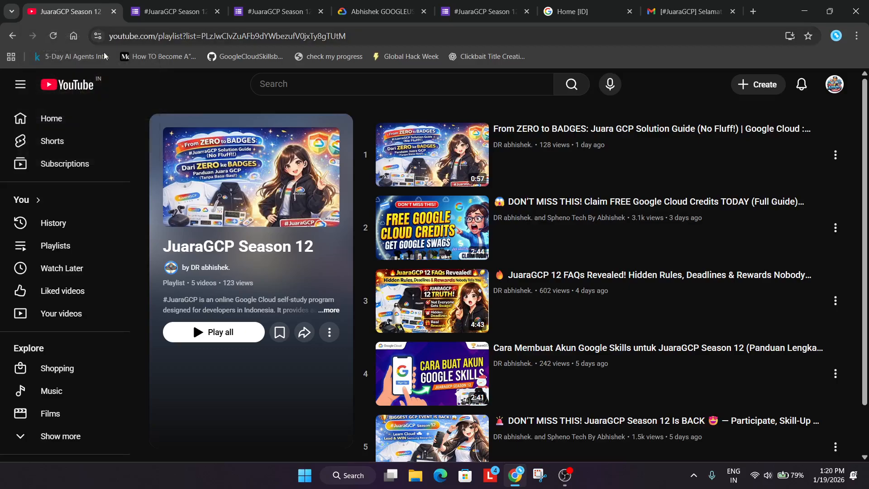
Step: Open the YouTube channel in a new tab, find the Google Cloud Arcade Cohort 1 2026 playlist, and return to the form
right_click(234, 176)
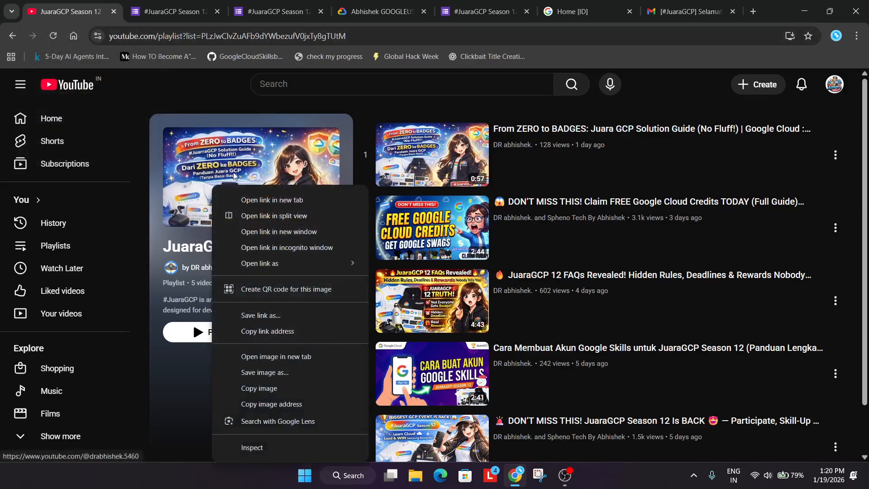
click(272, 200)
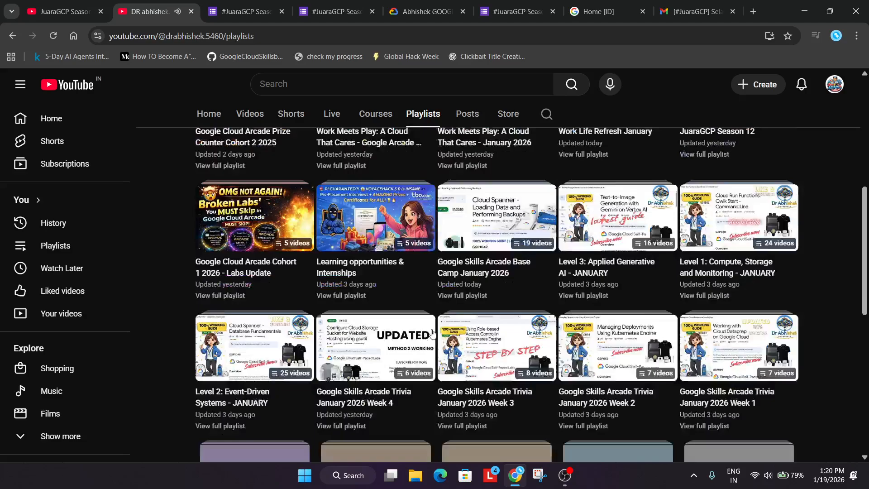
scroll(down, 3)
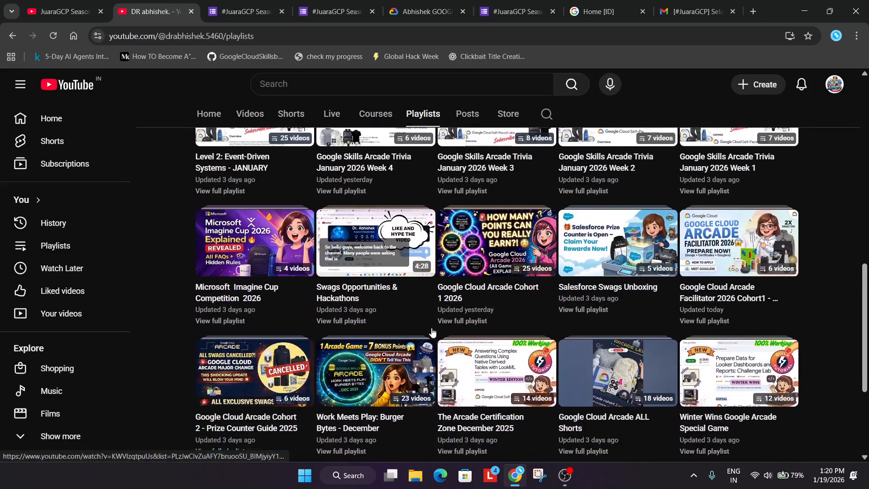
scroll(down, 3)
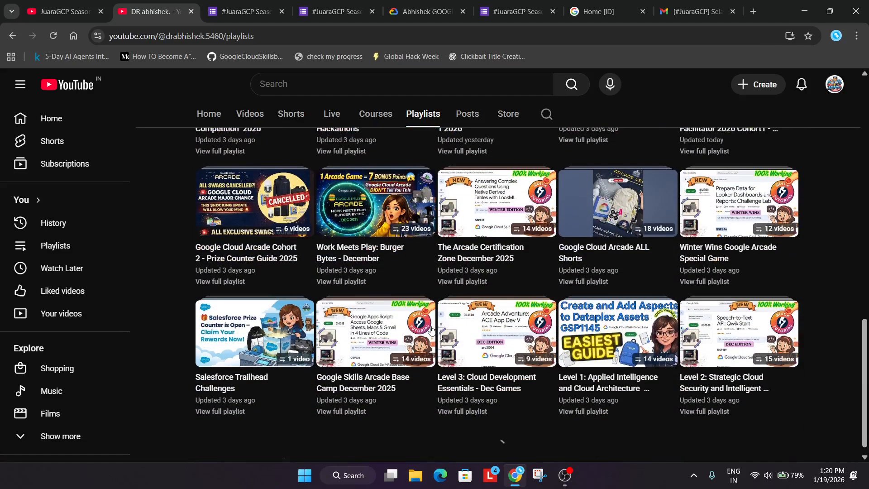
scroll(up, 3)
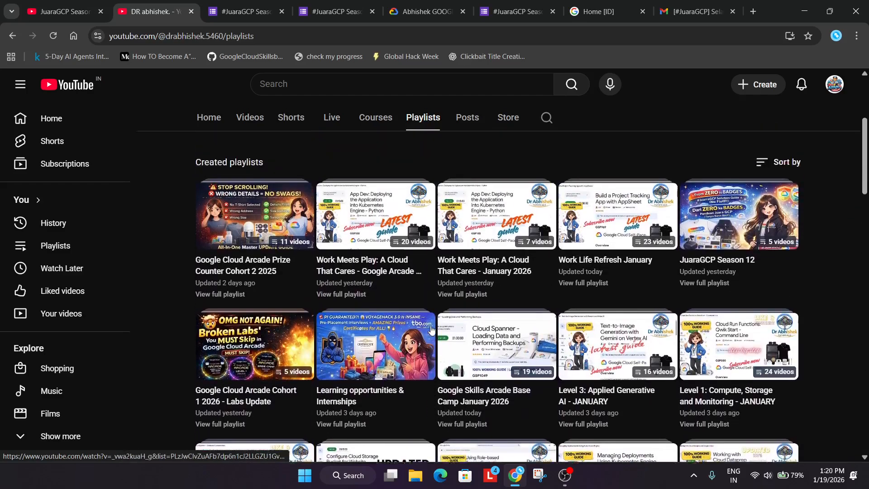
scroll(down, 3)
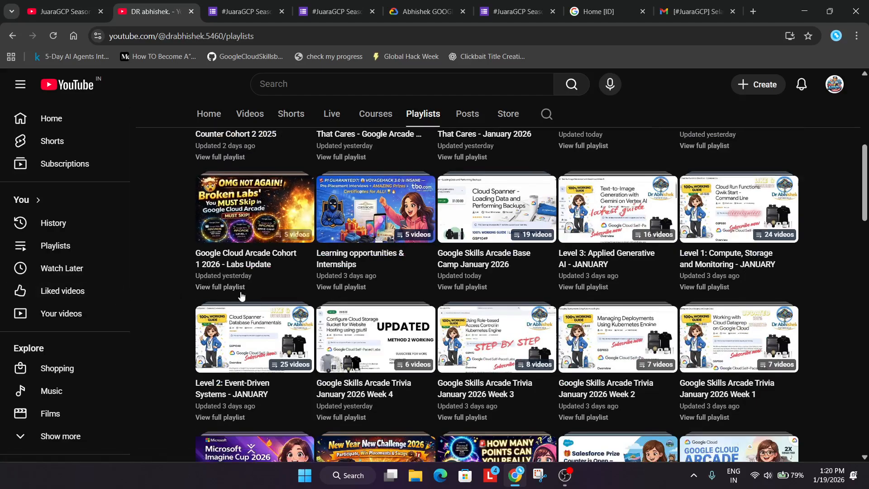
scroll(down, 3)
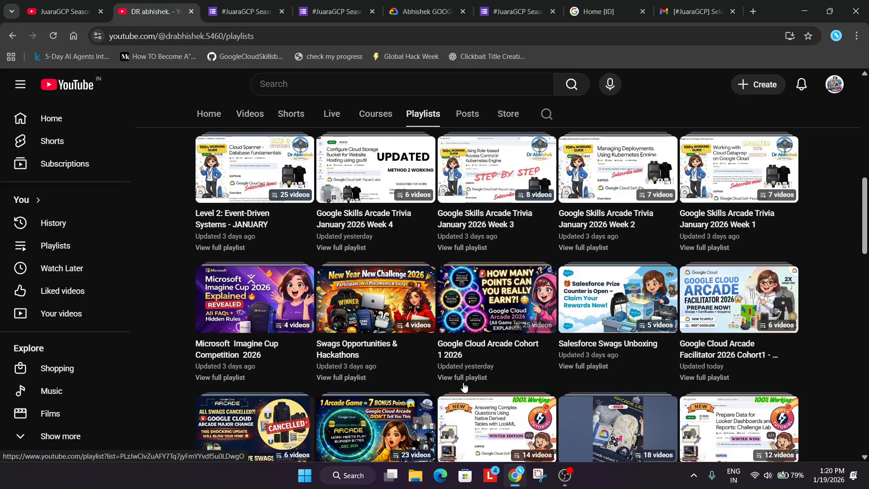
mouse_move(461, 378)
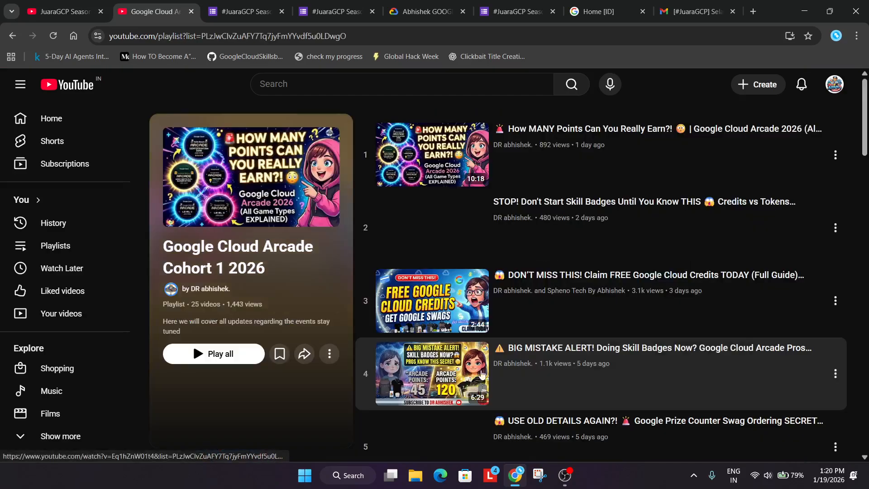
scroll(down, 3)
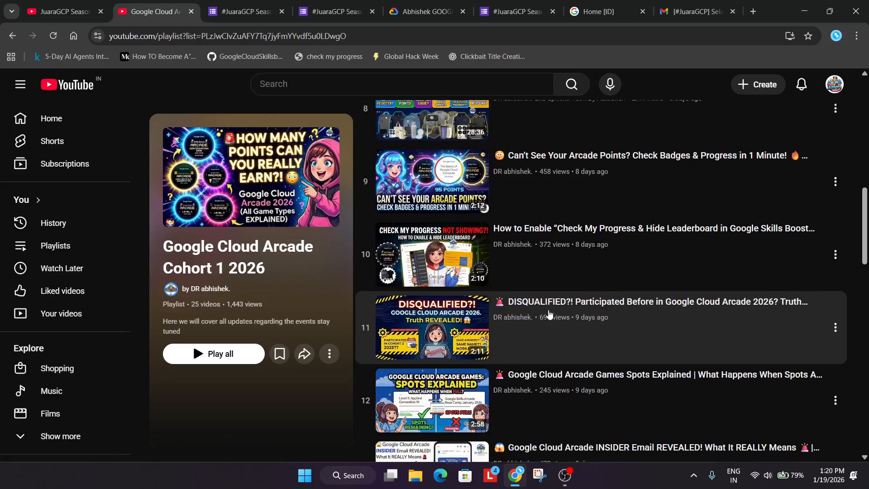
scroll(up, 3)
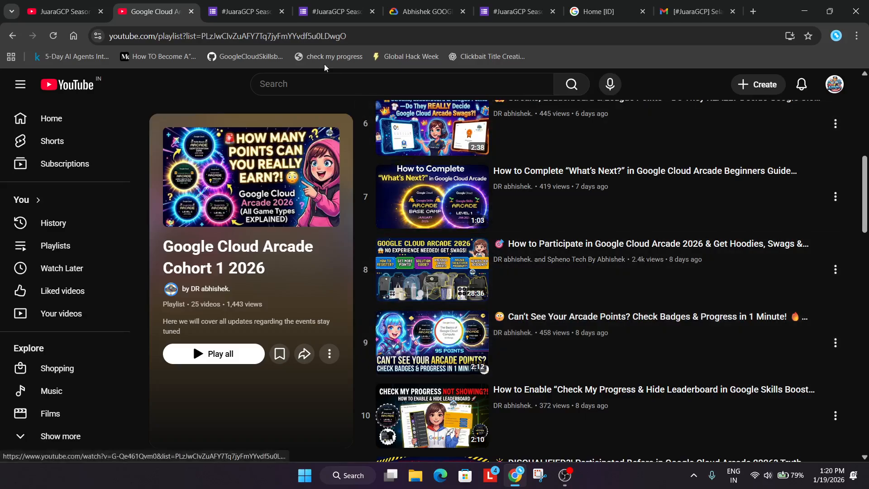
click(330, 11)
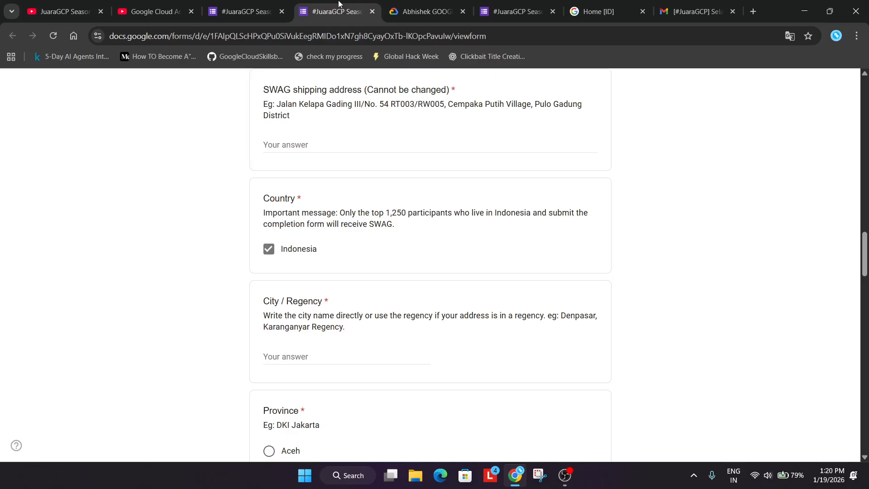
Step: Scroll the form down to the Google Skills profile link question, then switch to the Google Skills tab
scroll(down, 3)
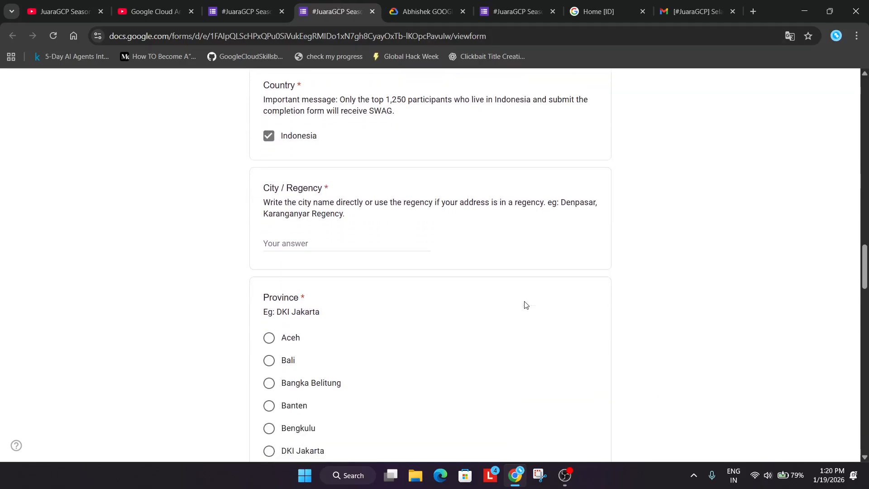
scroll(down, 3)
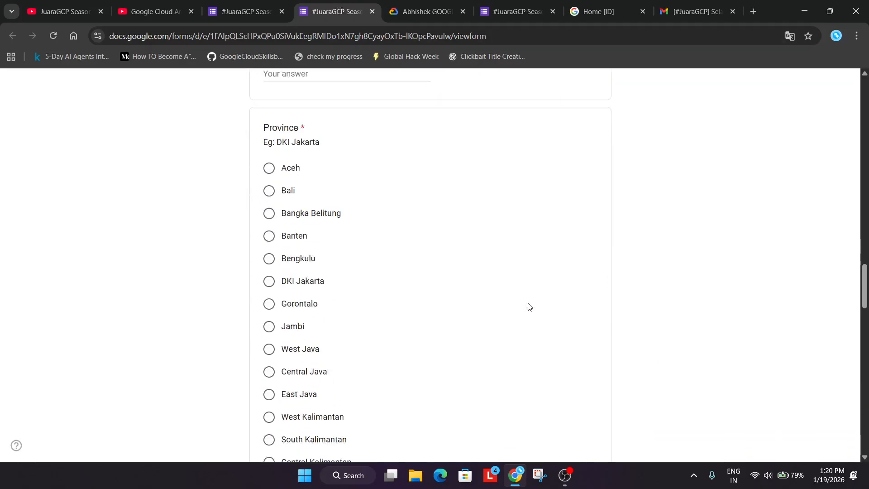
scroll(down, 3)
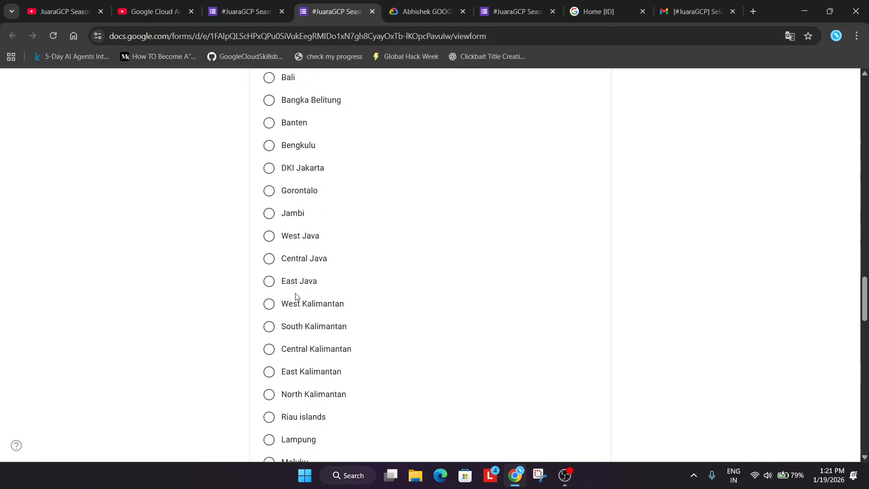
scroll(down, 3)
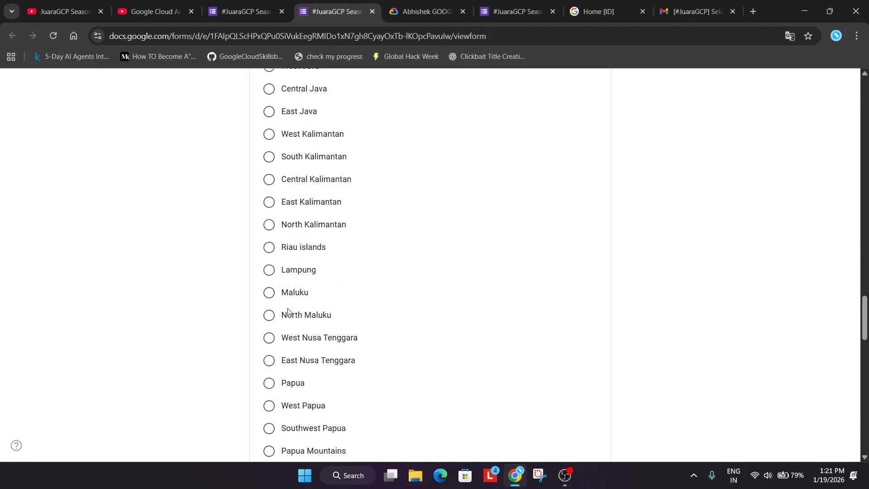
scroll(down, 3)
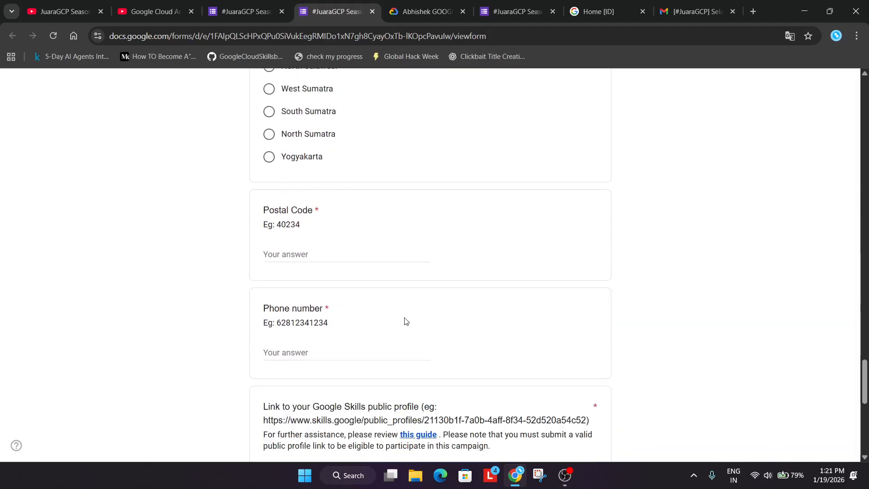
scroll(down, 3)
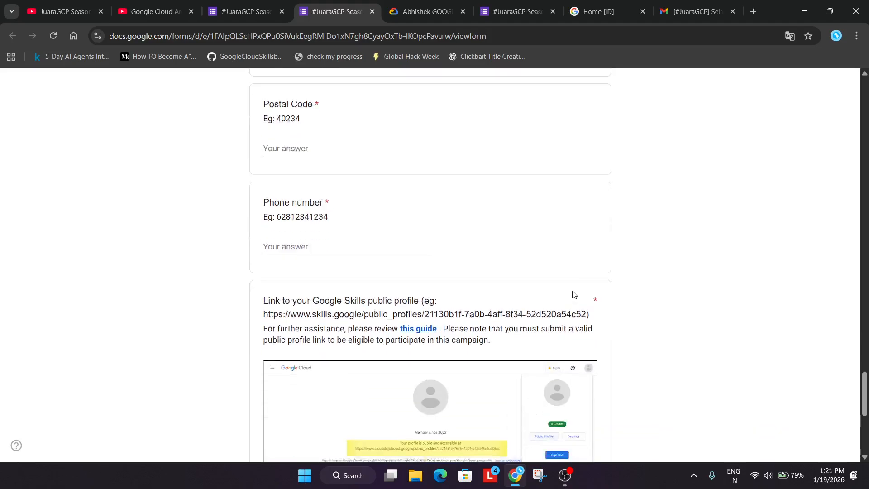
scroll(down, 3)
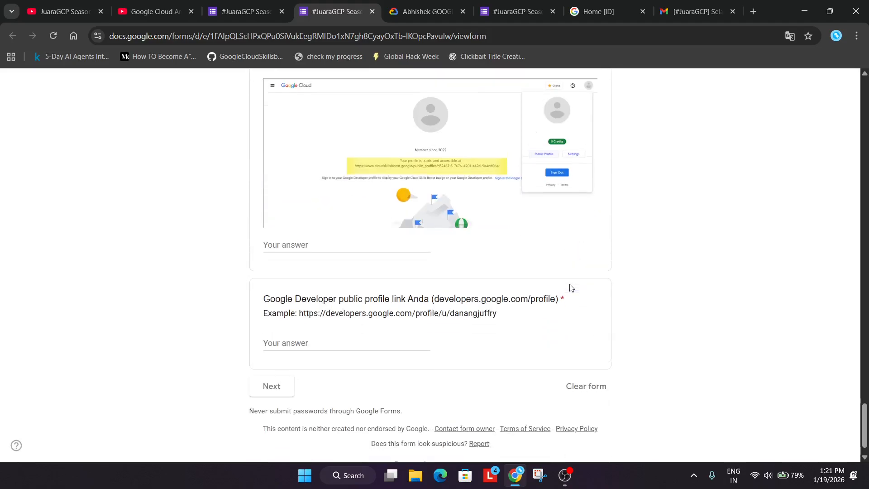
scroll(up, 3)
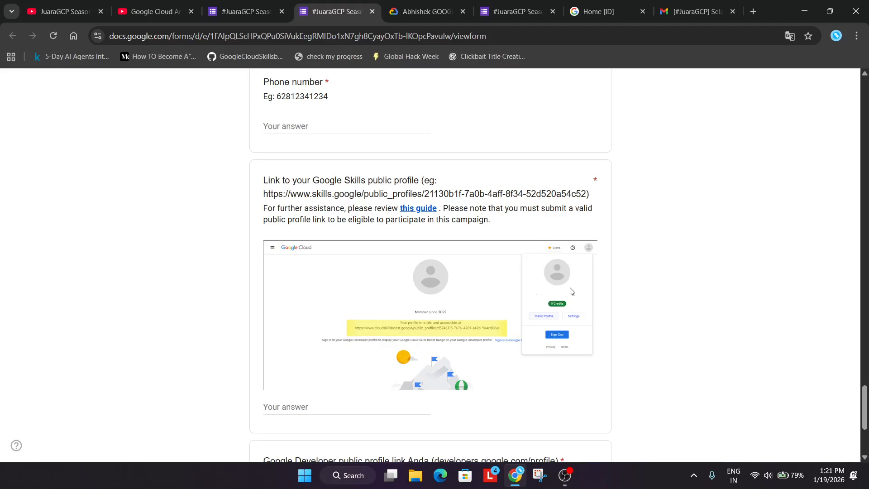
scroll(down, 3)
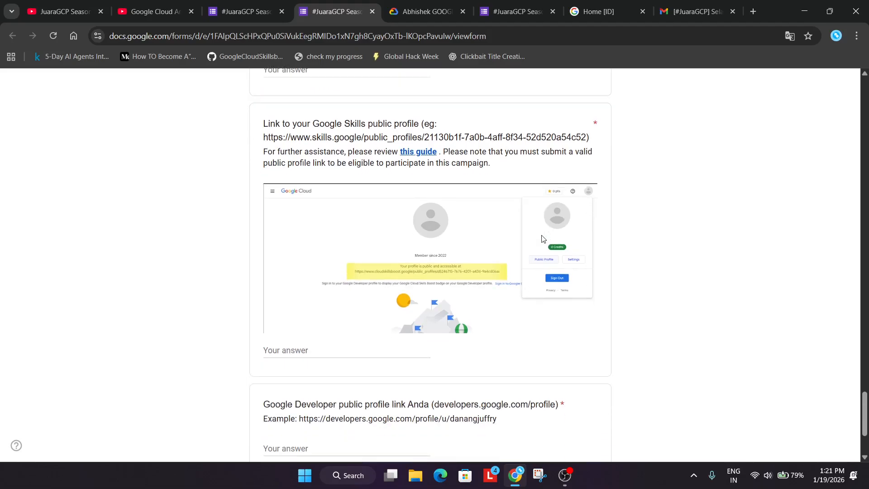
scroll(down, 3)
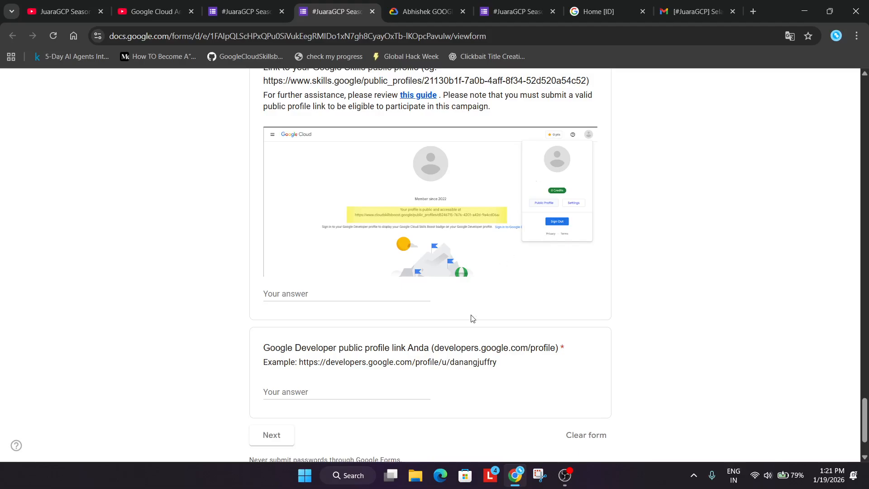
click(426, 11)
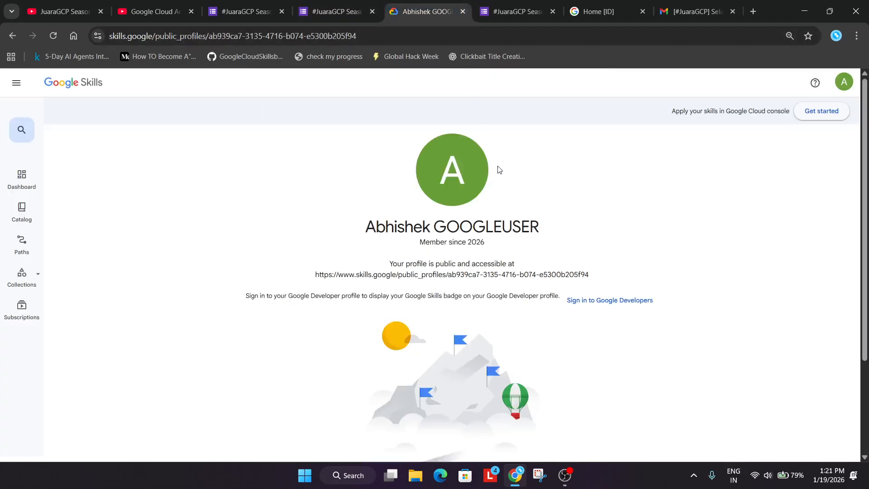
Step: Make the Google Skills profile public in account settings and copy its public profile link
click(843, 81)
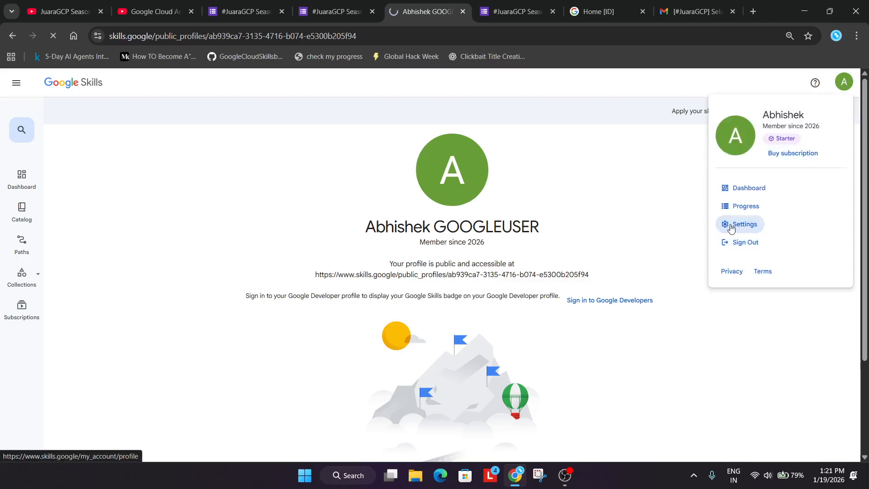
click(744, 224)
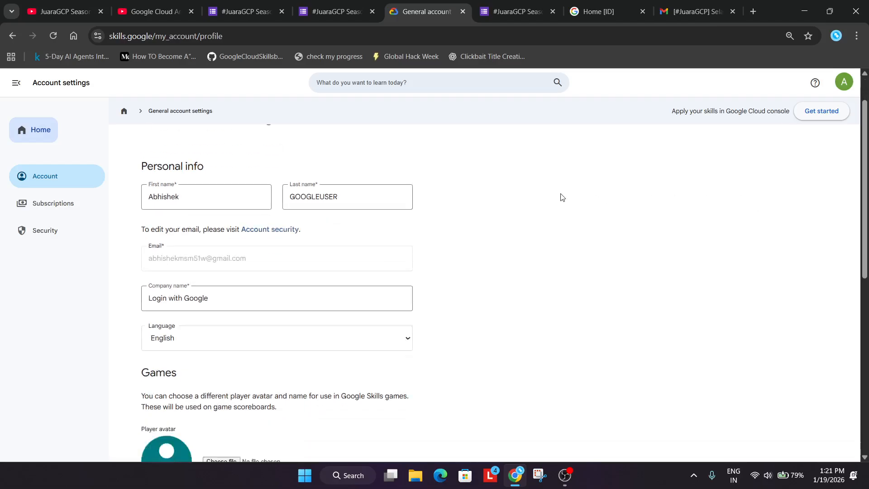
scroll(down, 3)
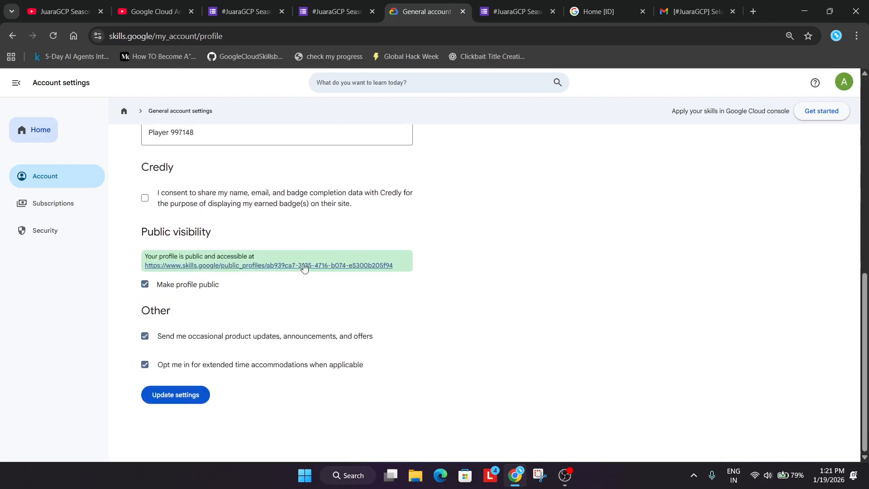
mouse_move(188, 294)
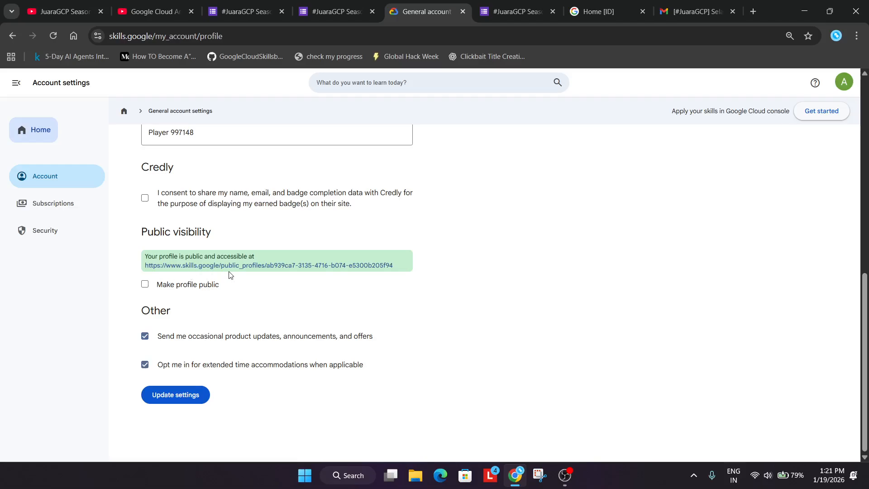
click(144, 284)
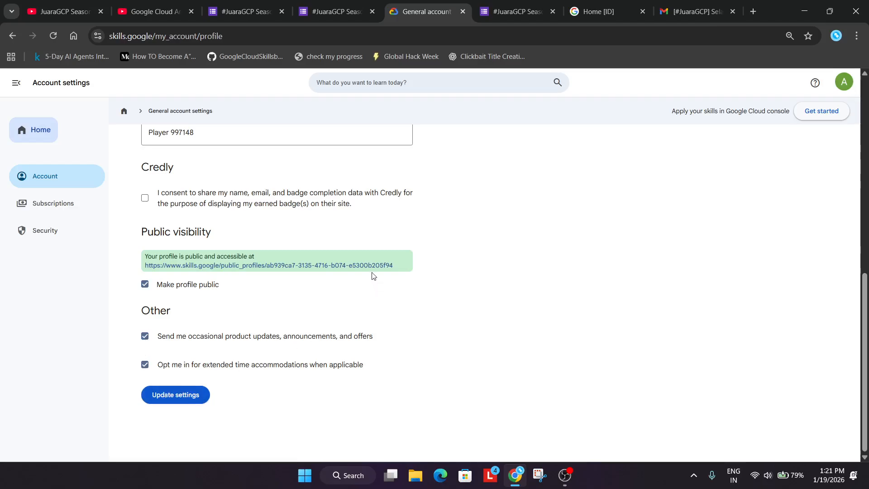
click(269, 265)
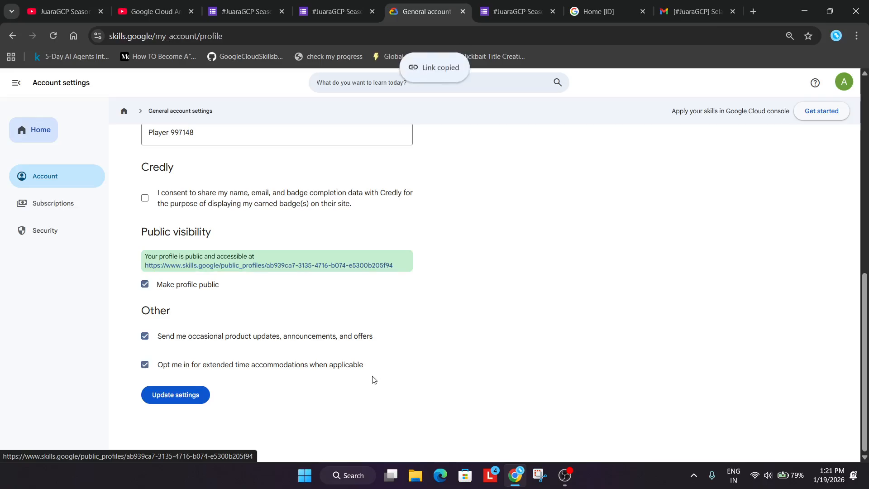
click(333, 11)
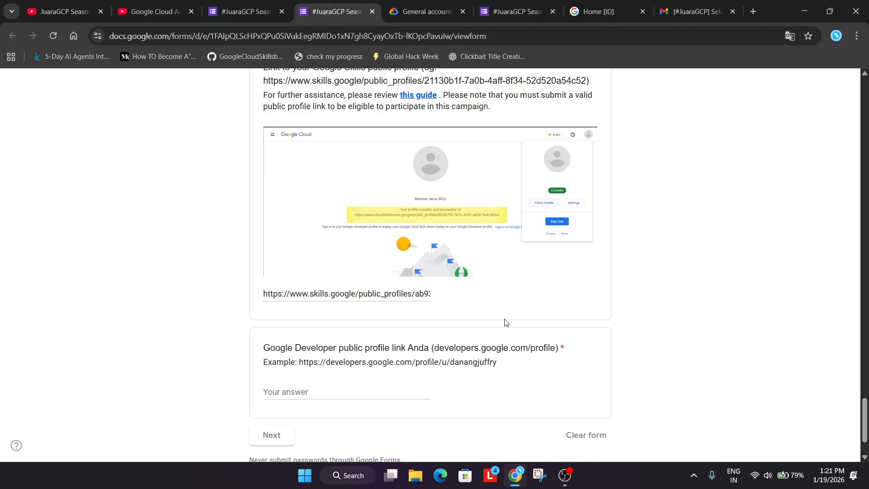
click(423, 11)
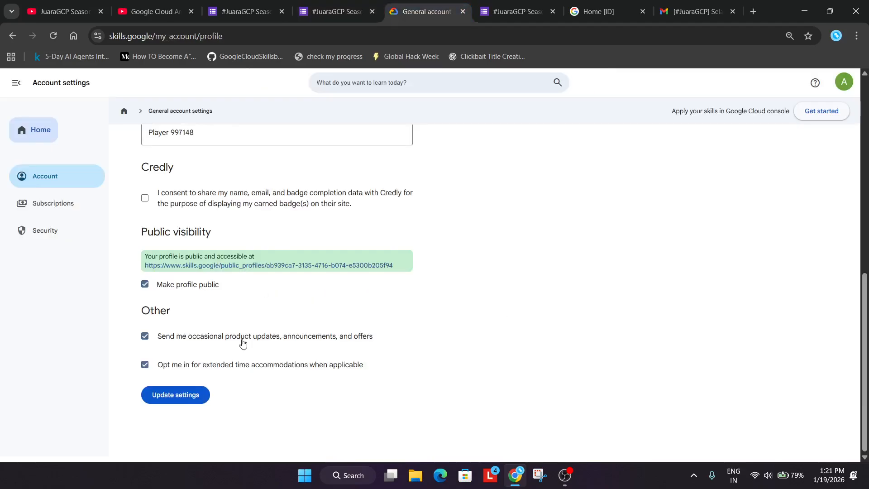
Step: Open the public Google Skills profile and follow the linked Google Developers profile
click(268, 265)
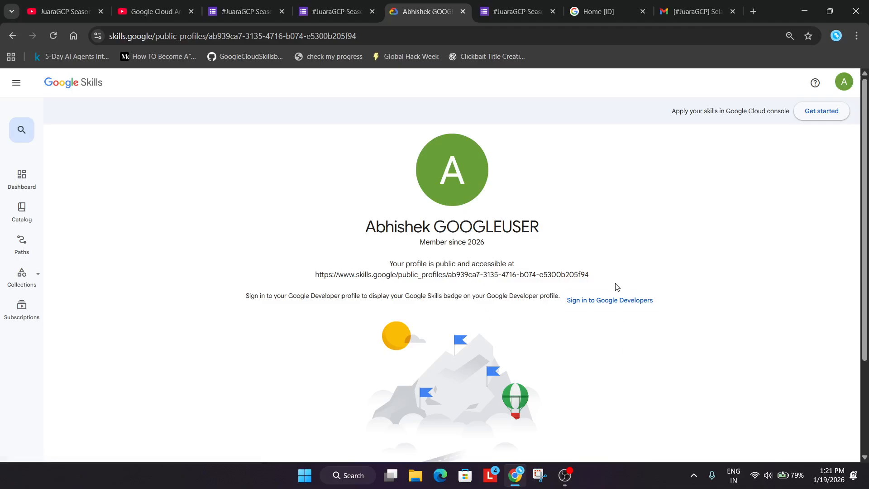
click(609, 300)
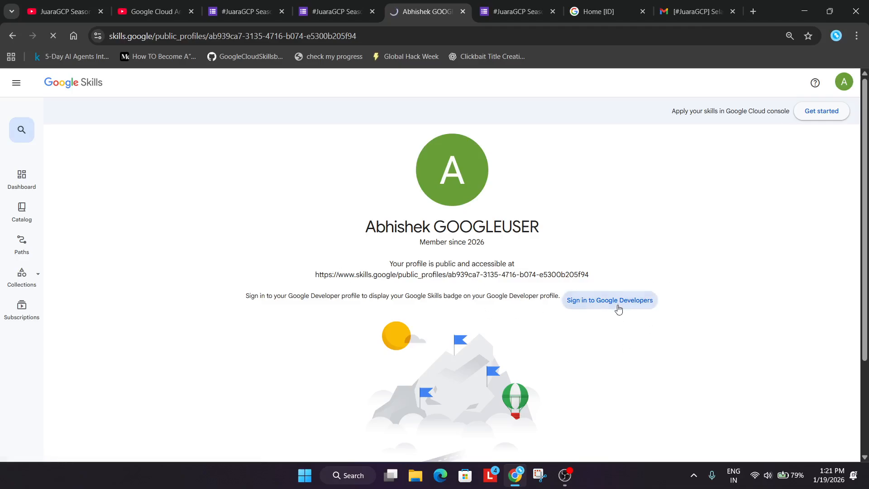
click(609, 300)
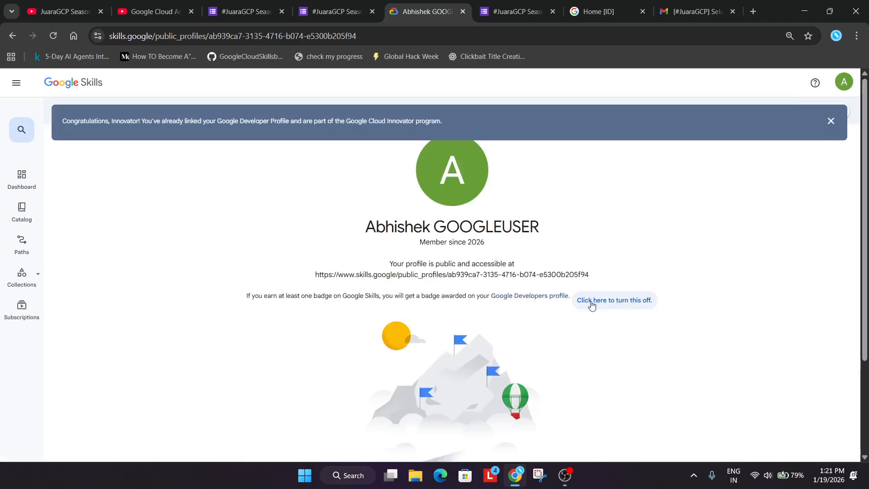
mouse_move(520, 319)
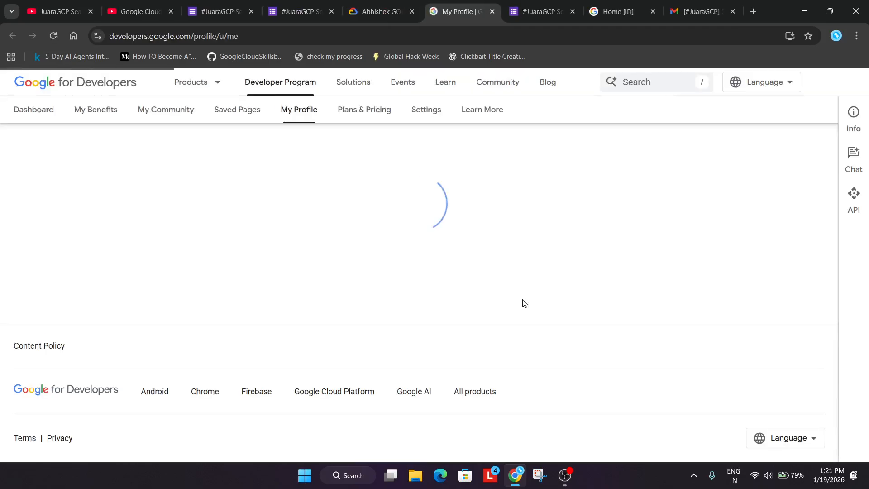
Step: Set the Google for Developers profile privacy to Public from My Profile settings
click(854, 116)
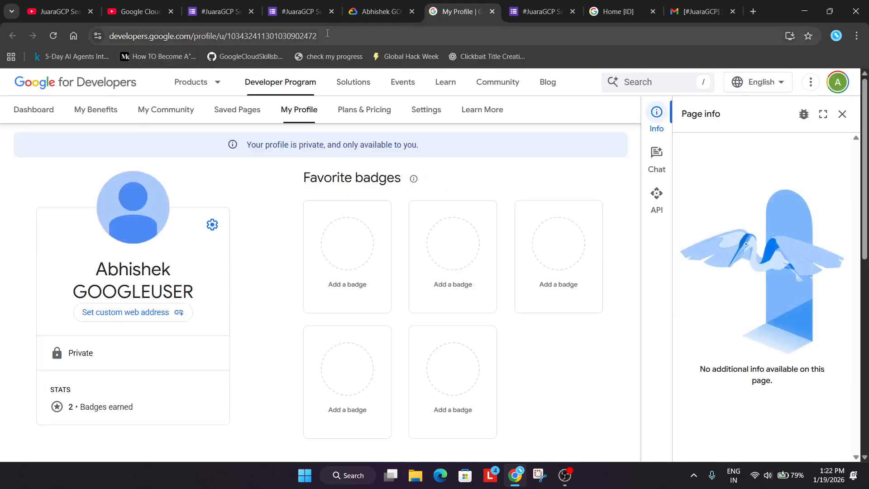
click(212, 225)
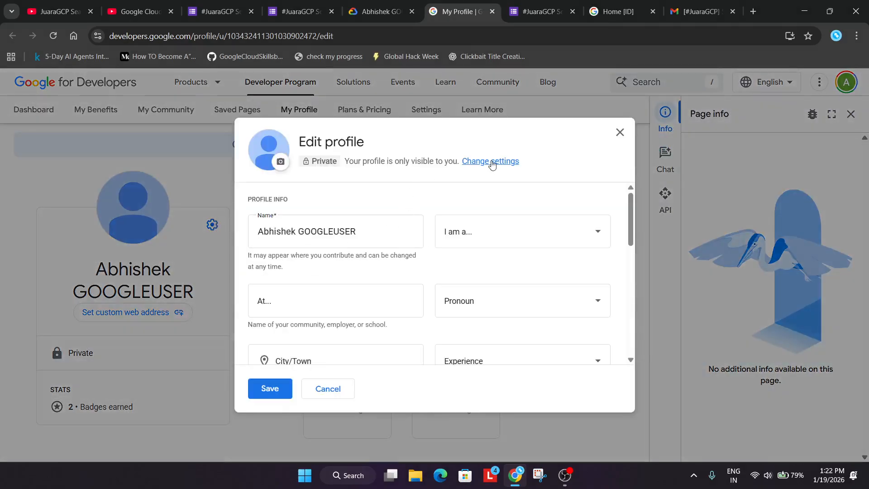
click(490, 161)
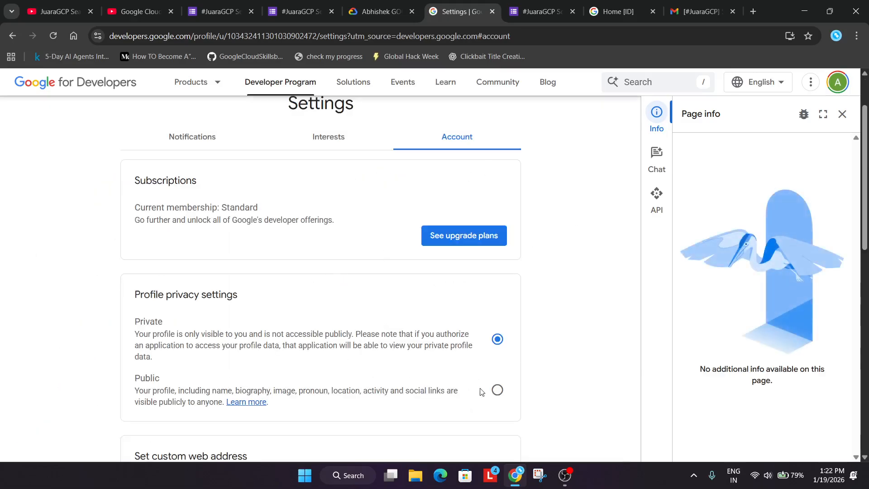
click(497, 390)
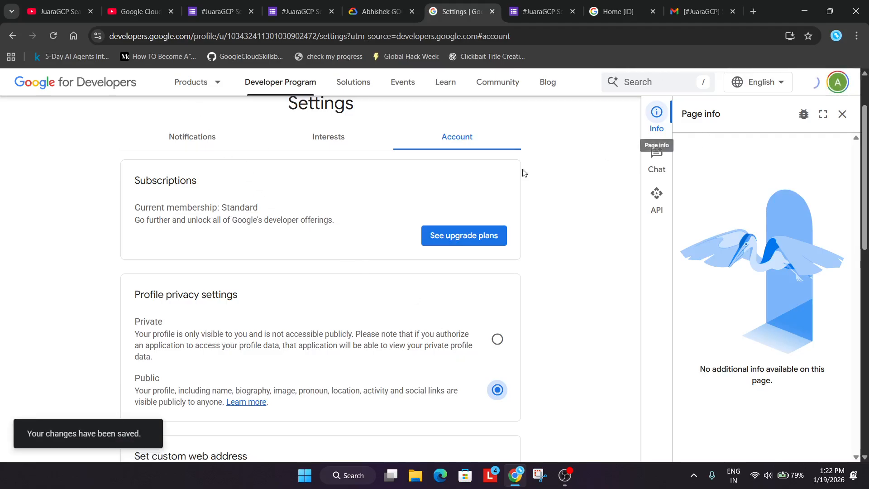
scroll(down, 3)
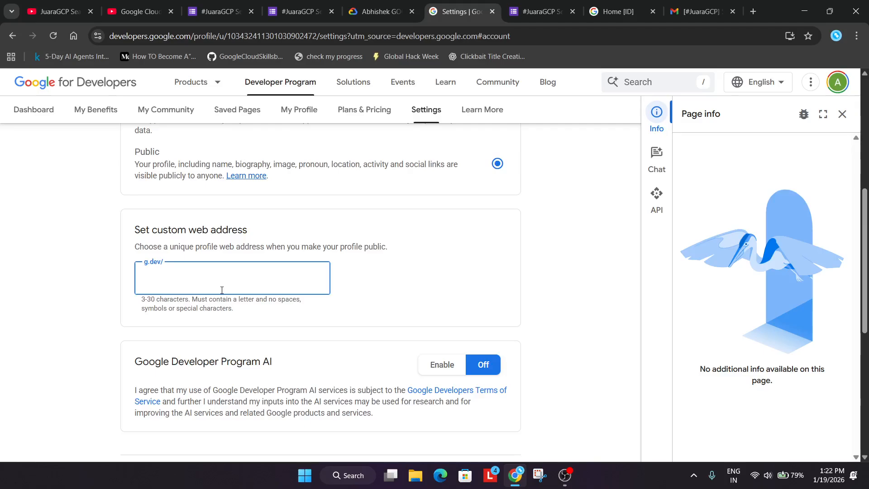
Step: Save and confirm drabhishek as the g.dev custom web address, then return to My Profile
text(drabhishek)
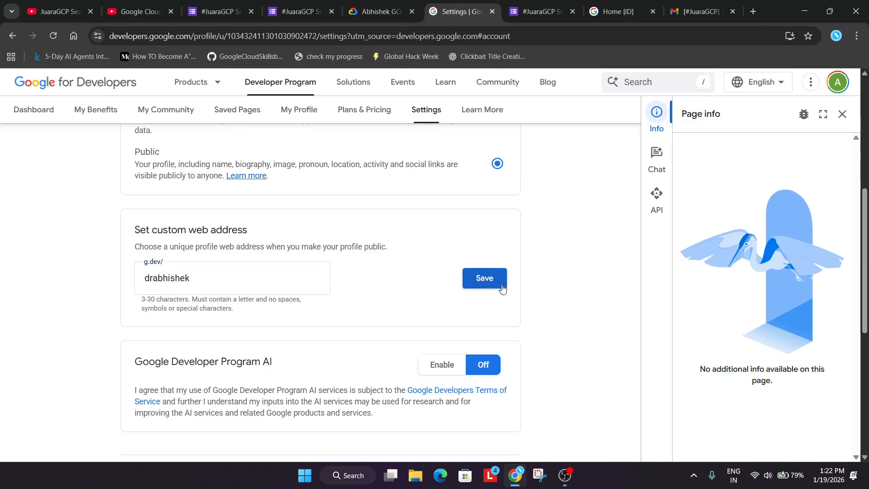
click(484, 278)
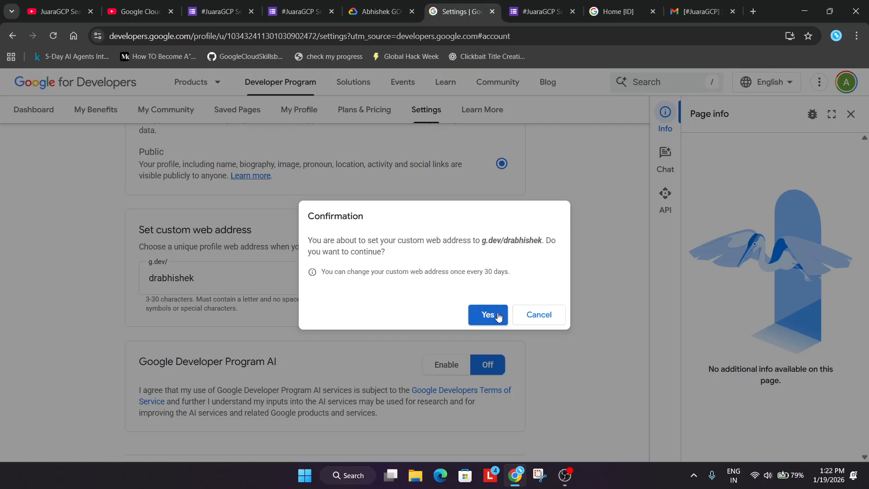
click(487, 315)
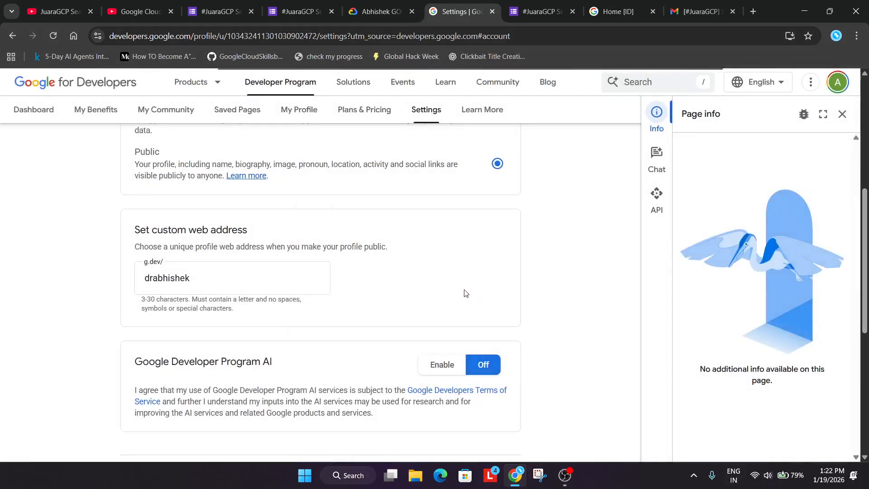
scroll(up, 3)
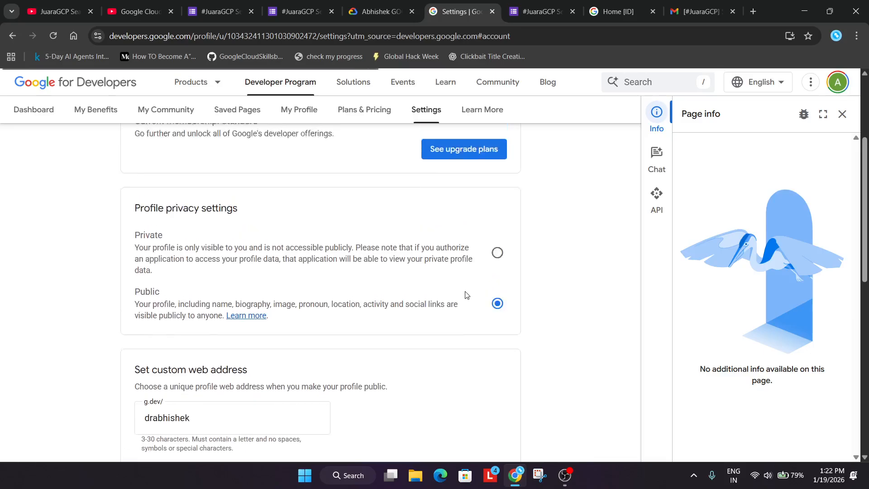
scroll(up, 3)
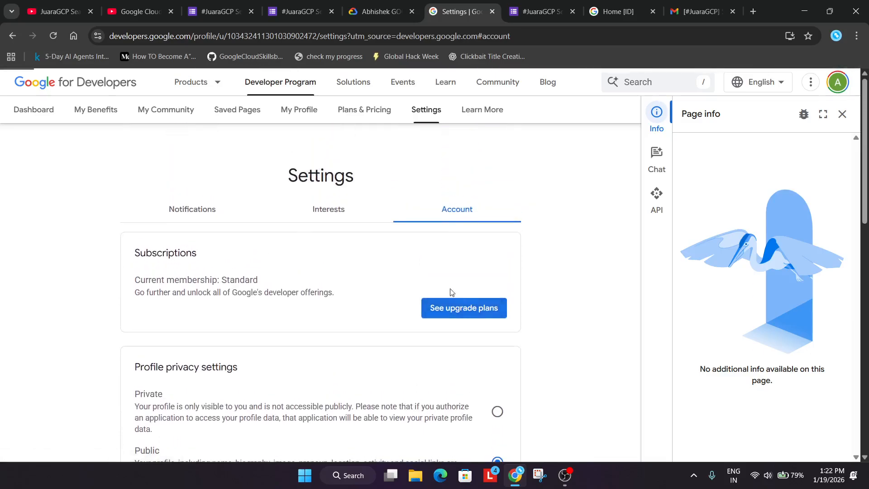
click(298, 109)
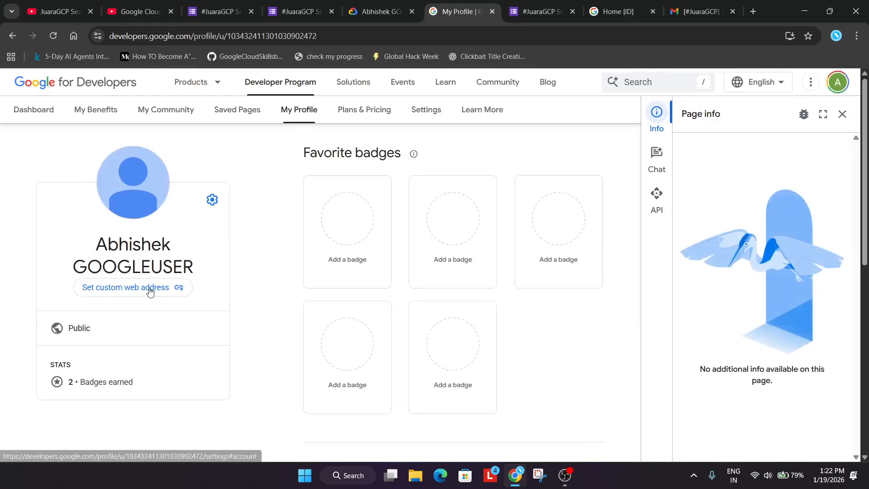
Step: Try setting drabhishek as the custom web address and confirm it
click(124, 287)
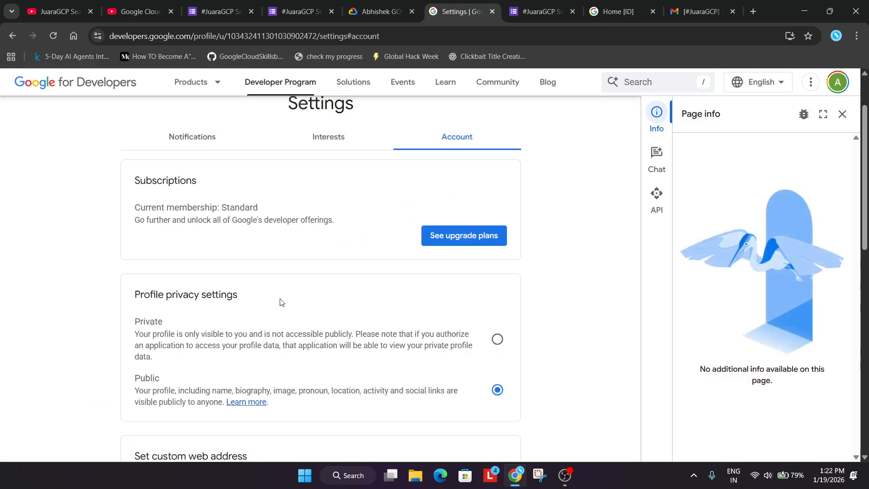
scroll(down, 3)
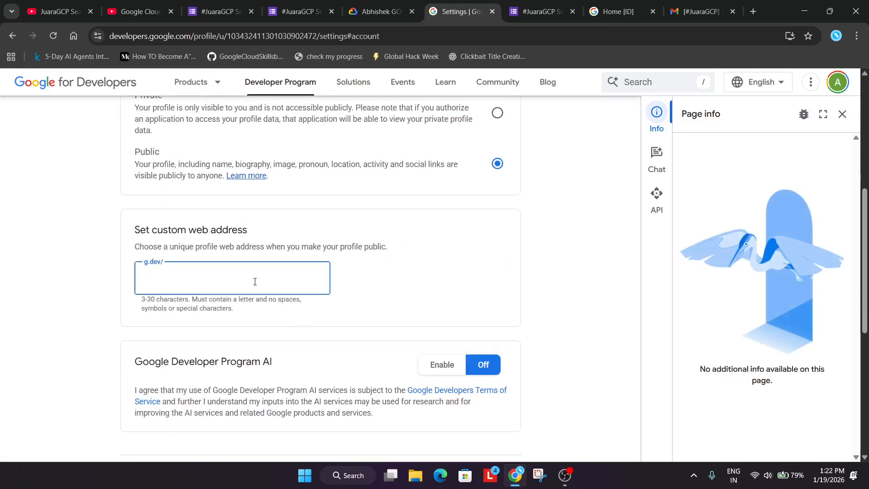
text(drabhishek)
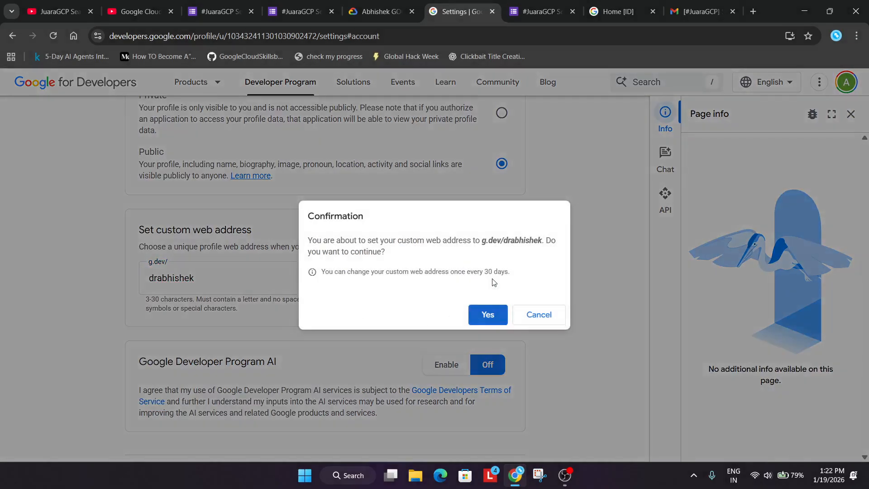
click(487, 314)
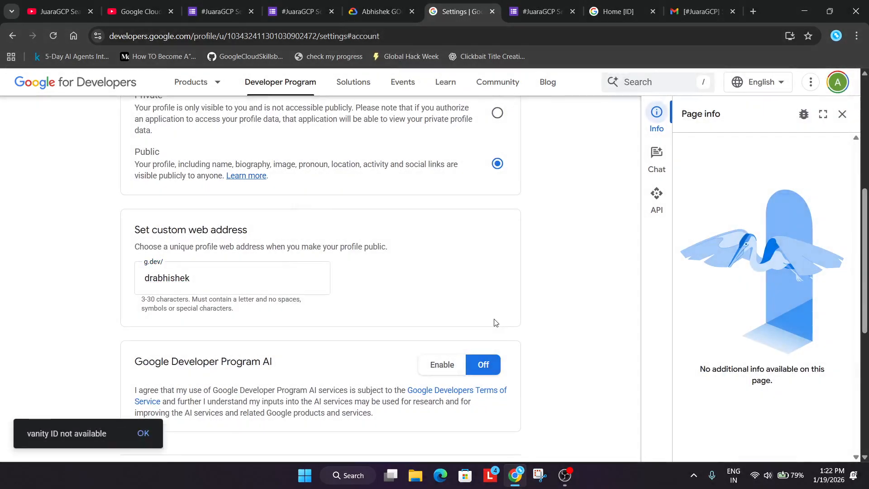
mouse_move(210, 294)
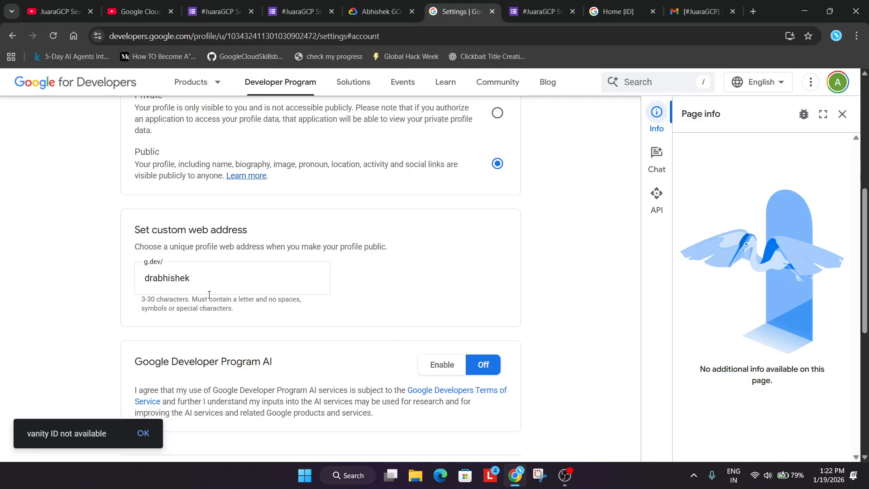
Step: Try saving drabhishek121 instead, then dismiss the failed update message
text(121)
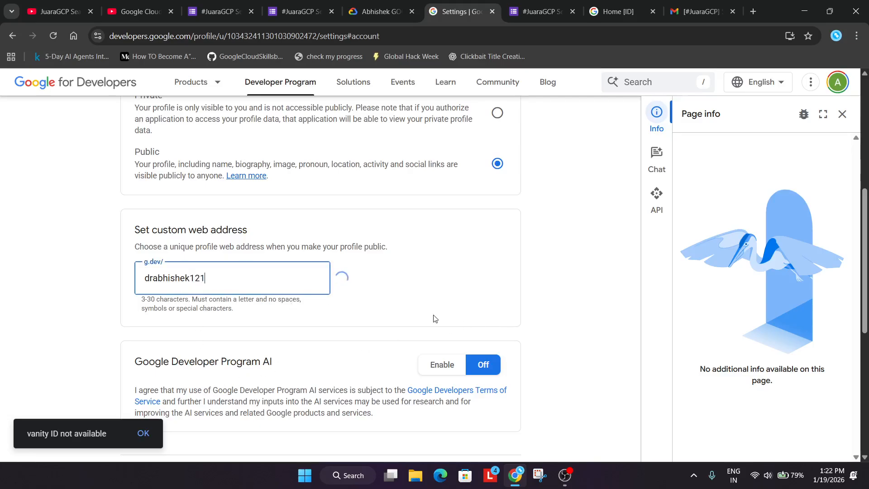
click(484, 277)
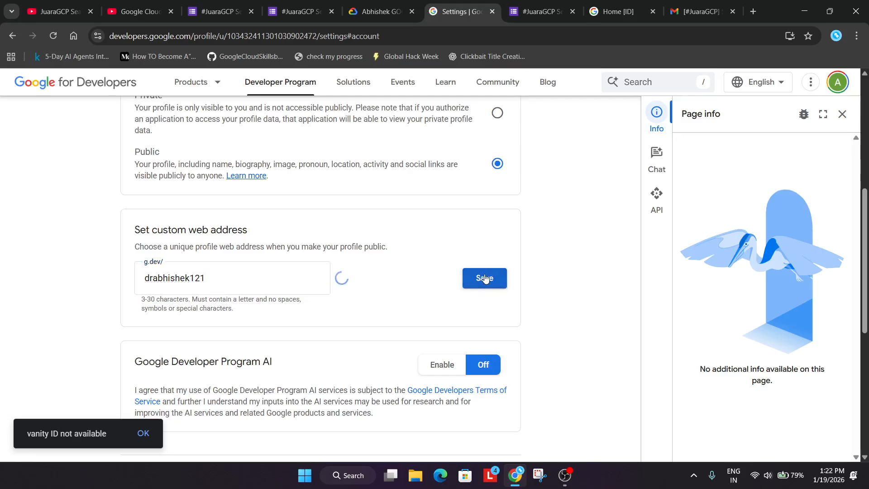
click(483, 277)
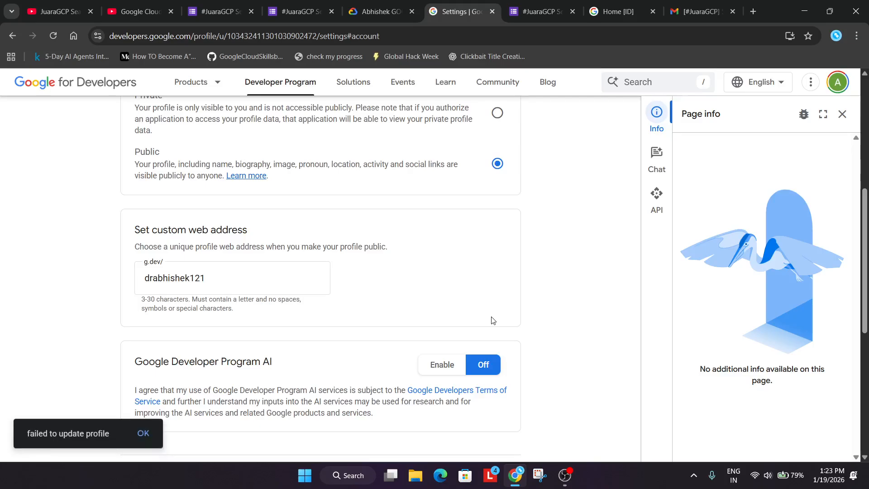
click(143, 434)
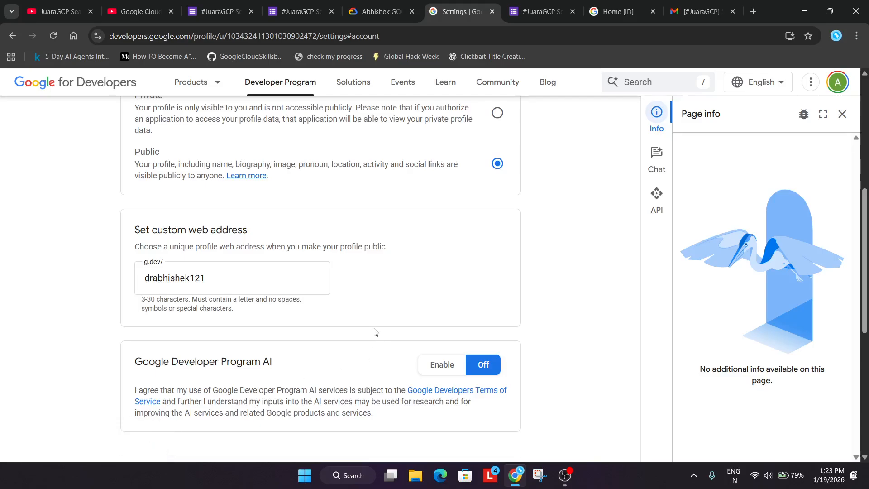
scroll(up, 3)
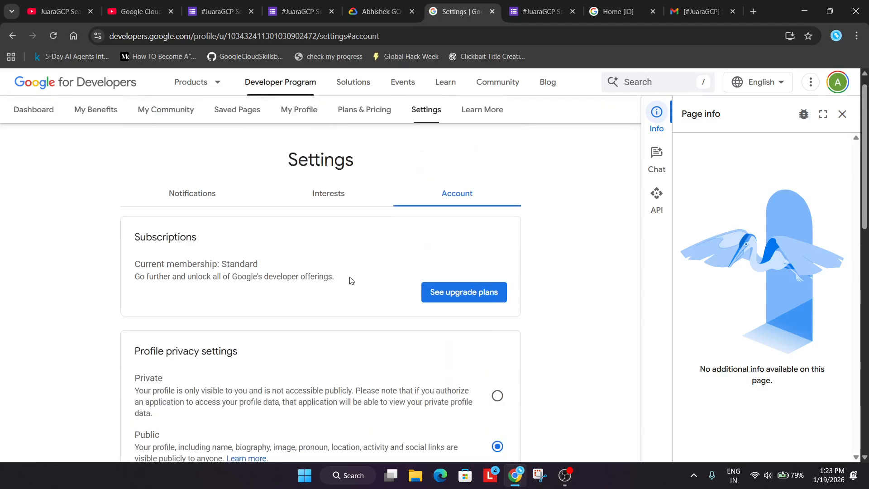
Step: Change the custom web address to drabhishejkabhi, submit it, and confirm the change
scroll(down, 3)
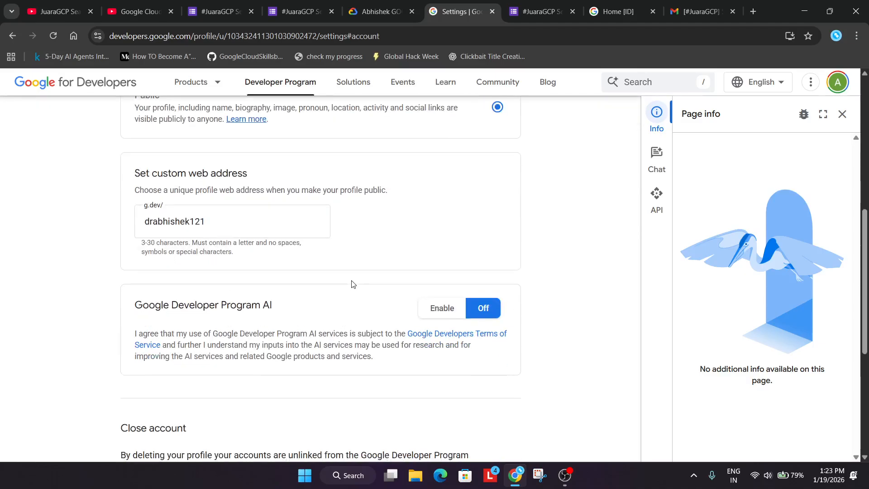
click(232, 221)
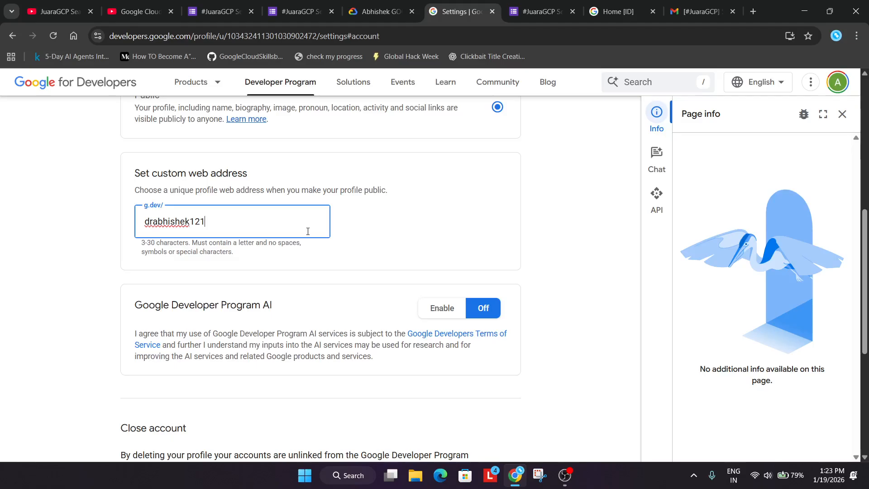
key(Backspace)
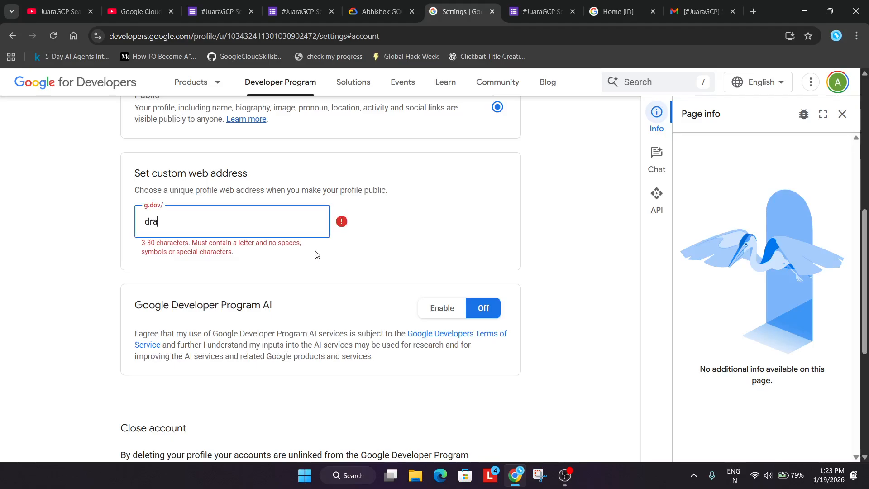
text(bhishejk)
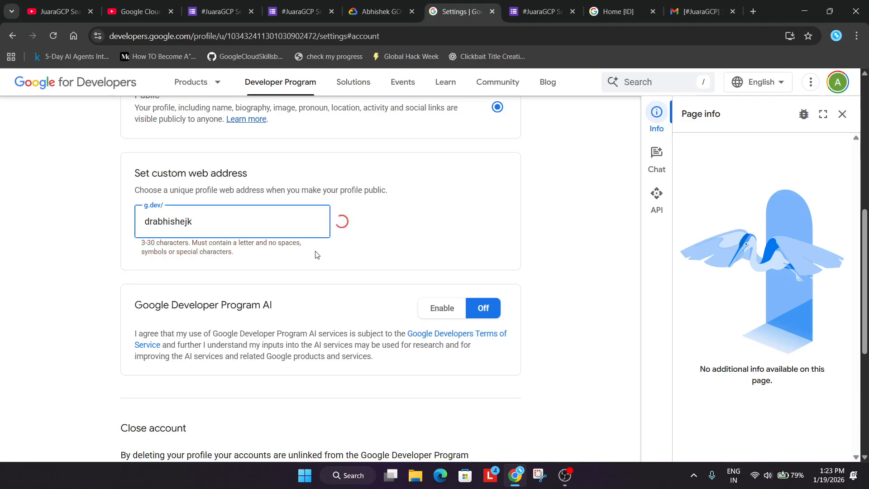
text(abhi)
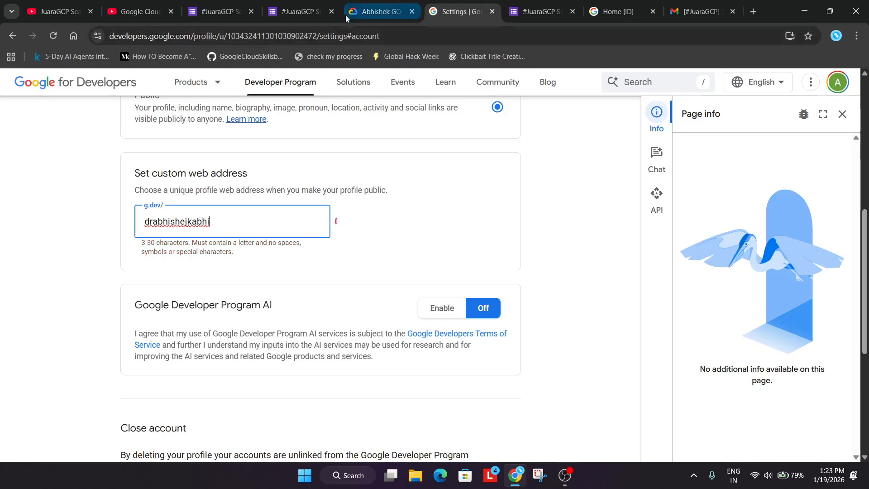
click(335, 222)
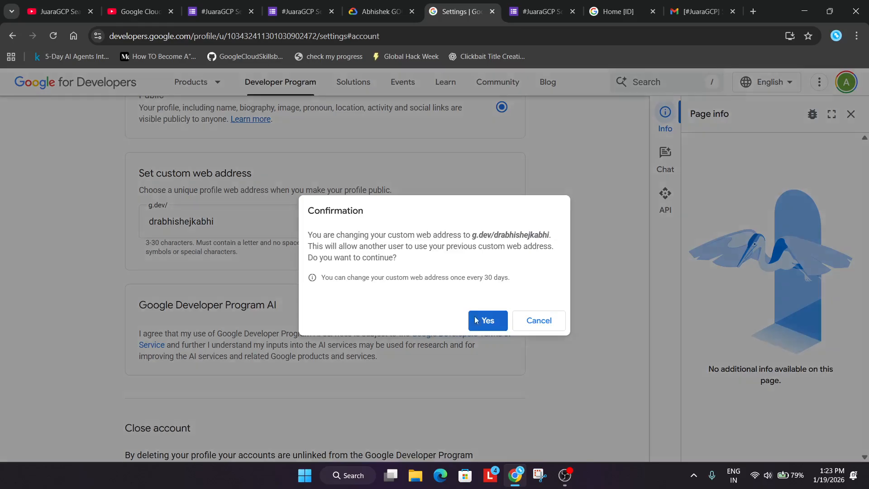
click(486, 320)
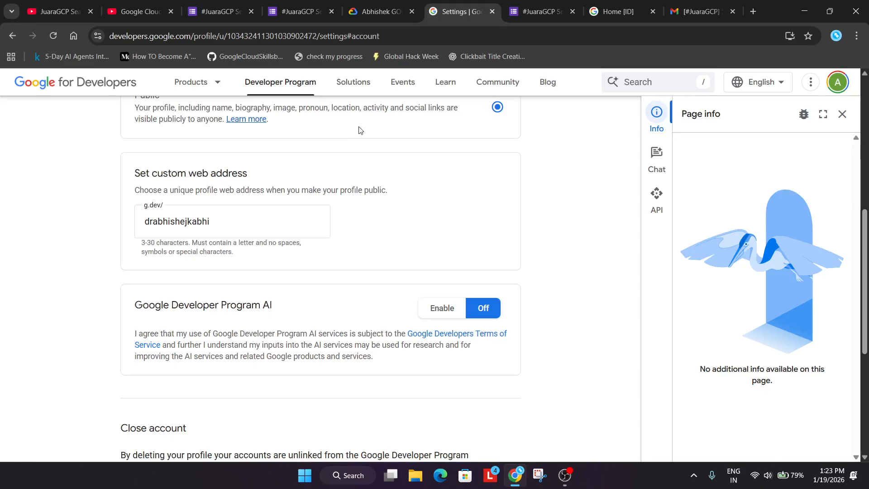
scroll(up, 3)
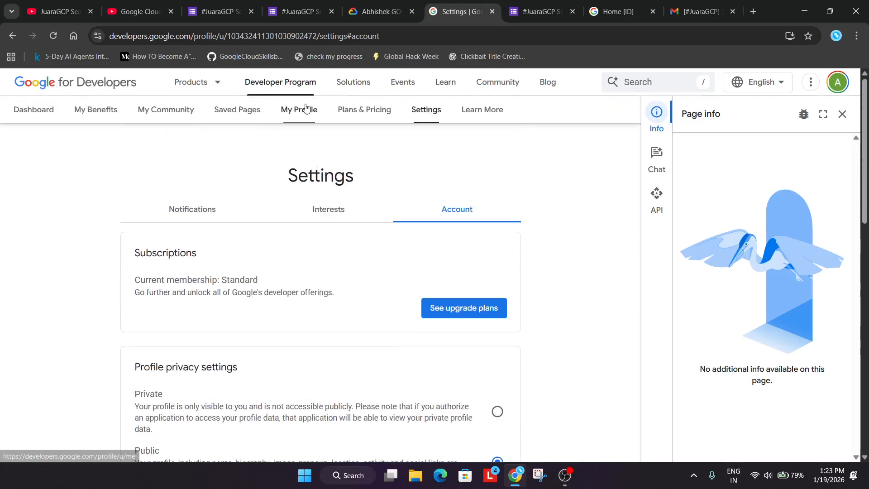
Step: Copy the developer profile's public link, then advance the completion form to the next page
click(299, 109)
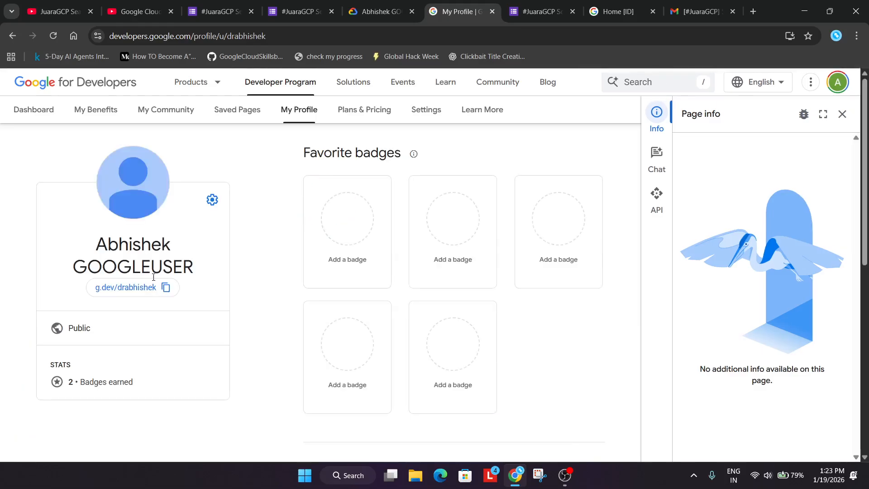
mouse_move(165, 287)
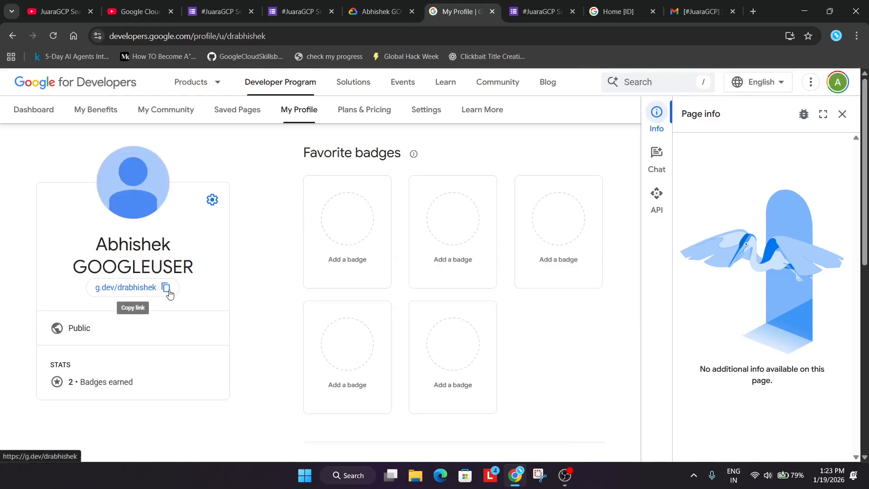
click(166, 289)
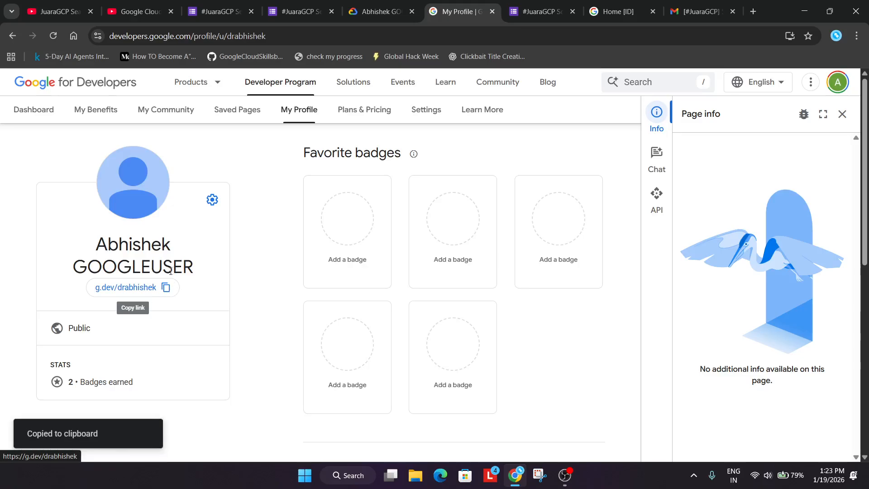
click(299, 10)
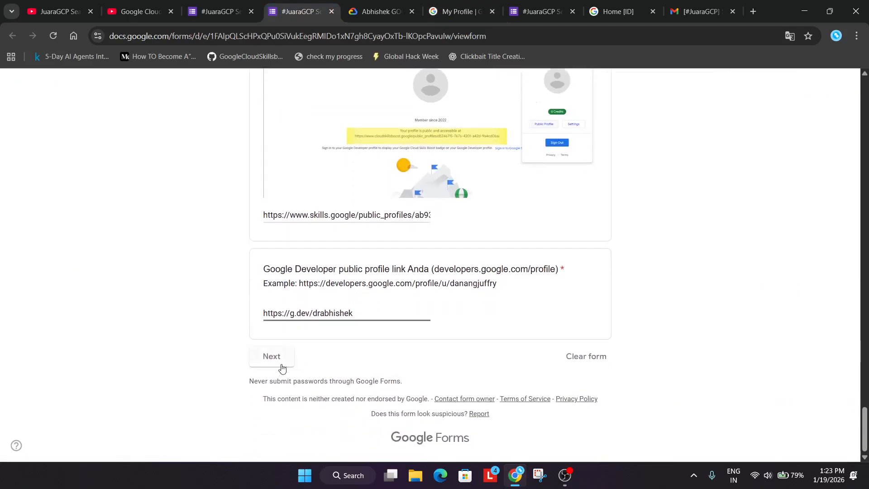
click(272, 357)
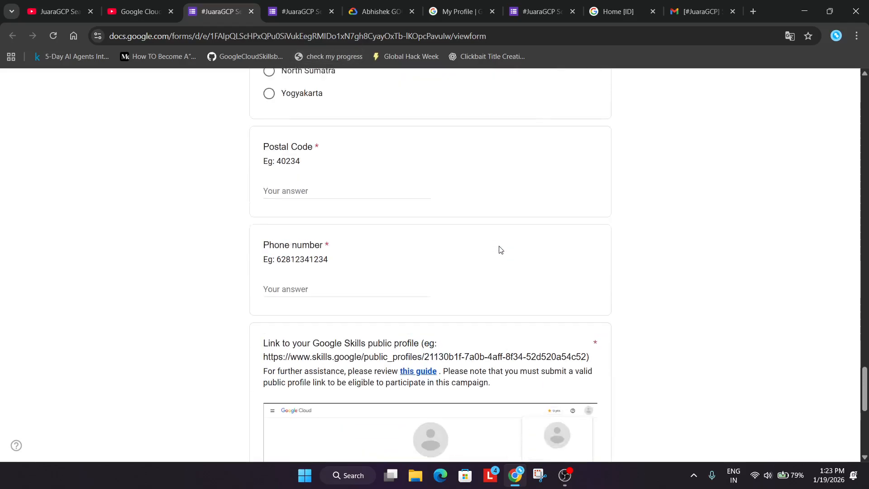
scroll(down, 3)
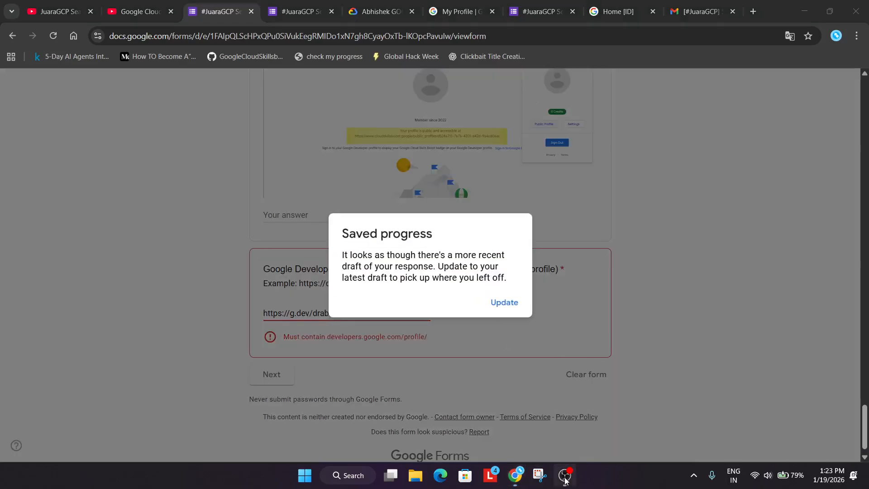
Step: Load the more recent saved draft and check that Gender shows Male
click(503, 302)
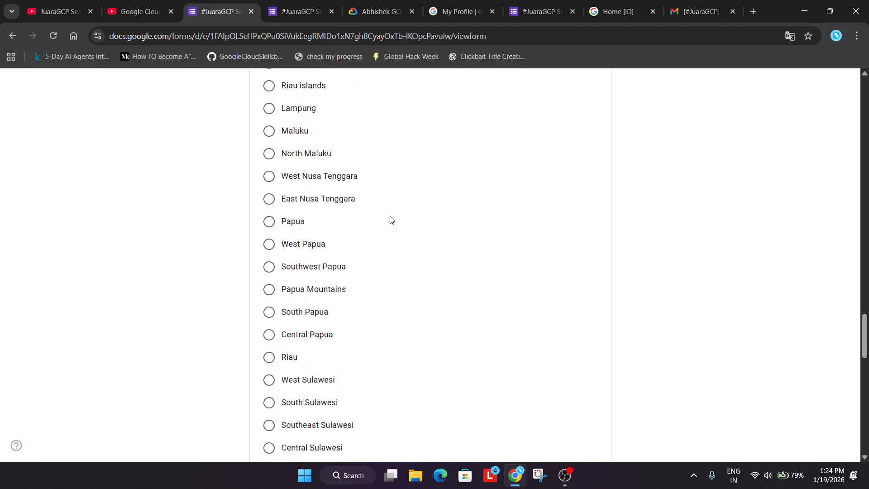
scroll(up, 3)
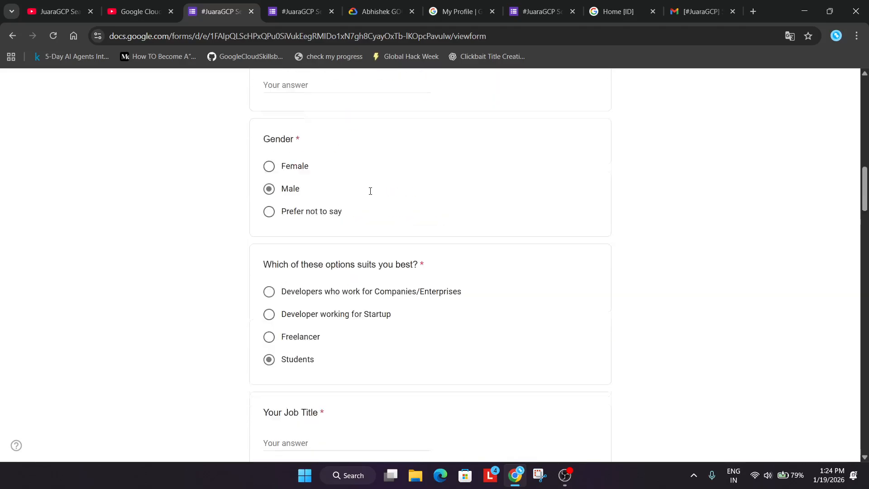
Step: Autofill the email address and enter the first and last name (dr, abhis)
scroll(up, 3)
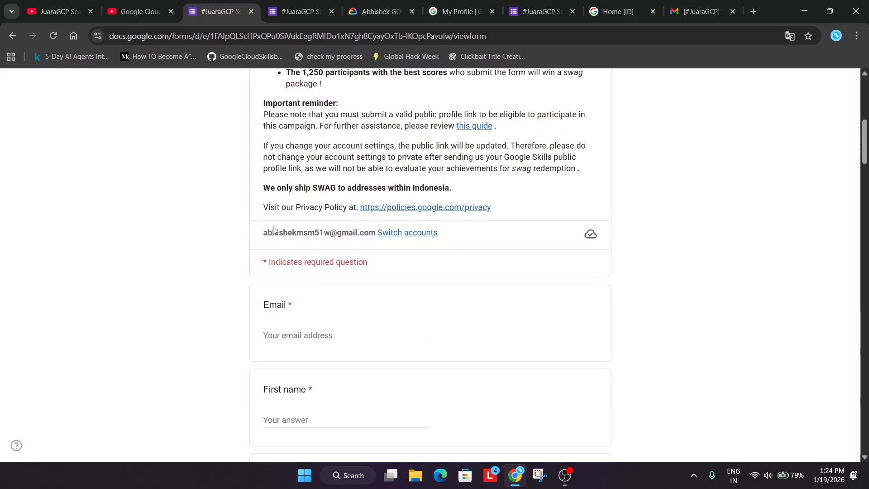
double_click(321, 233)
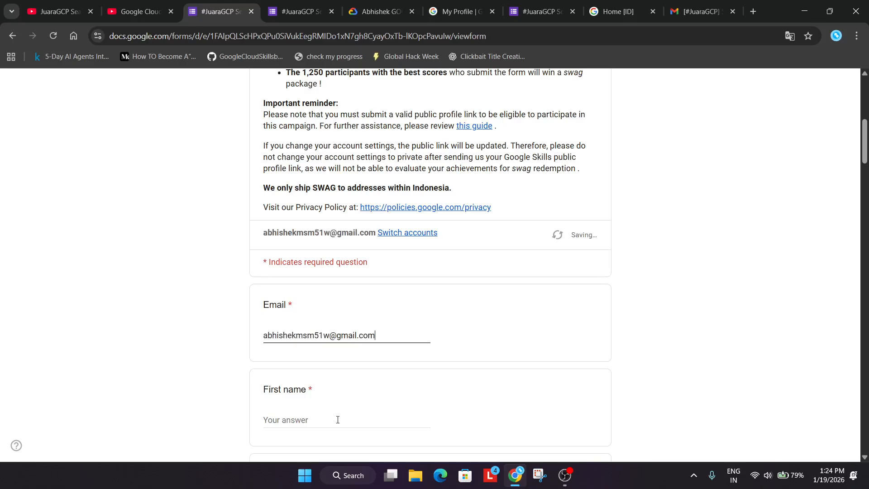
scroll(down, 3)
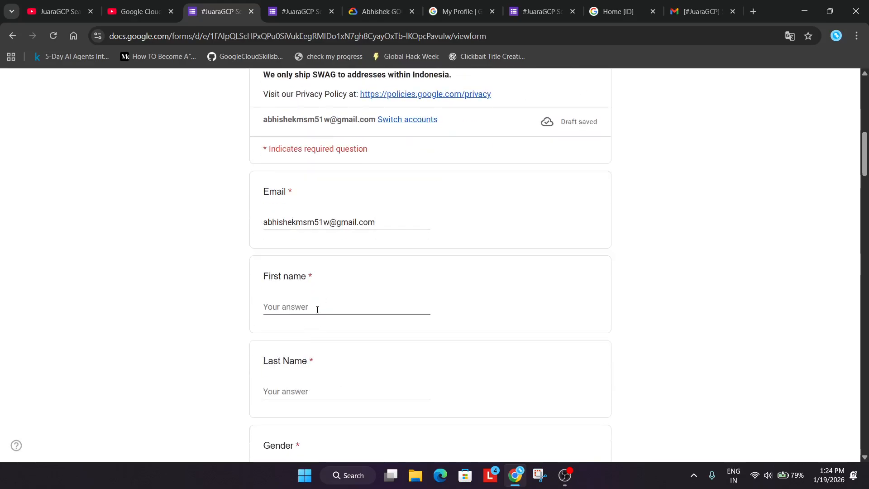
text(dr)
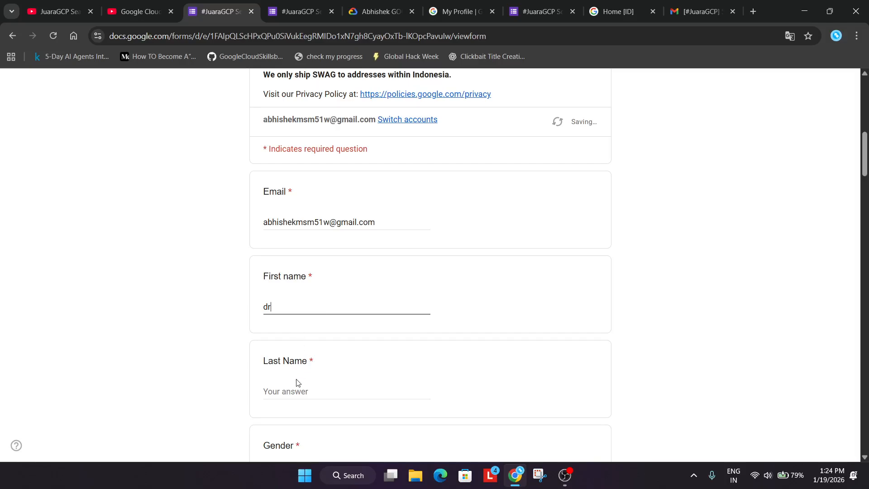
text(abhis)
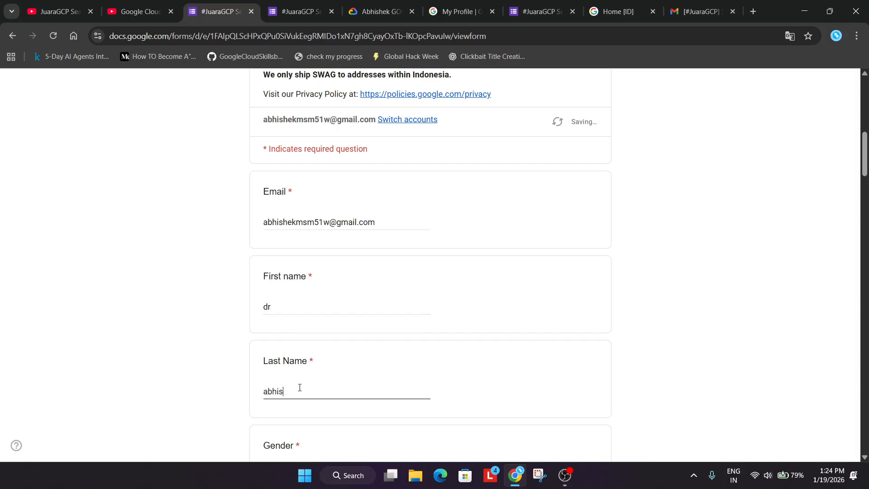
Step: Choose Freelancer as the best fit and enter 'content creator' as job title
scroll(down, 3)
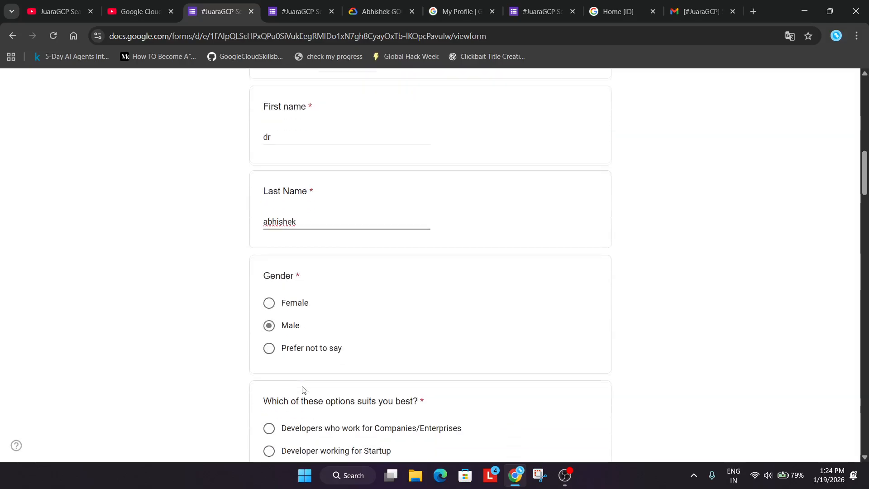
scroll(down, 3)
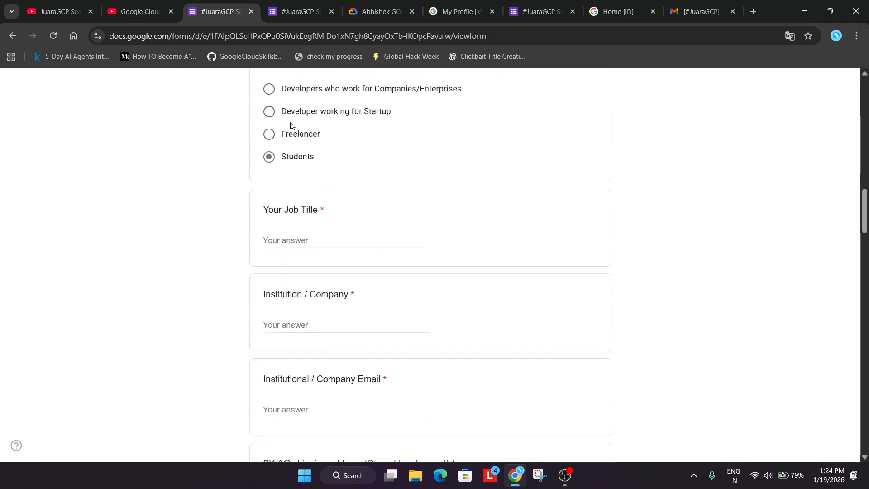
click(269, 133)
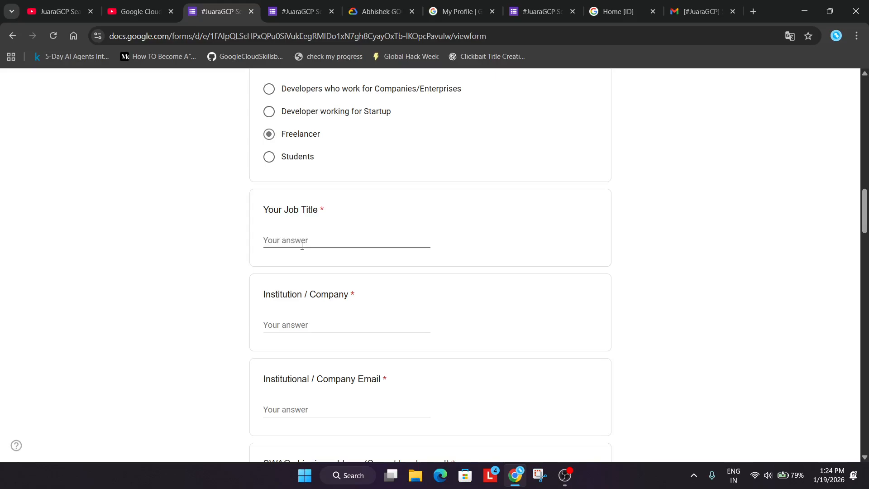
text(content cre)
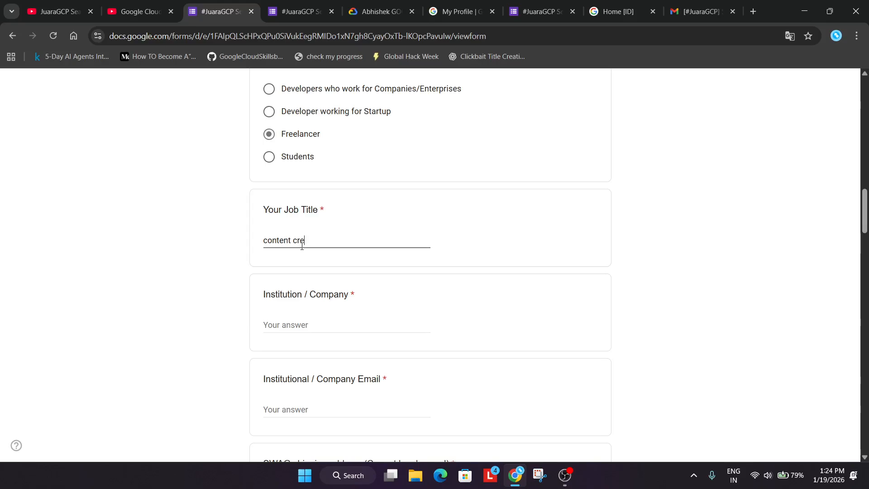
text(ator)
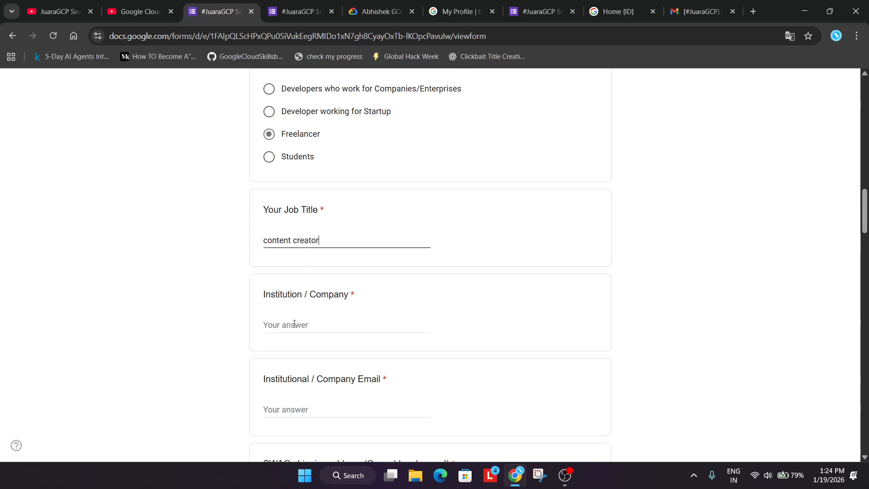
Step: Fill Institution / Company with 'dr abhishek' and company email starting 'drabhishek.co'
text(dr)
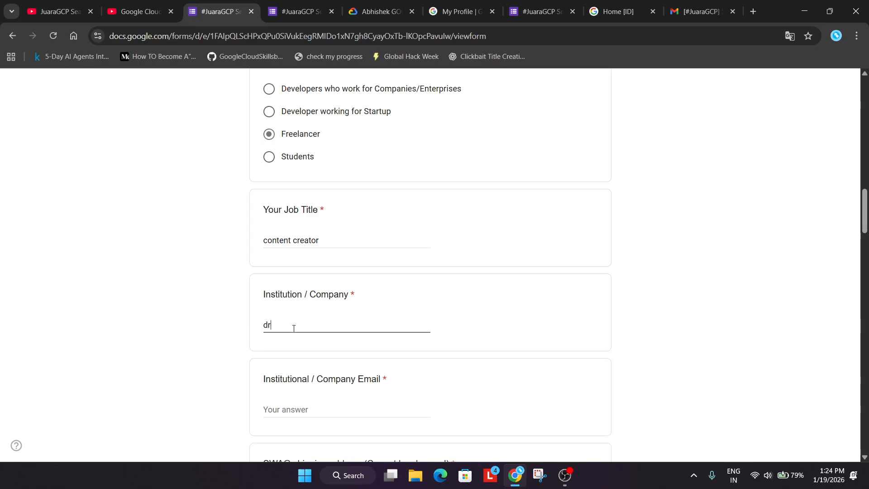
text(abhishek)
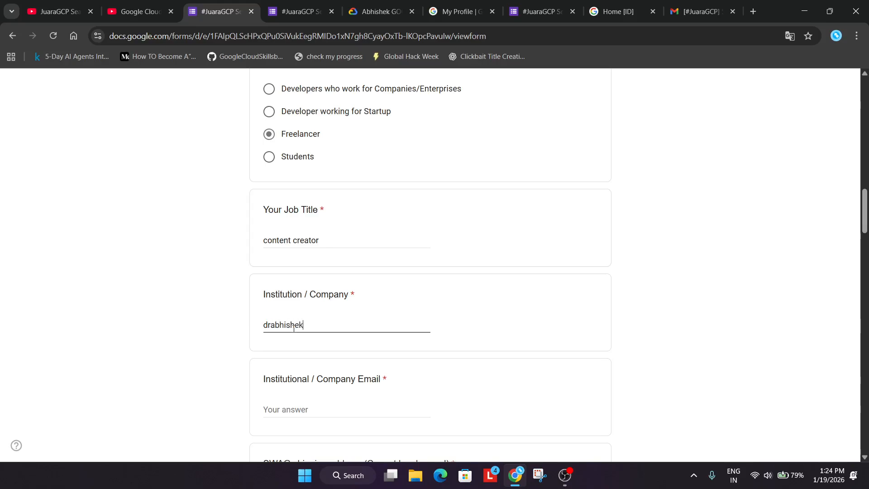
click(324, 409)
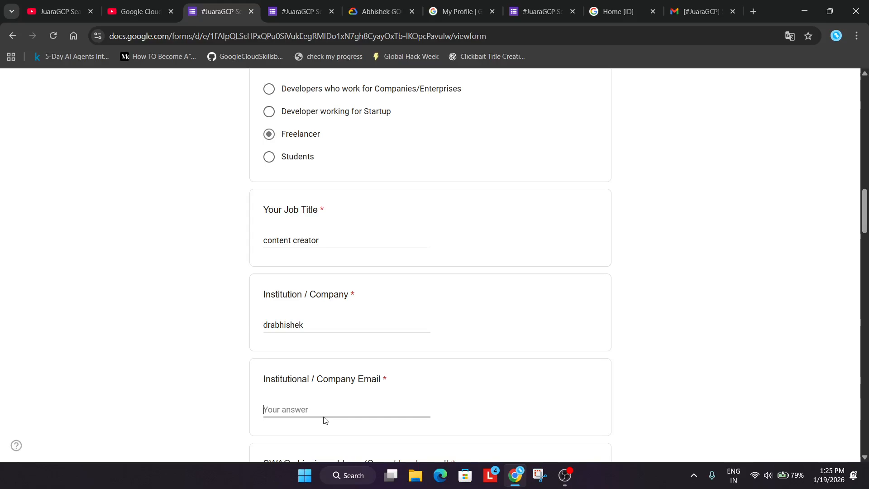
text(drabhishe)
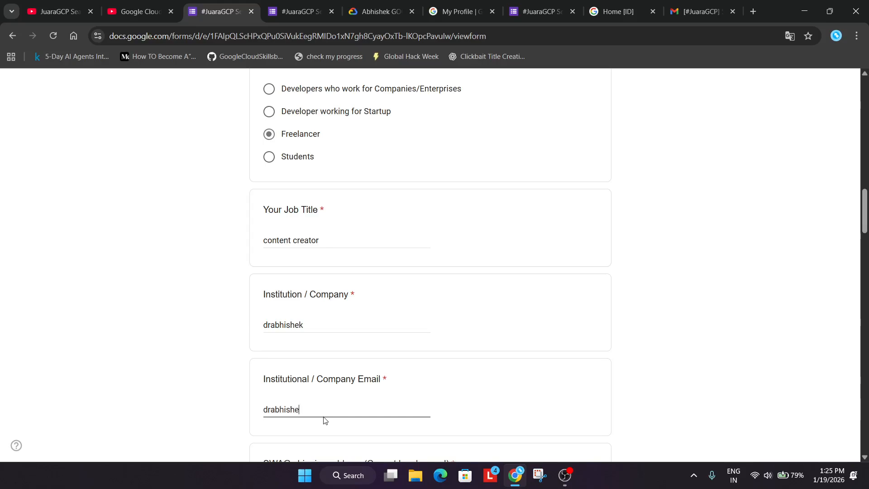
text(k.co)
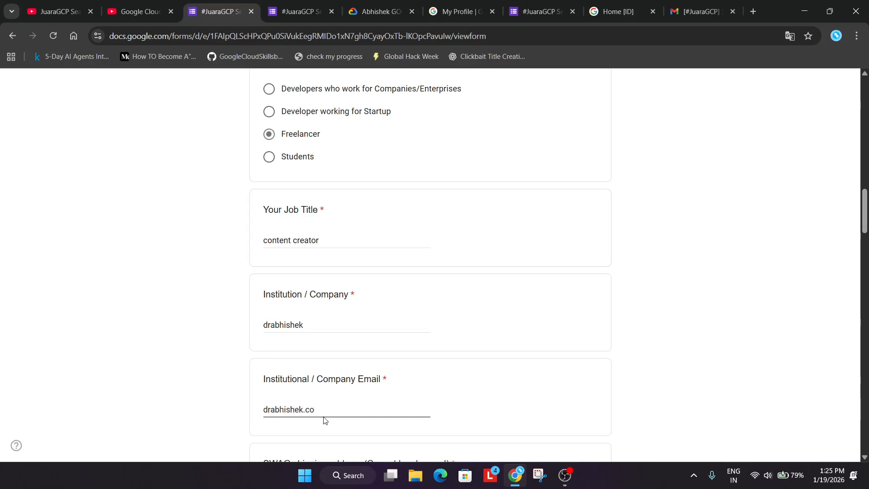
scroll(down, 3)
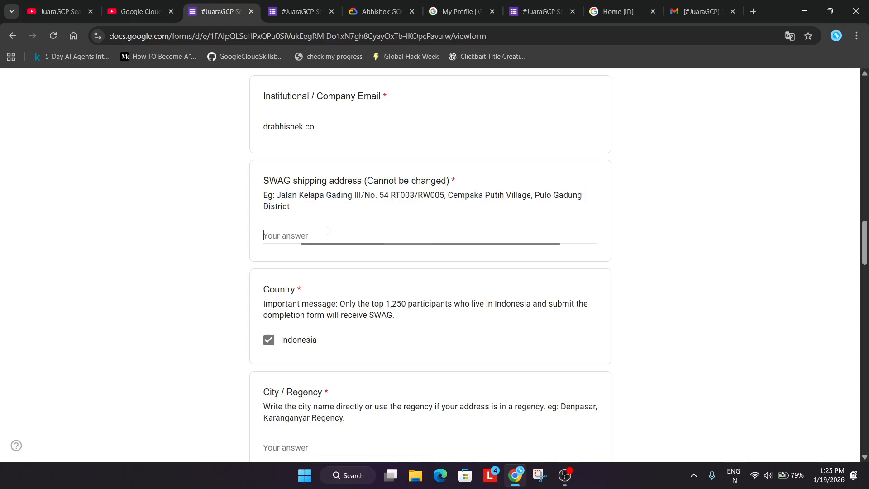
Step: Enter 40234 as the Postal Code, then move down to the profile link questions
scroll(down, 3)
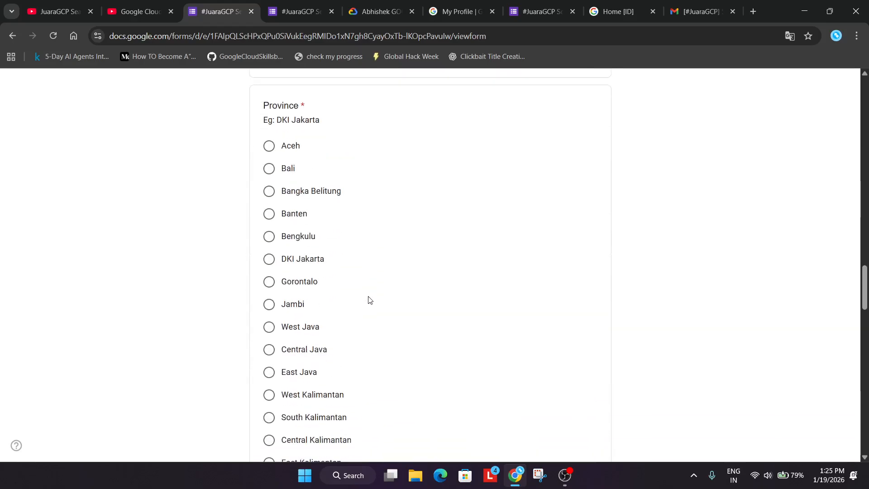
scroll(down, 3)
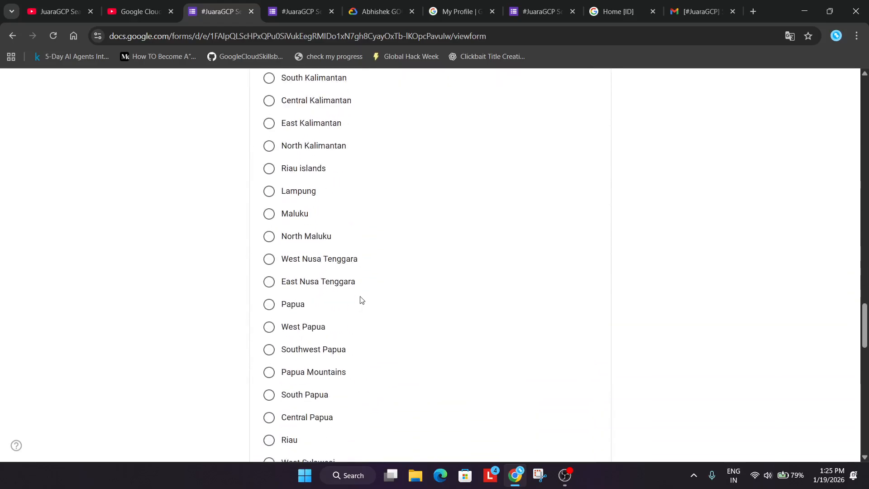
scroll(down, 3)
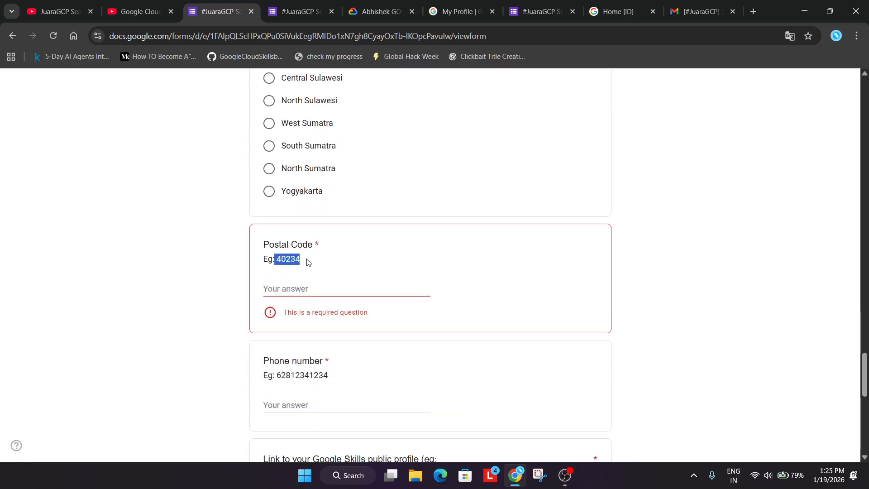
click(327, 288)
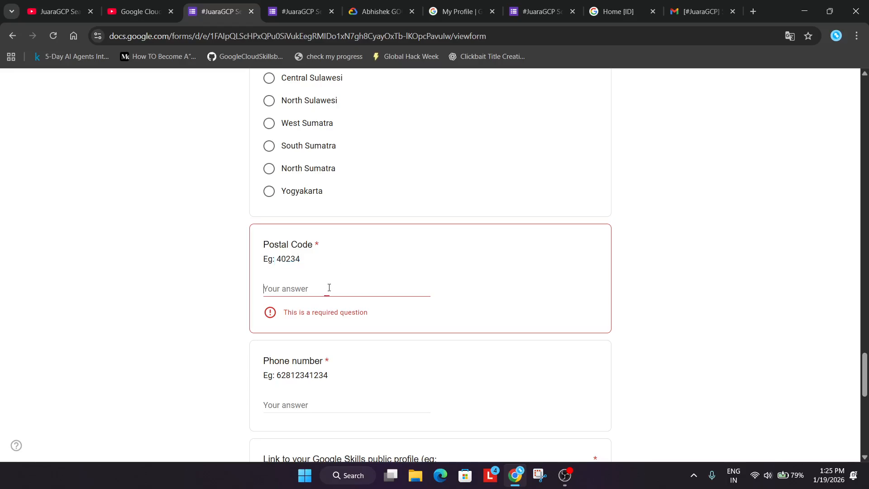
text(40234)
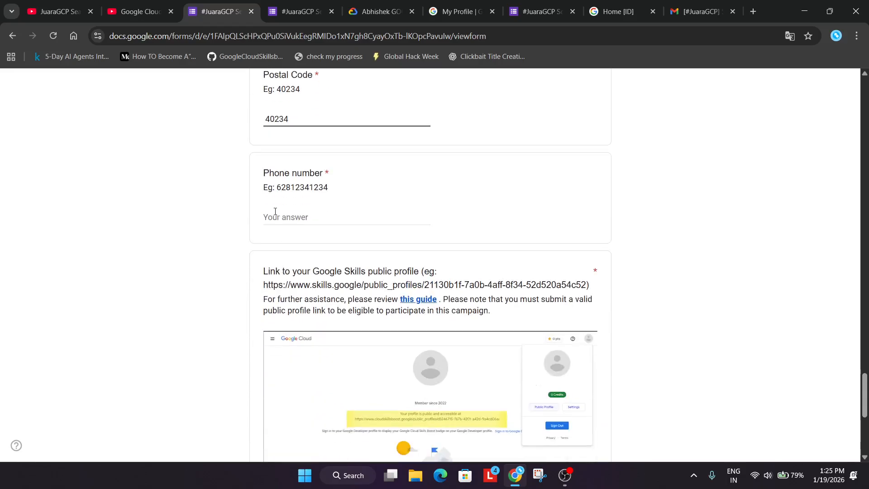
double_click(302, 187)
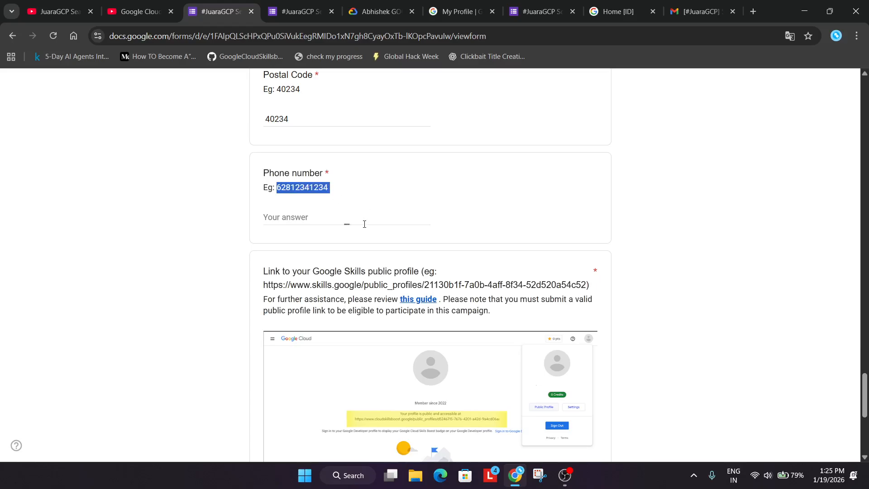
scroll(down, 3)
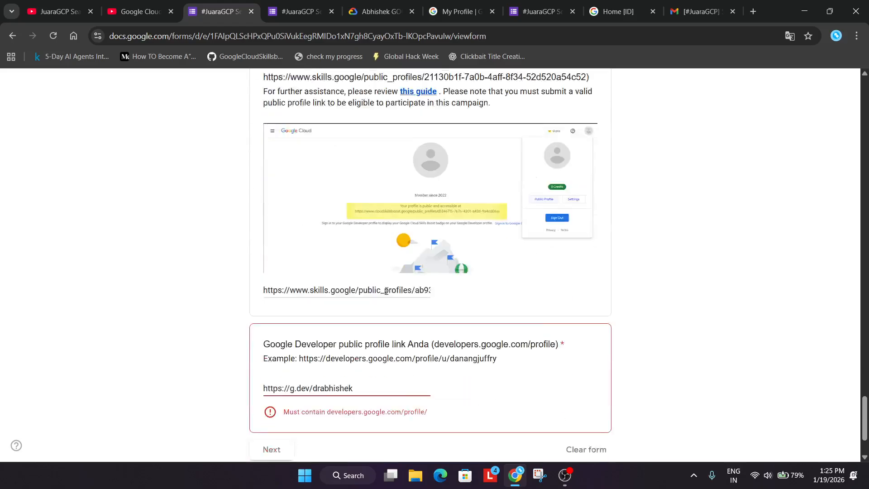
Step: Paste the copied developers.google.com/profile URL as the profile link and attempt Next
scroll(down, 3)
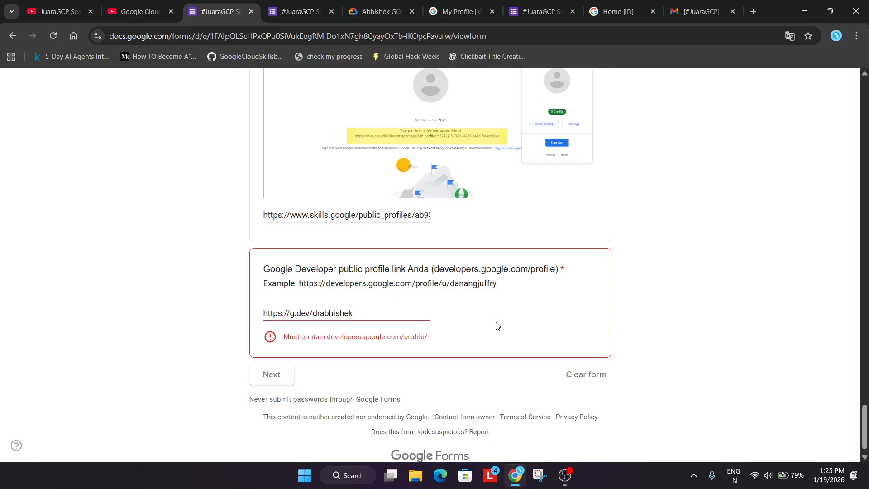
mouse_move(336, 350)
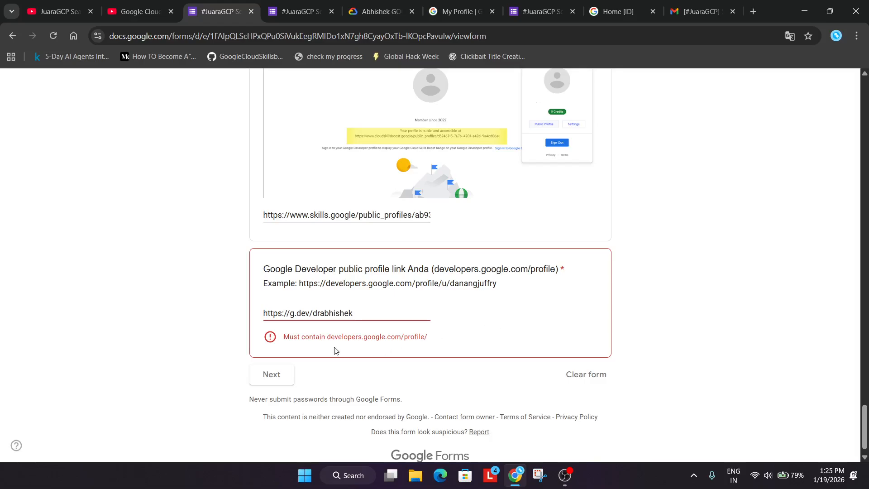
mouse_move(428, 347)
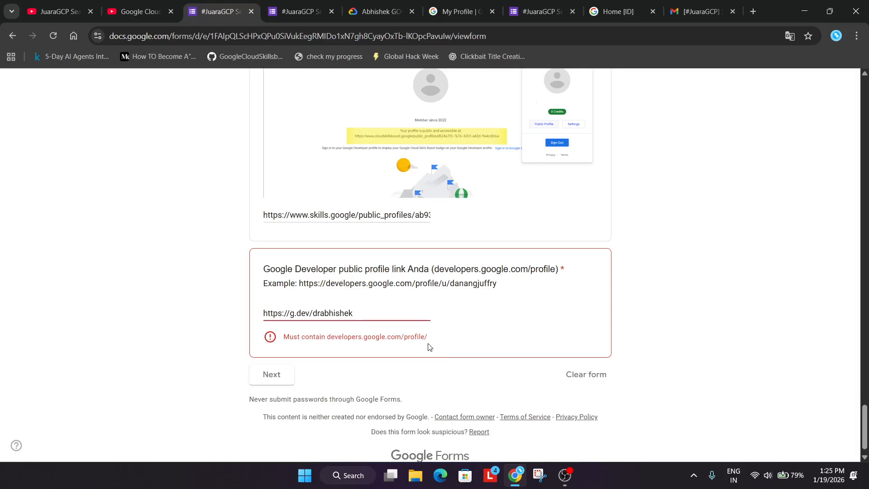
mouse_move(349, 197)
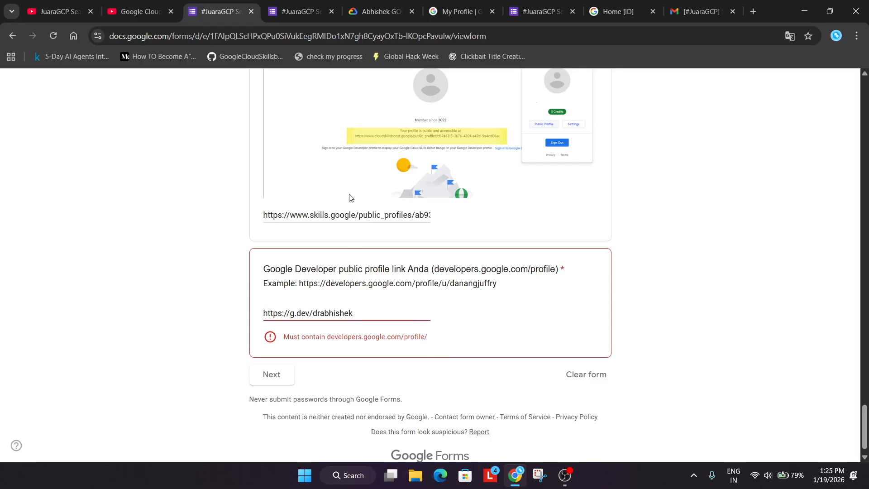
click(455, 11)
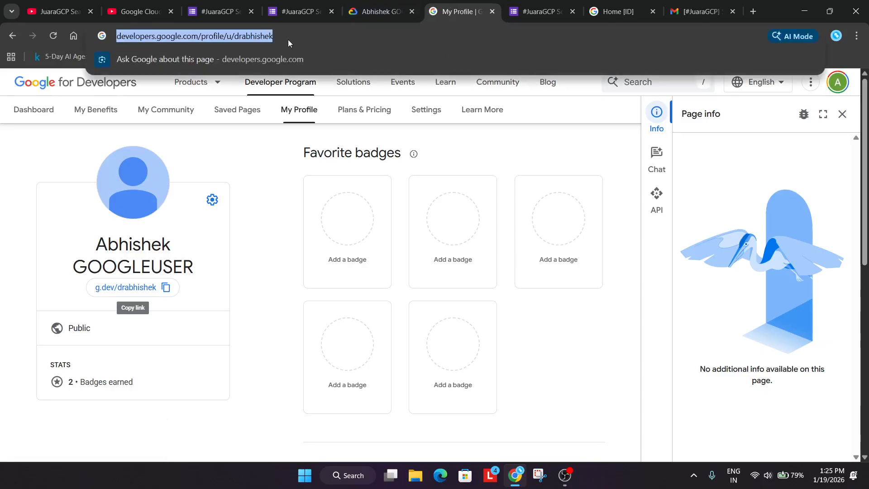
click(217, 11)
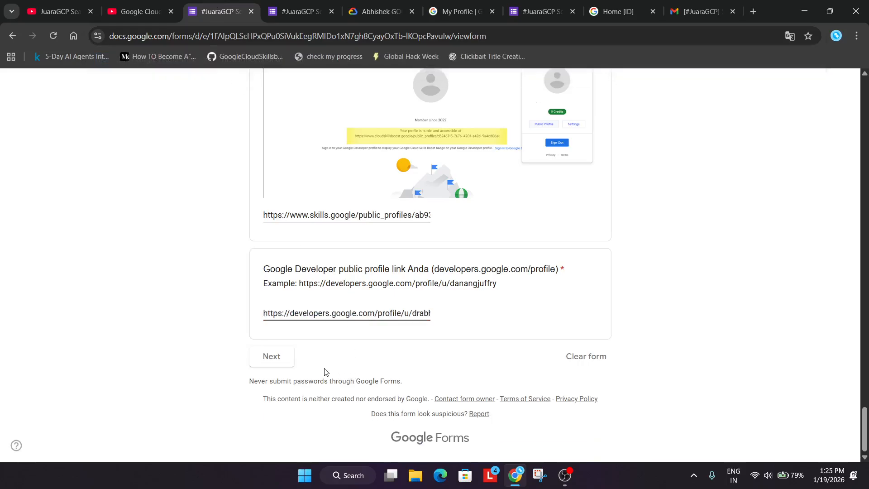
click(272, 356)
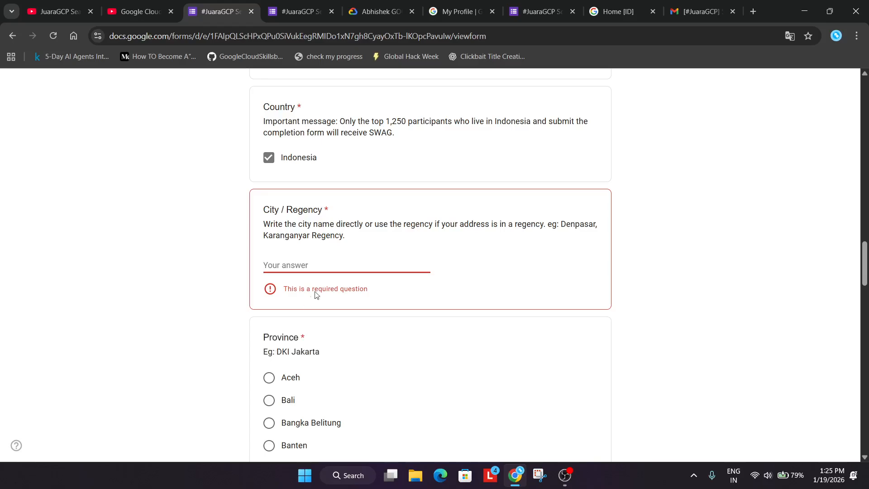
mouse_move(552, 222)
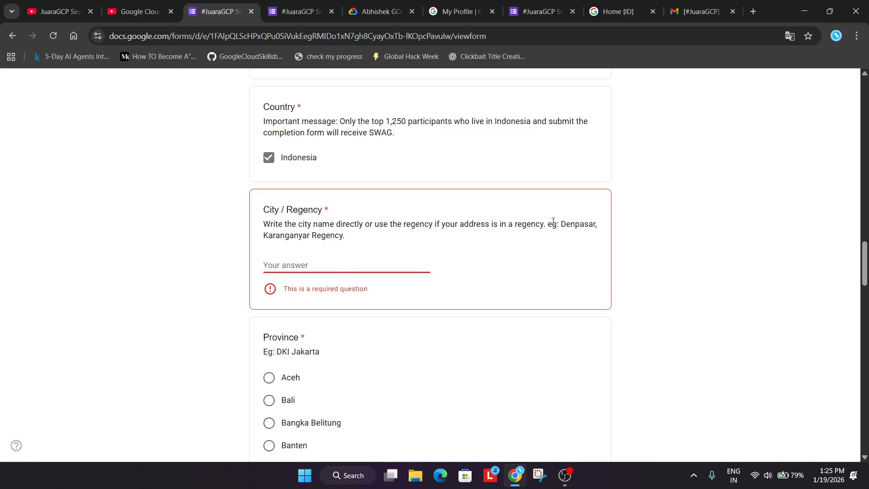
Step: Pick Jambi as the Province and continue to the next form page
double_click(578, 224)
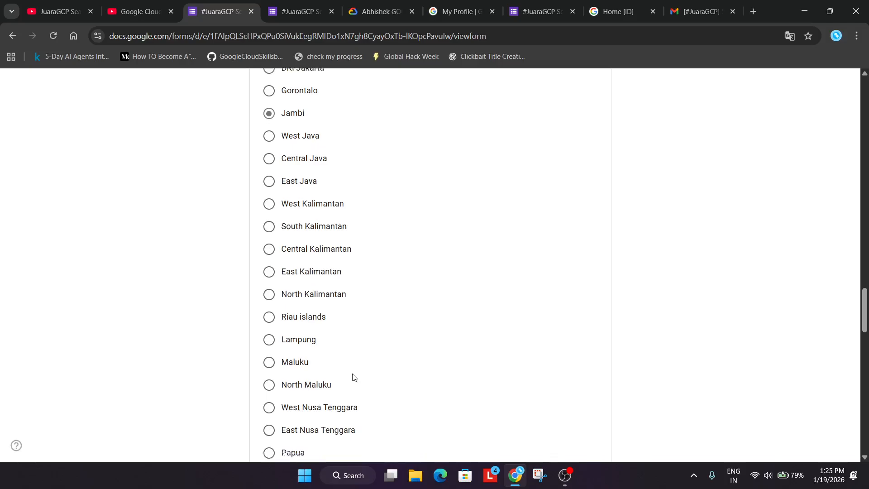
scroll(down, 3)
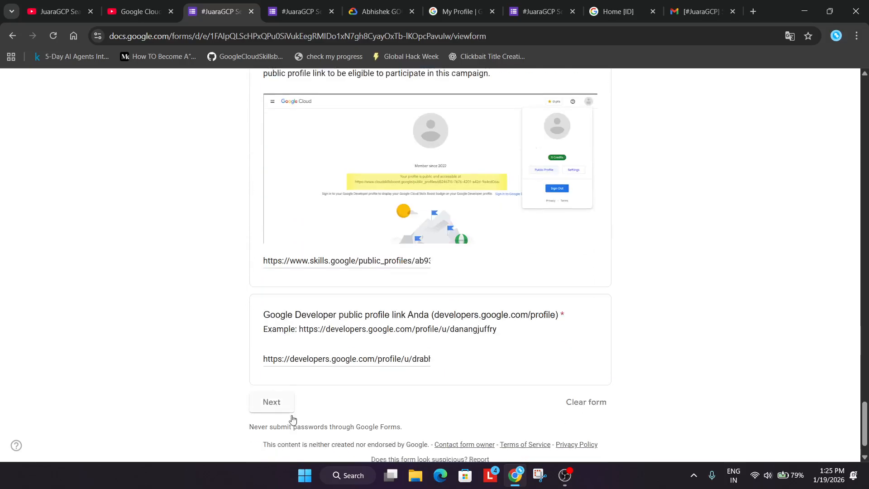
click(272, 402)
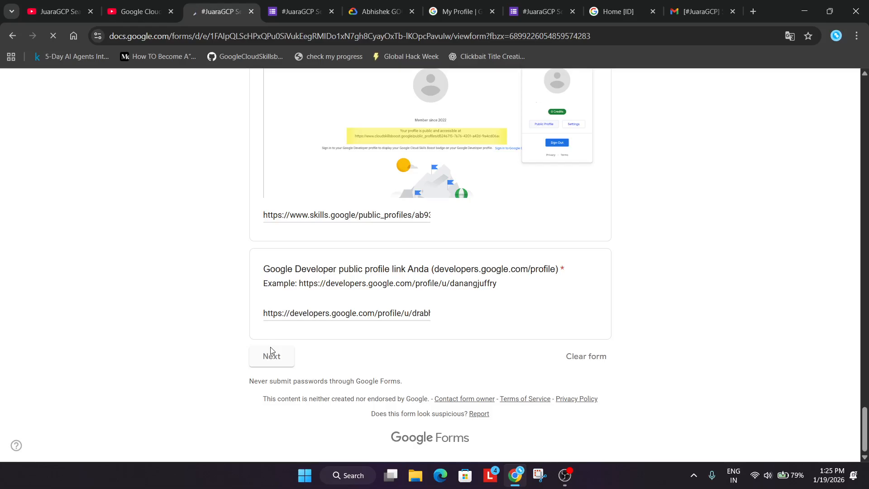
Step: Rate learning applicability 5, show questions in English, and answer 'was awesome'
click(272, 355)
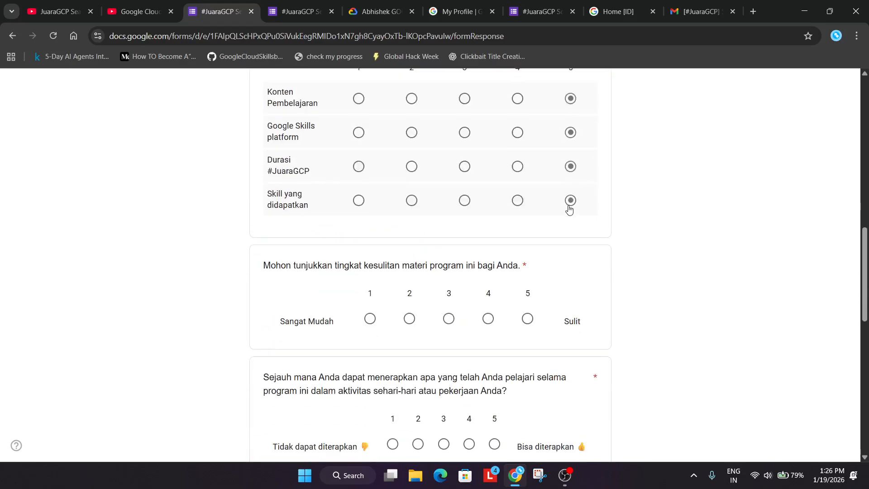
scroll(down, 3)
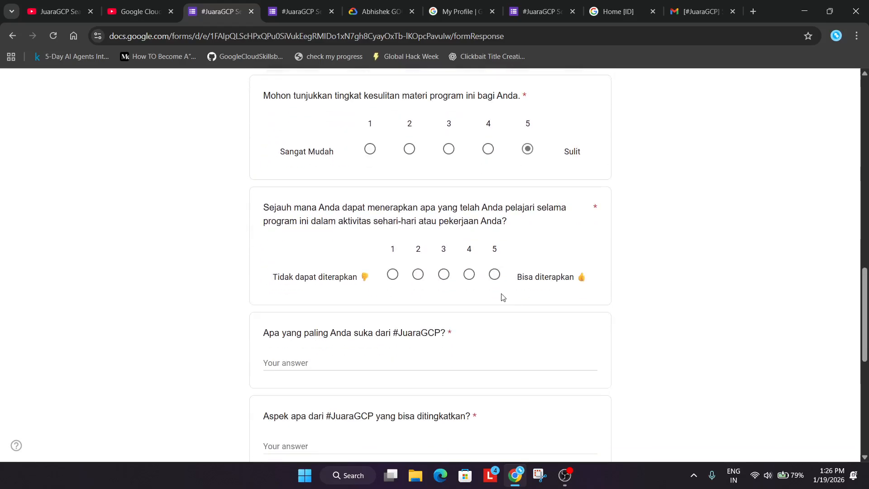
click(493, 274)
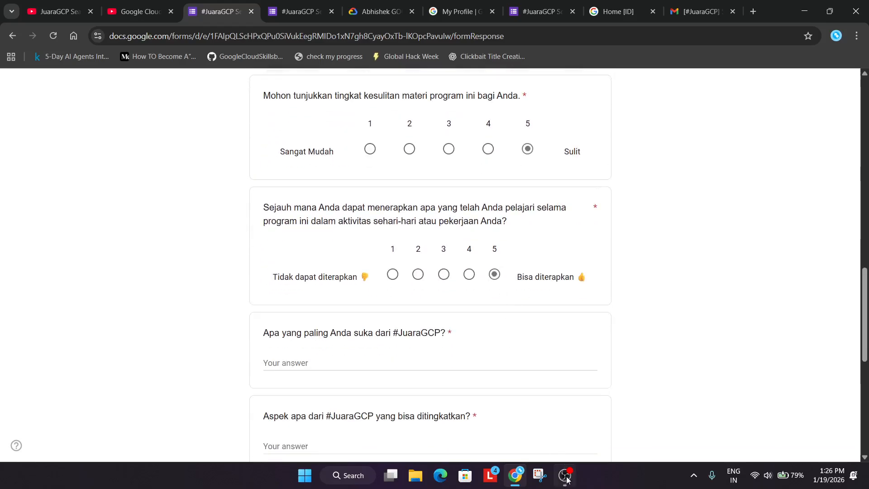
click(789, 36)
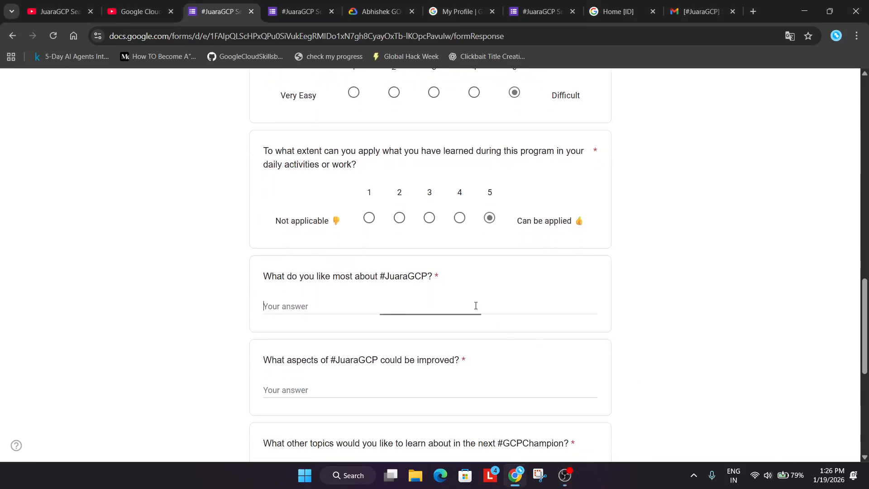
text(9it)
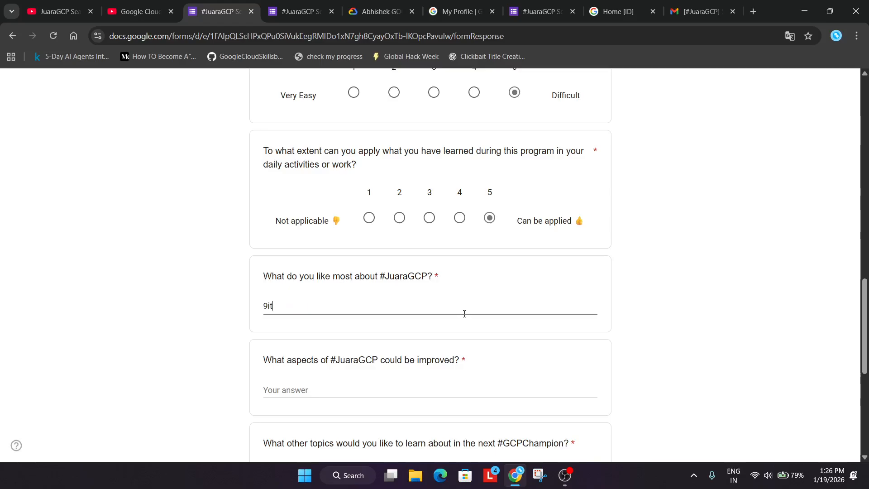
key(Backspace)
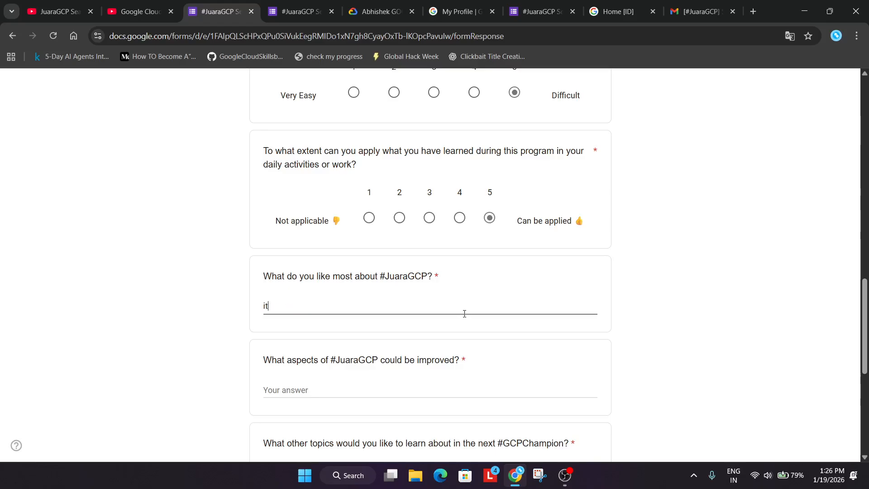
text(was aw)
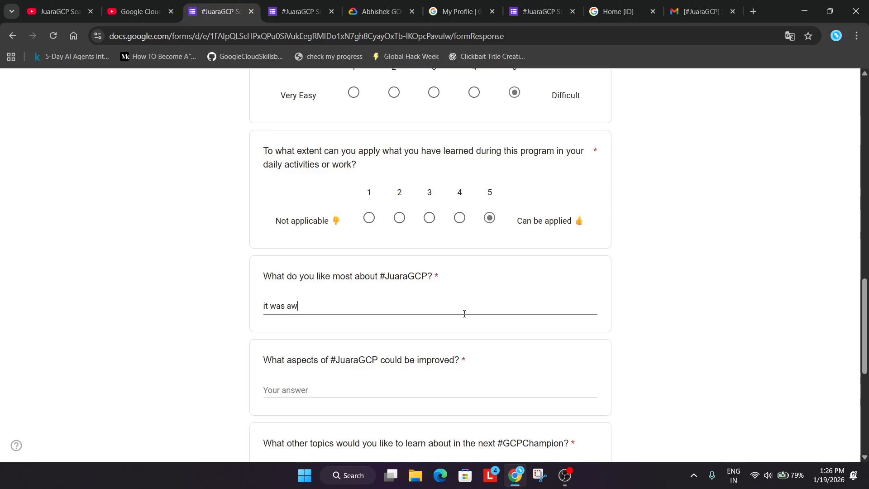
text(esome)
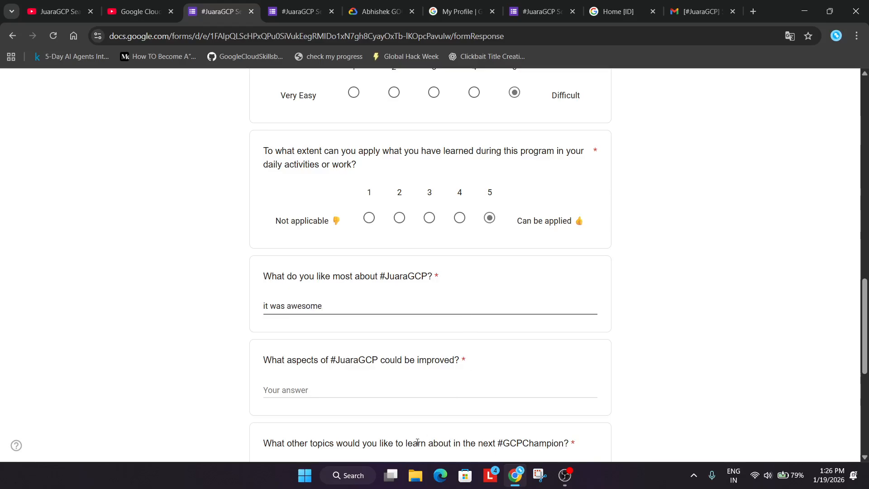
Step: Suggest 'shipping swags globally' and pick Cloud Architecture and Big Data as future topics
click(381, 390)
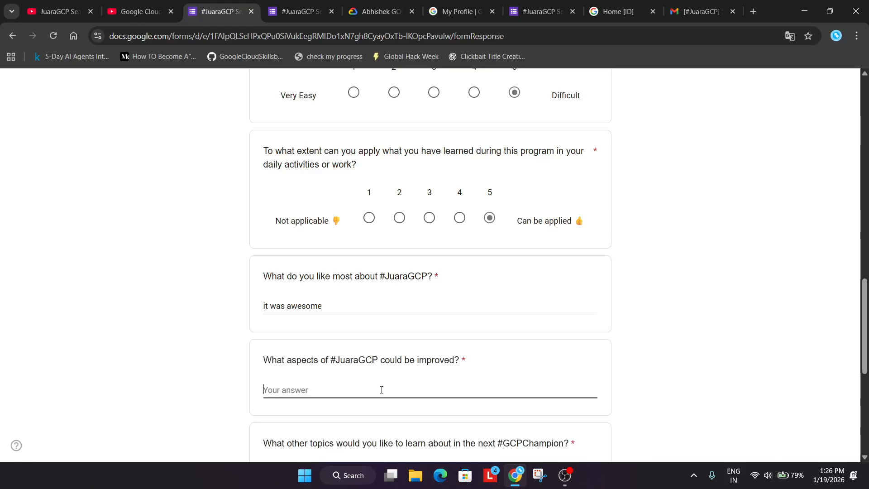
text(s)
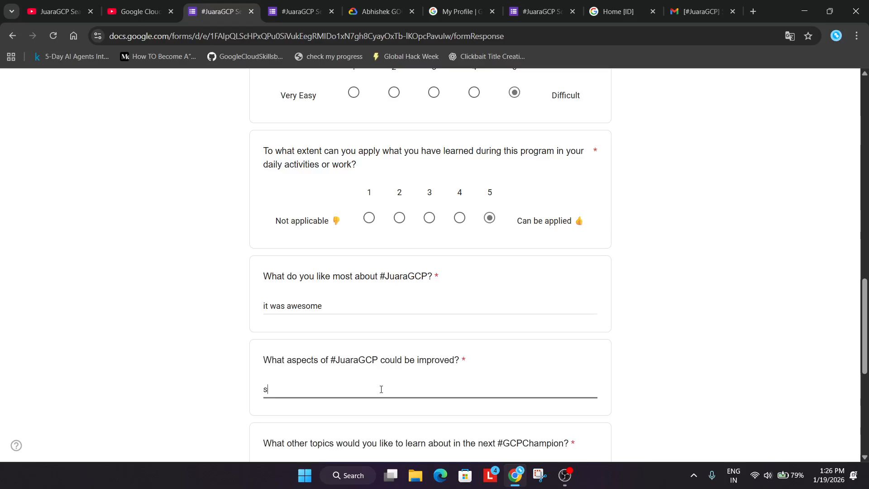
text(hip)
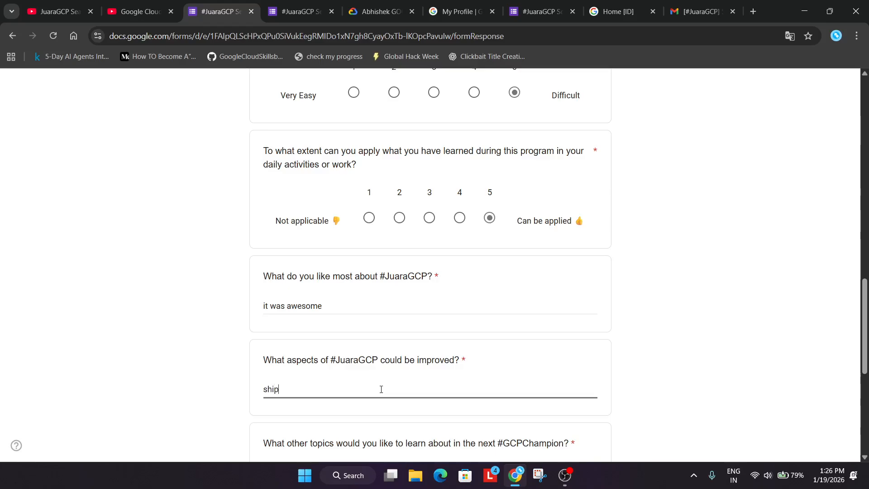
text(ping swags)
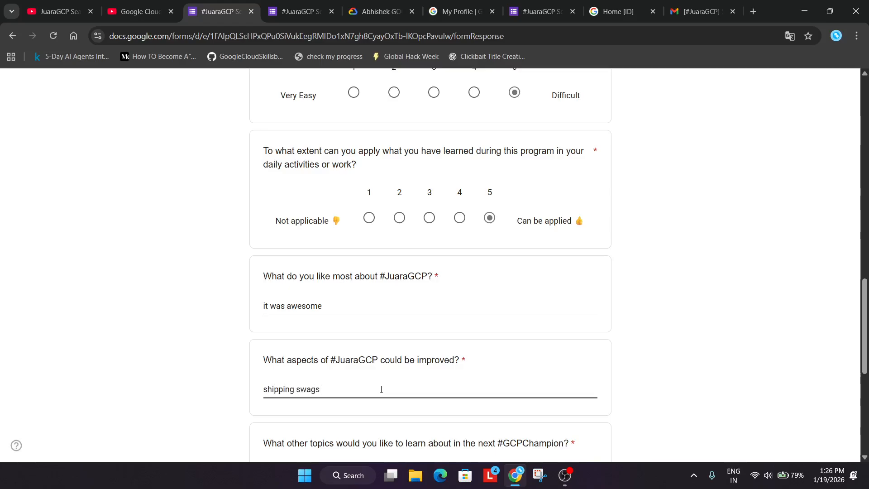
text(globally)
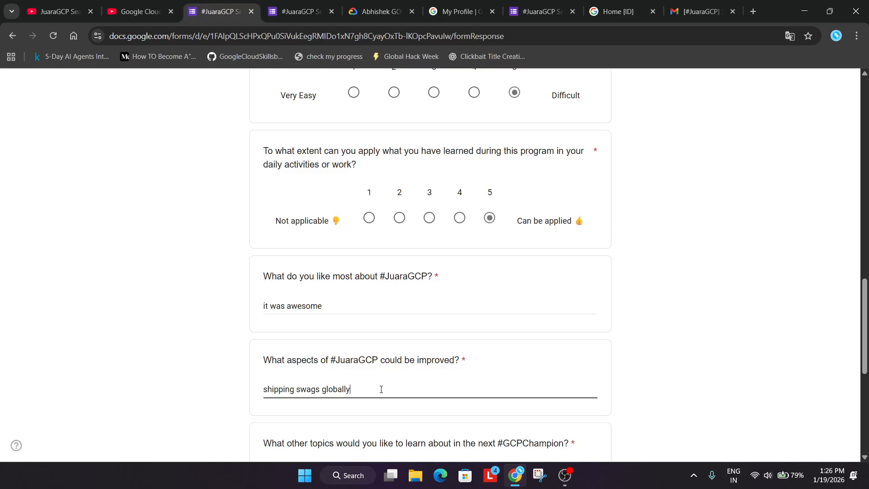
scroll(down, 3)
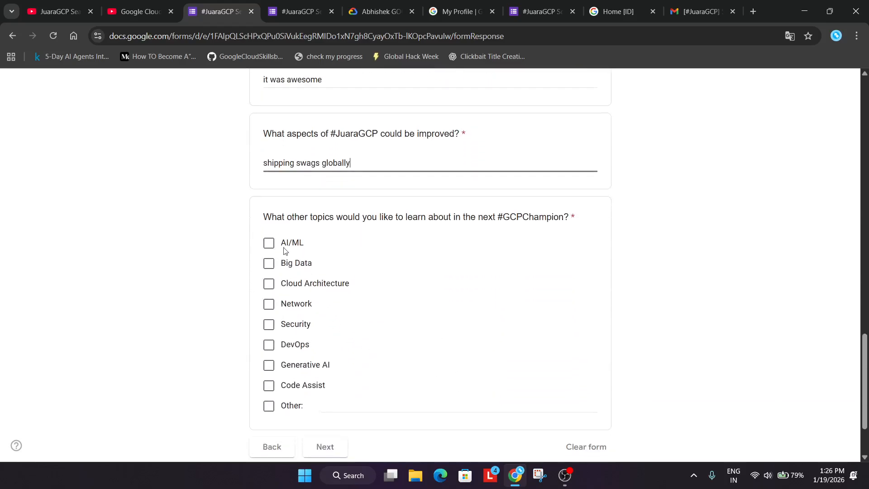
click(268, 283)
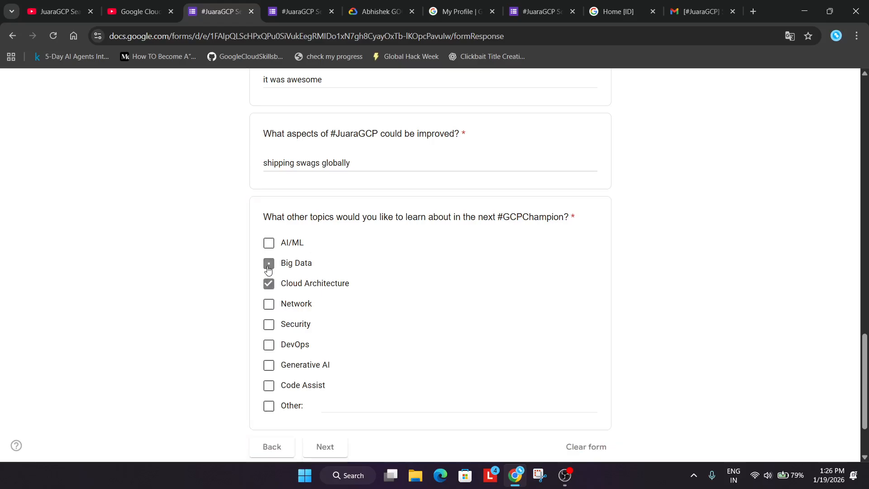
click(268, 263)
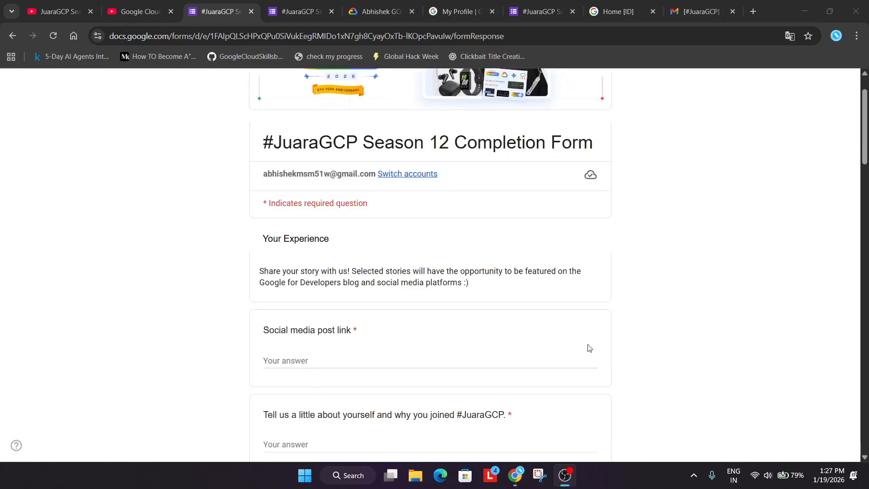
mouse_move(617, 326)
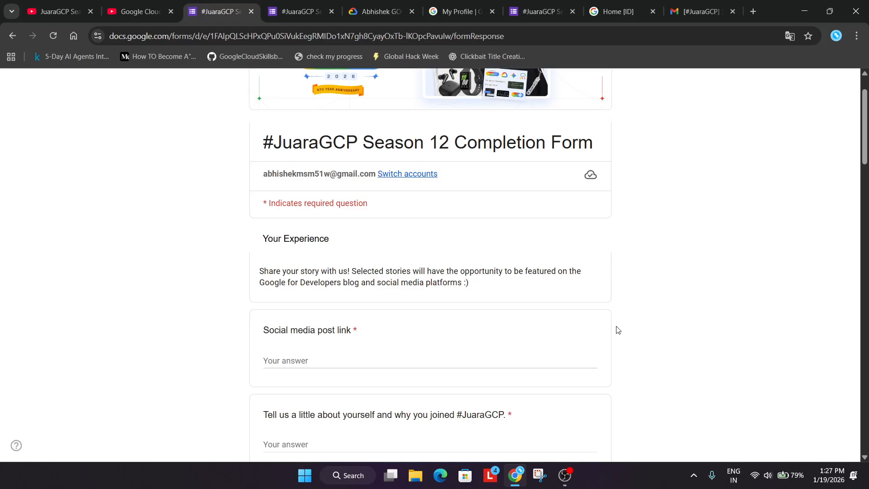
mouse_move(606, 370)
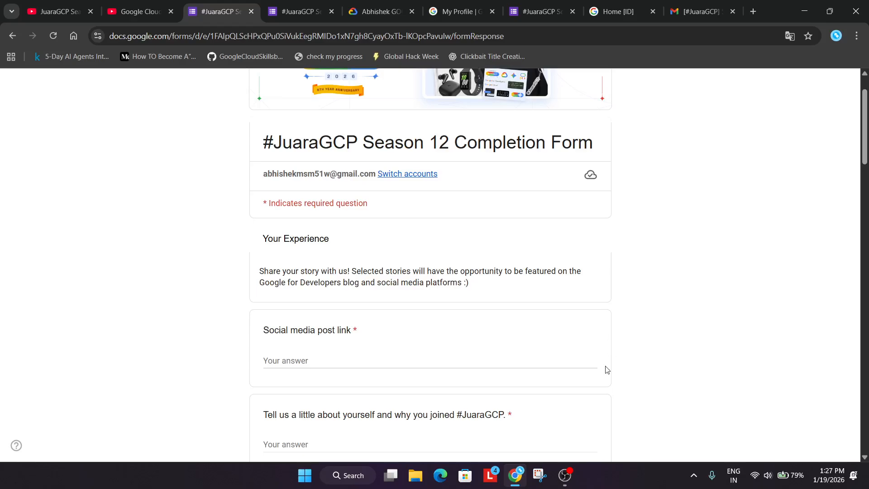
mouse_move(600, 350)
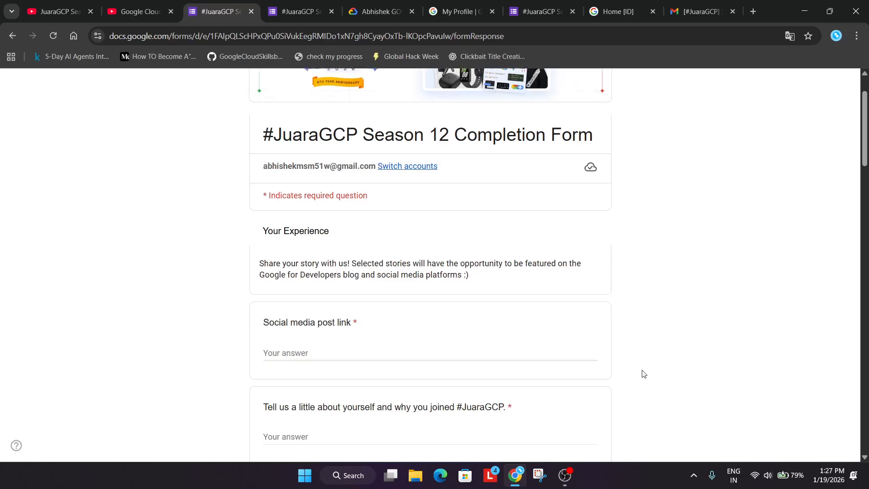
scroll(down, 3)
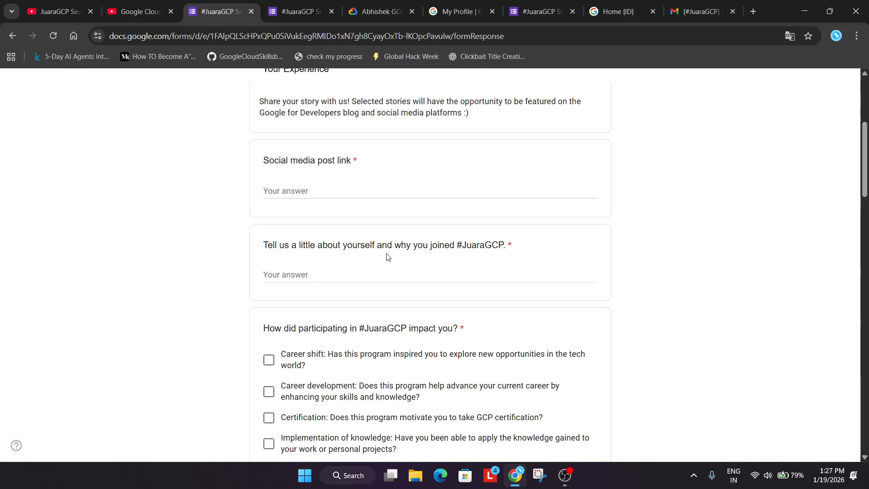
mouse_move(367, 249)
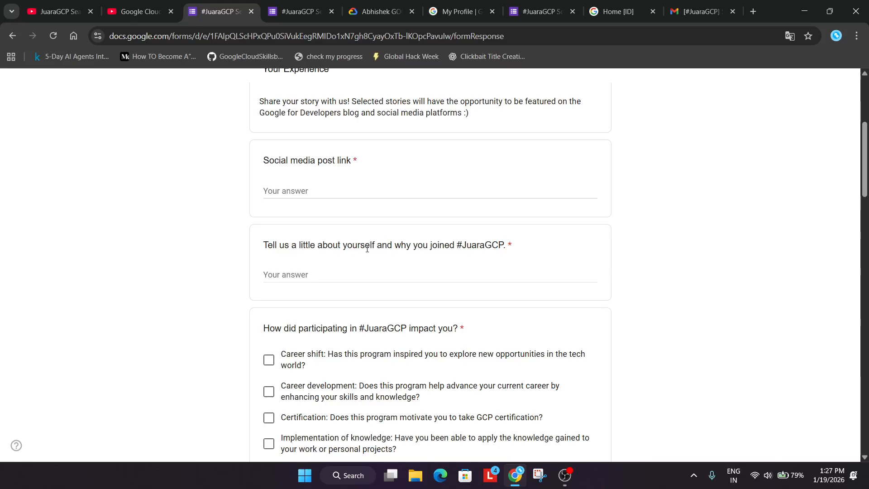
scroll(down, 3)
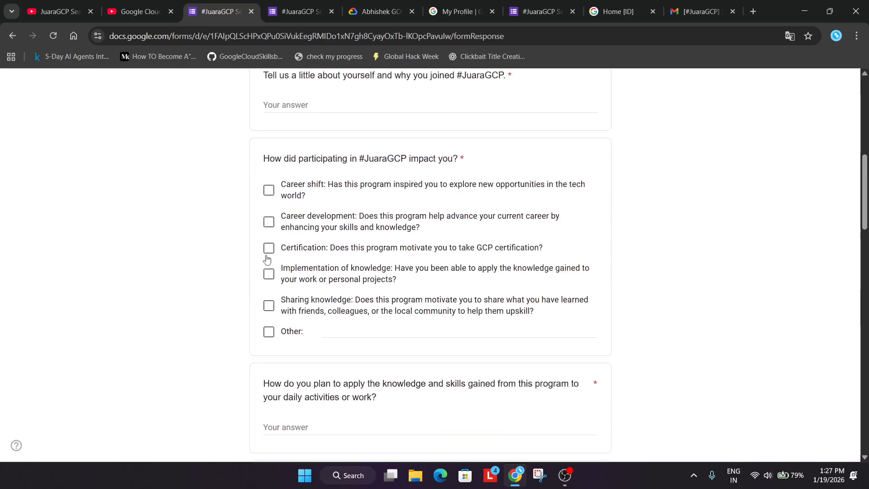
Step: Tick Certification as the #JuaraGCP impact and scroll to the next-plans and AI products questions
click(269, 247)
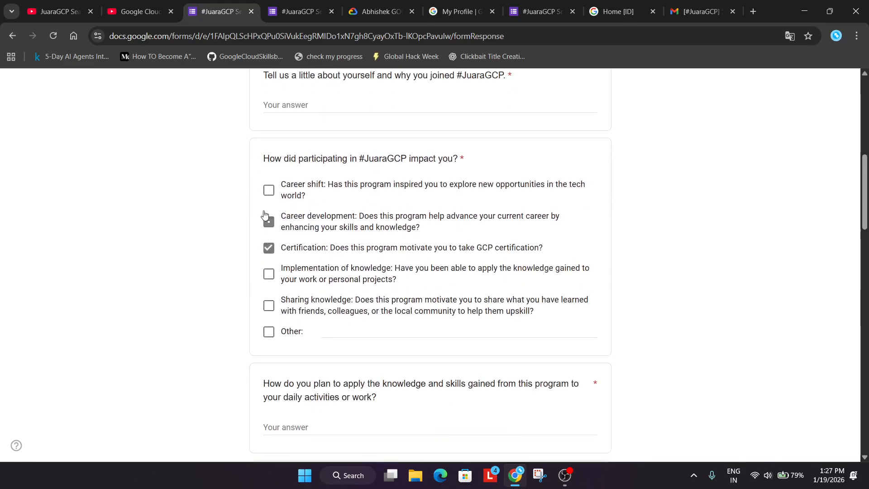
scroll(down, 3)
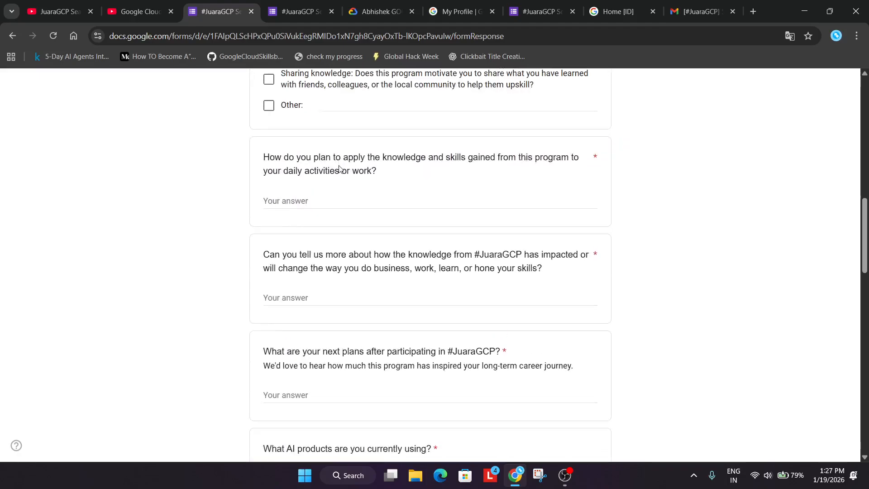
mouse_move(452, 292)
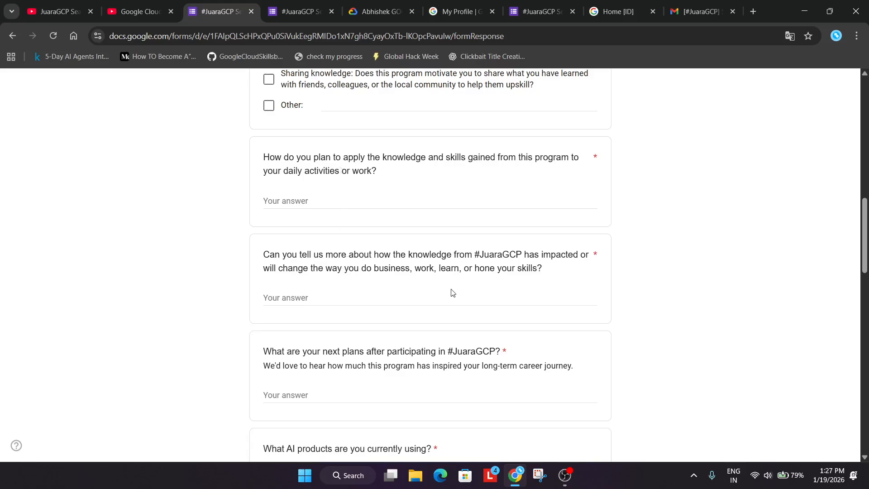
mouse_move(454, 290)
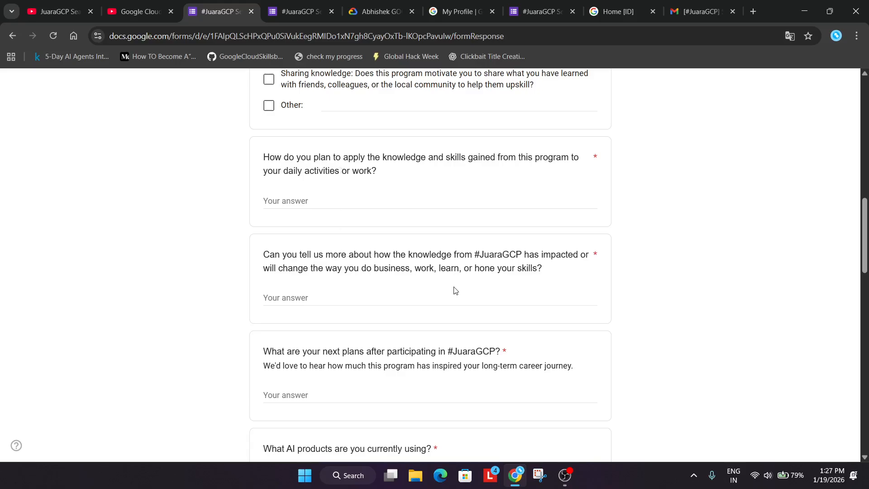
mouse_move(471, 293)
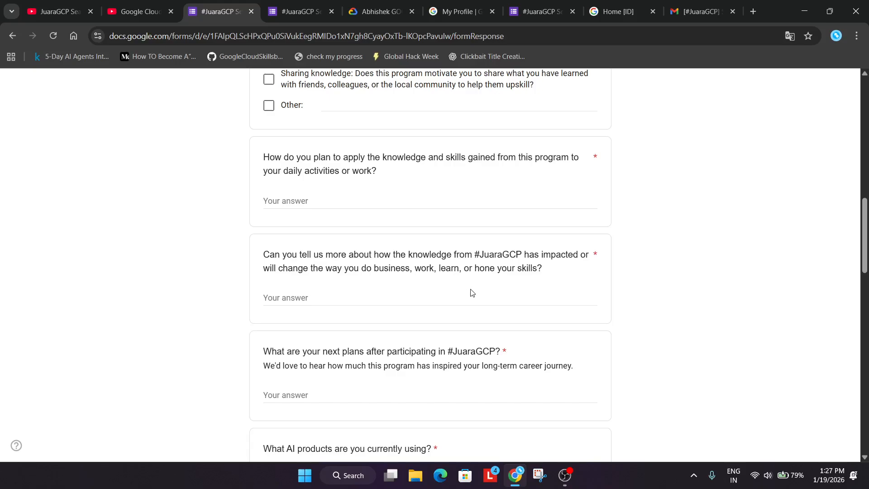
mouse_move(473, 282)
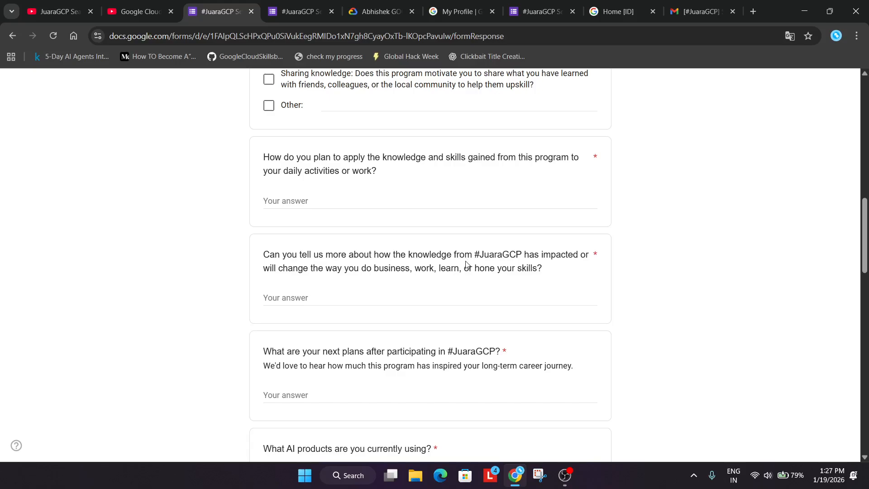
scroll(down, 3)
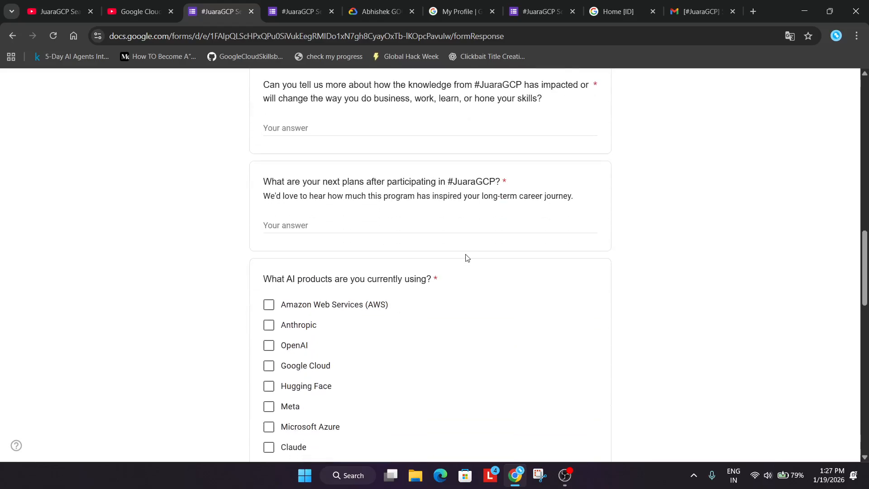
Step: Tick OpenAI and Meta as AI products in use
scroll(down, 3)
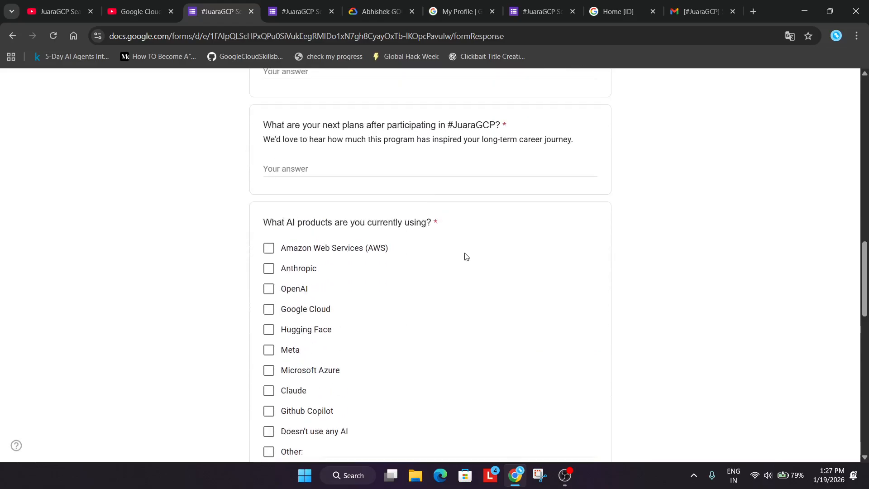
click(269, 289)
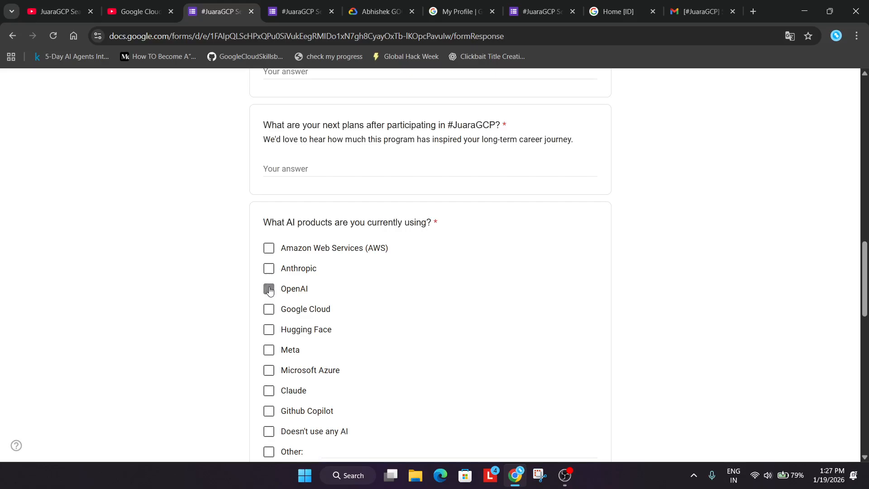
click(269, 349)
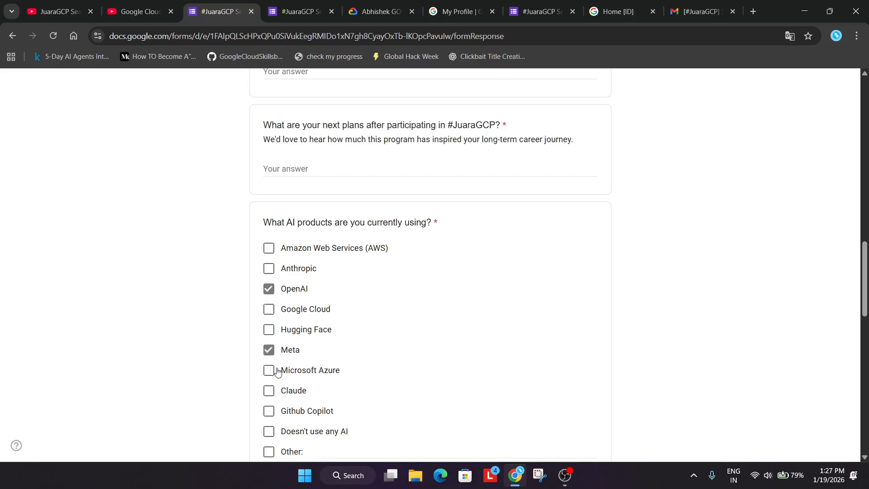
Step: Choose AWS as the leading AI brand and answer No to specialist contact
scroll(down, 3)
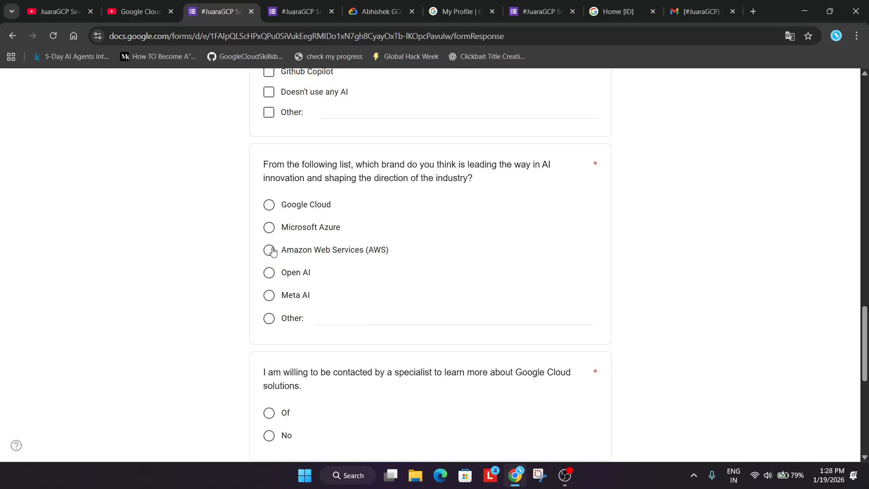
click(268, 249)
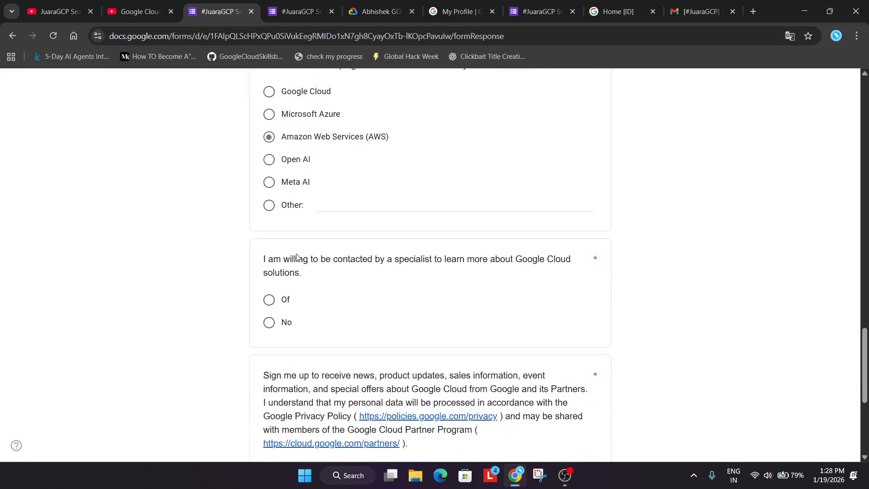
click(268, 321)
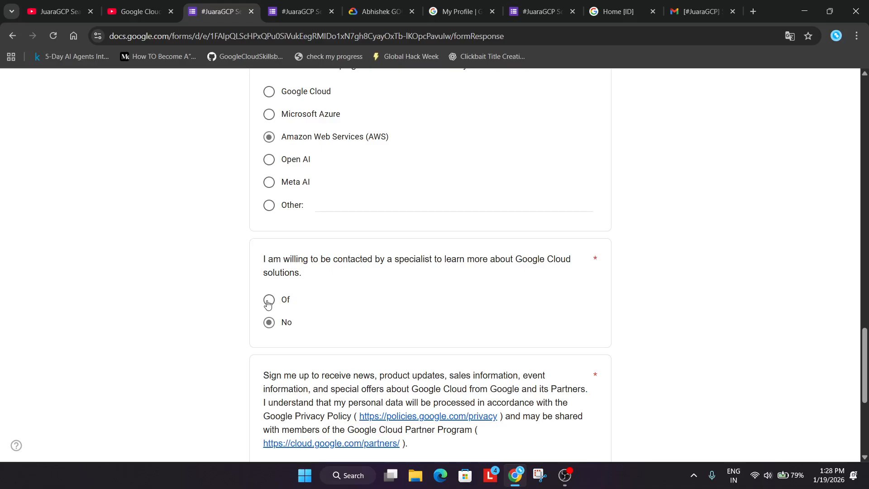
scroll(down, 3)
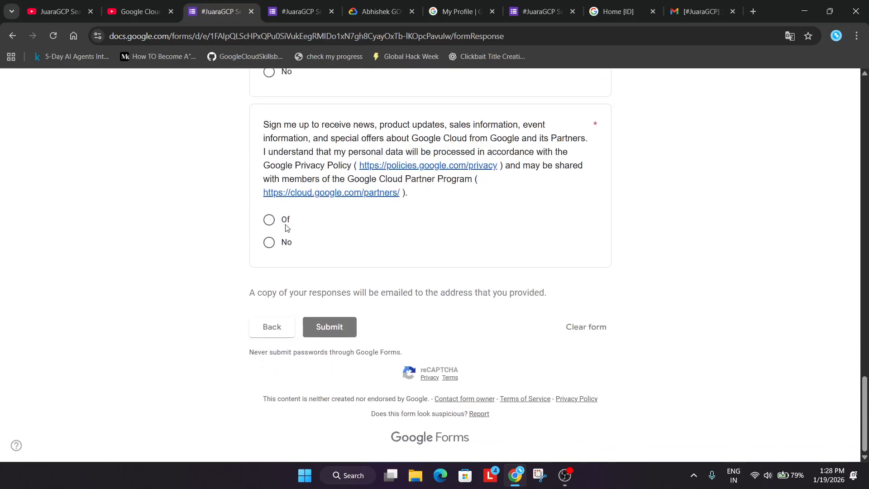
Step: Choose 'Of' to agree to receive Google Cloud news and offers
click(269, 220)
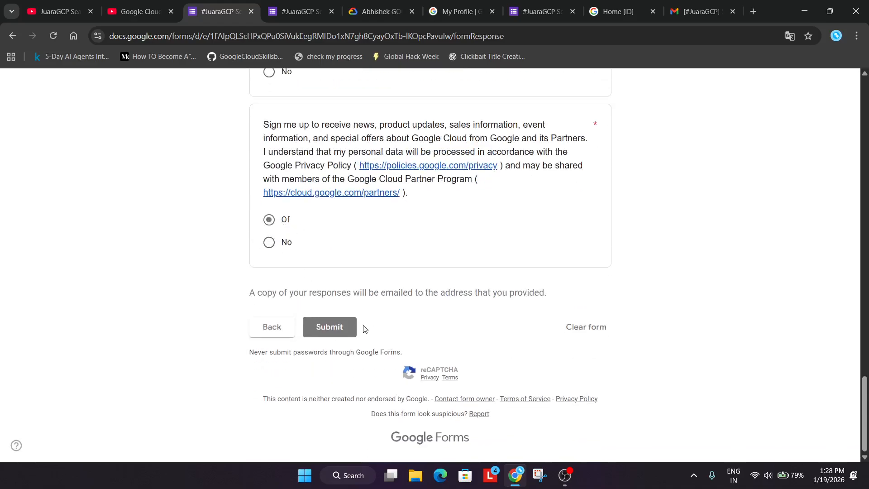
mouse_move(340, 326)
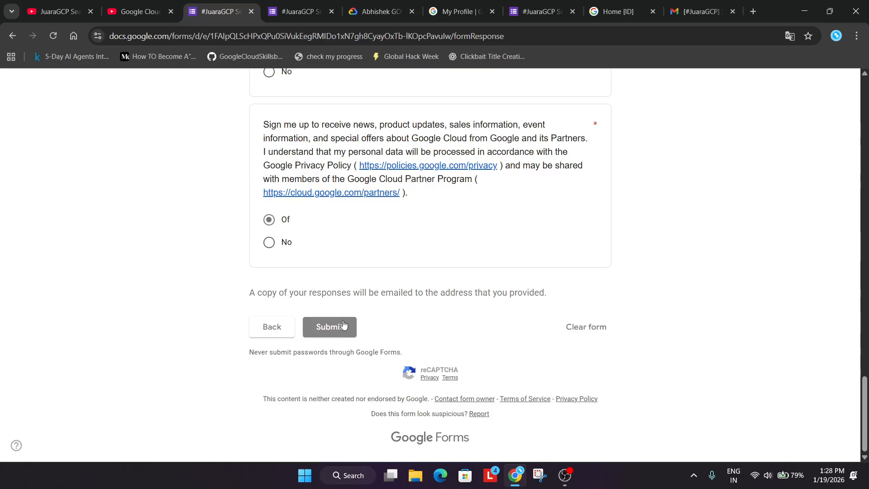